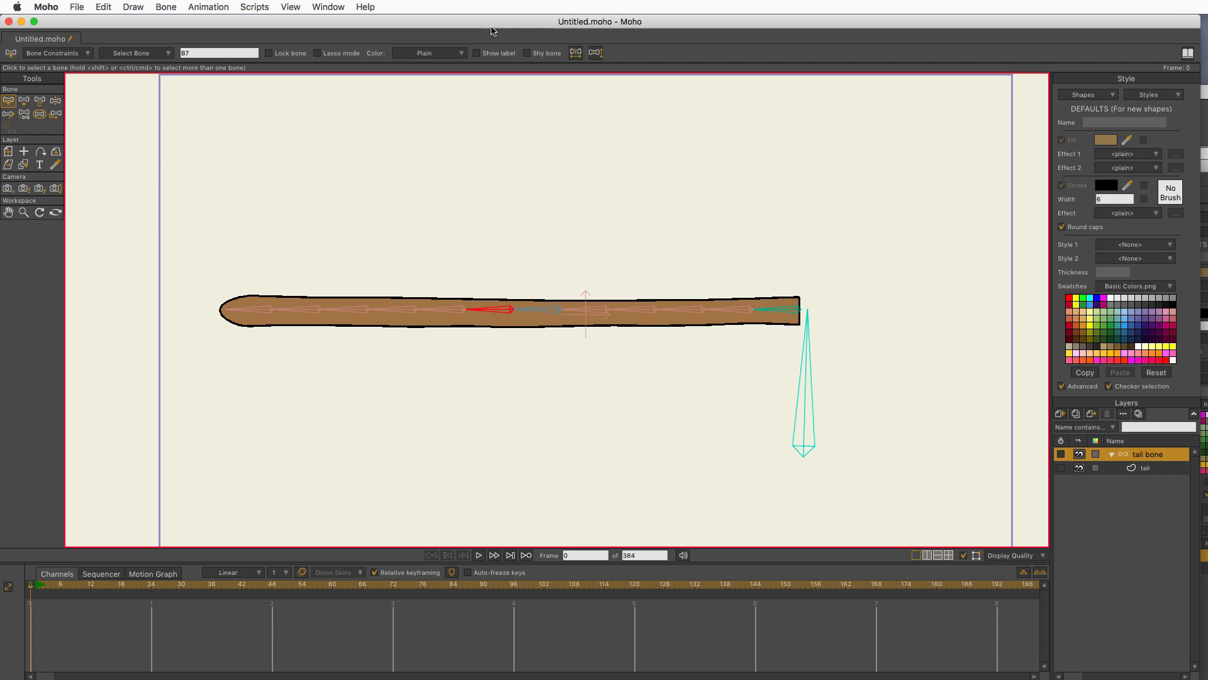
{"action": "mouse_move", "coordinate": [48, 74]}
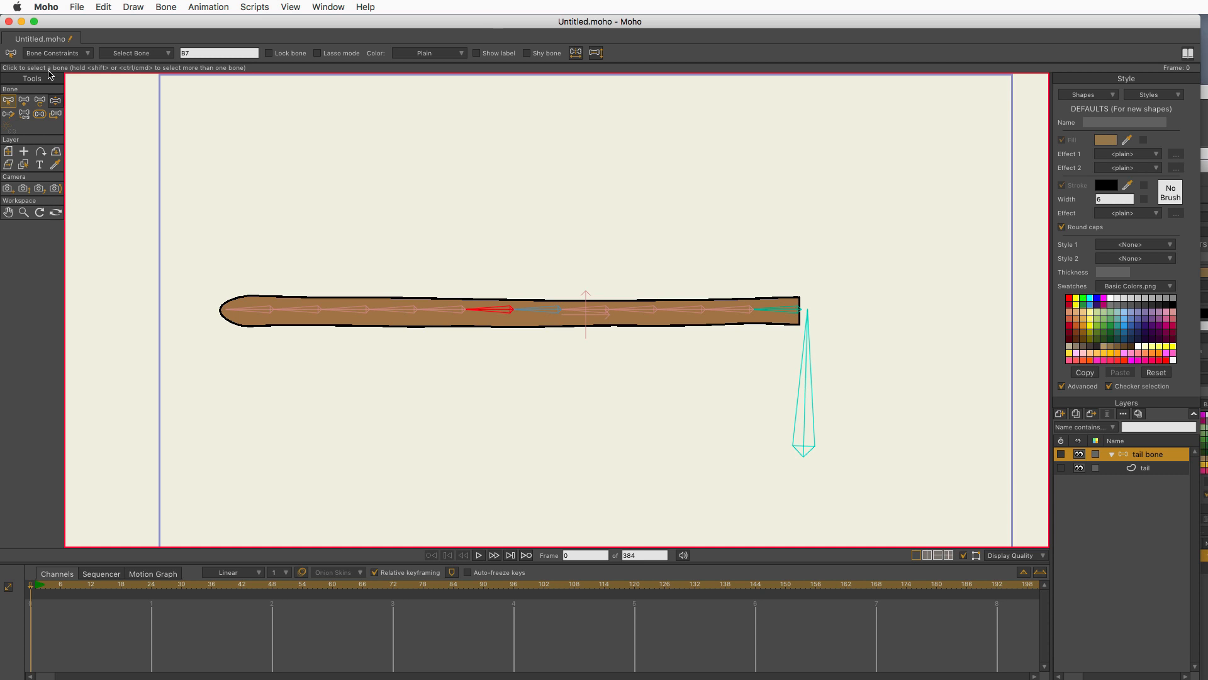
Step: Start a new document and draw a long brown rectangle bar
{"action": "left_click", "coordinate": [24, 101]}
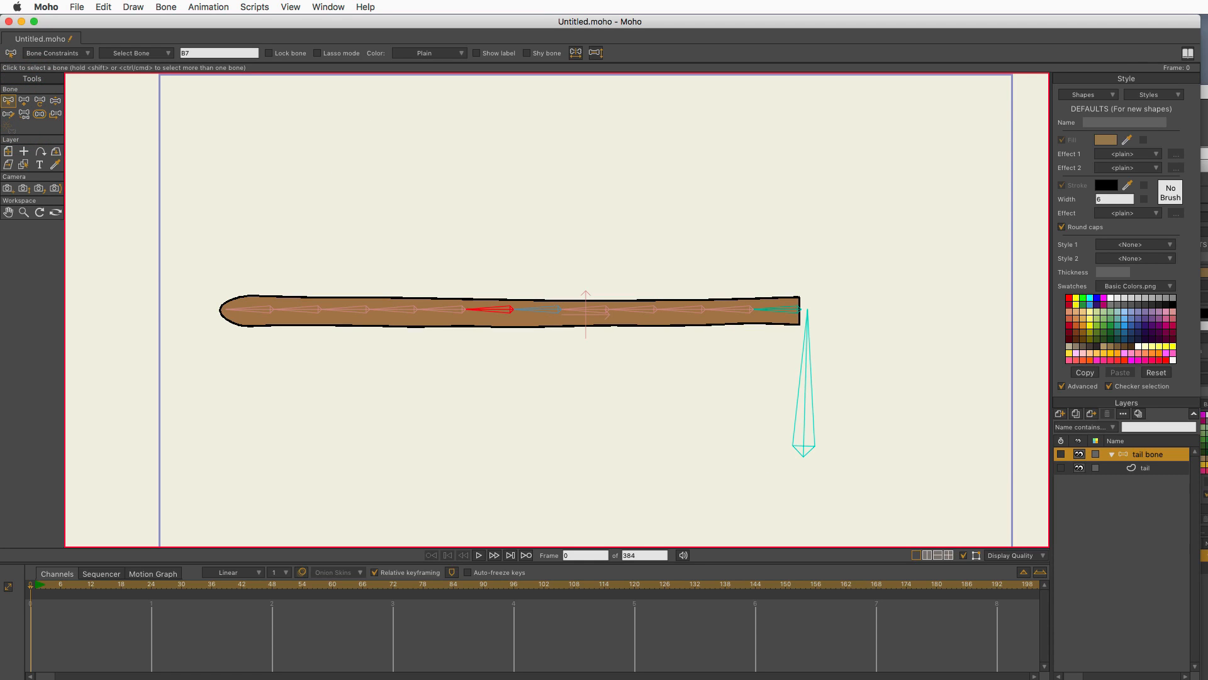
{"action": "mouse_move", "coordinate": [1126, 560]}
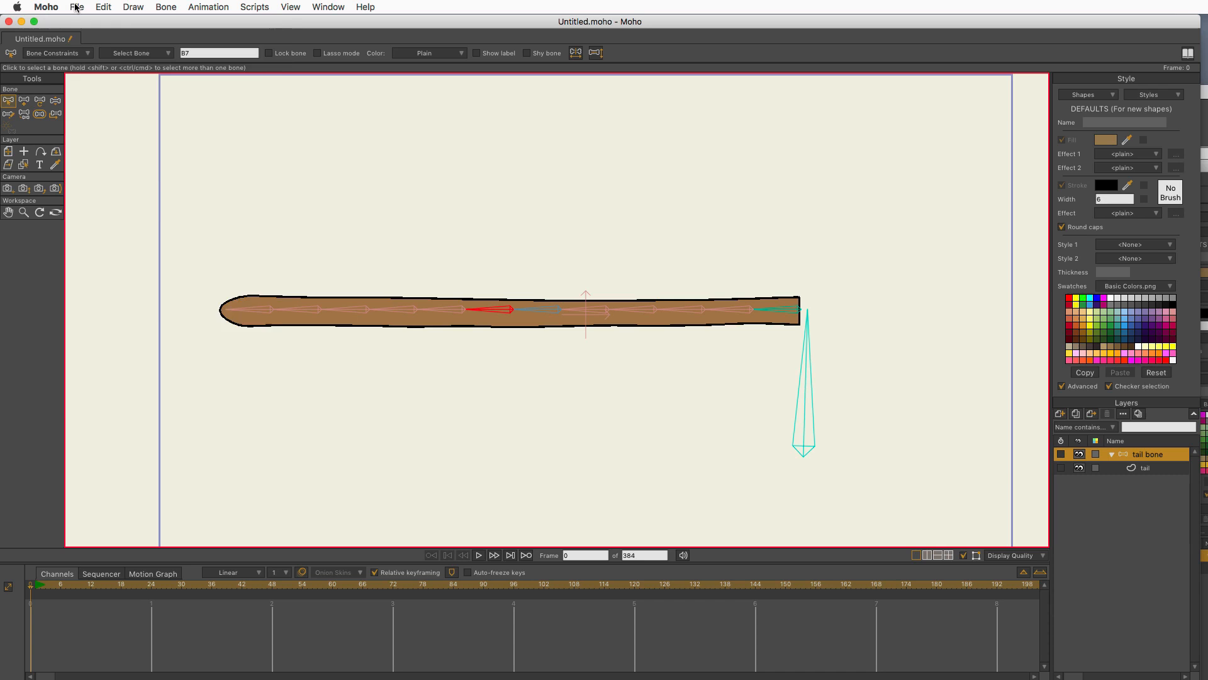
{"action": "left_click", "coordinate": [77, 7]}
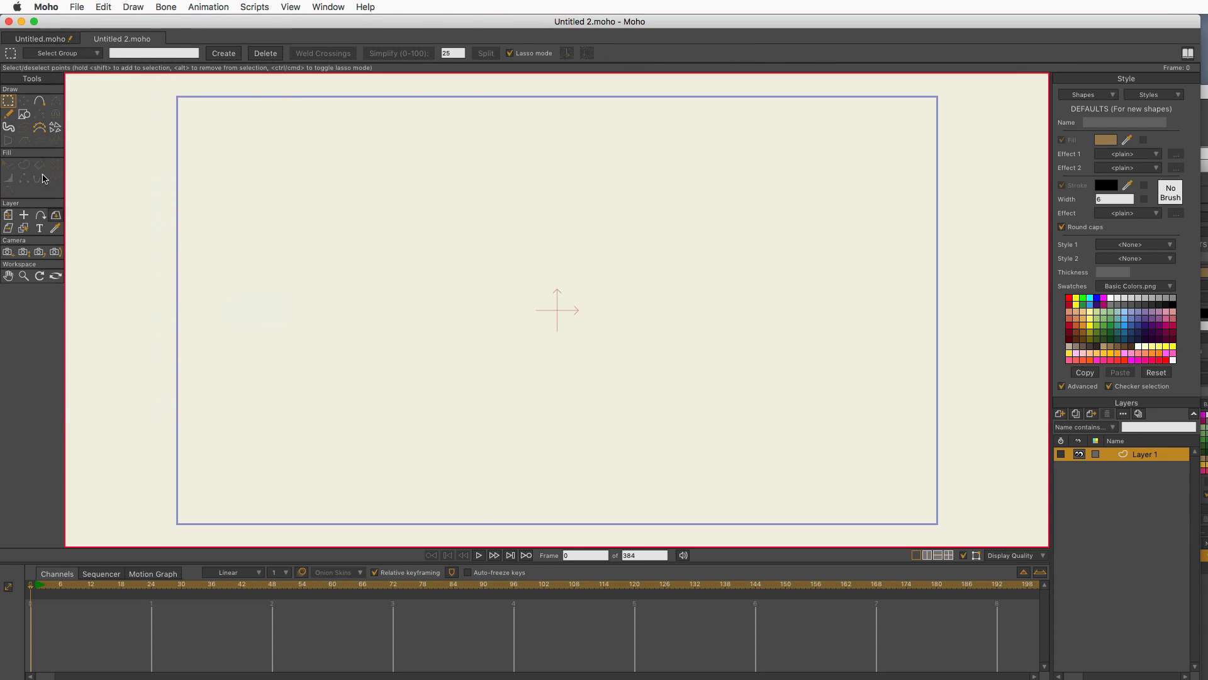
{"action": "left_click", "coordinate": [25, 114]}
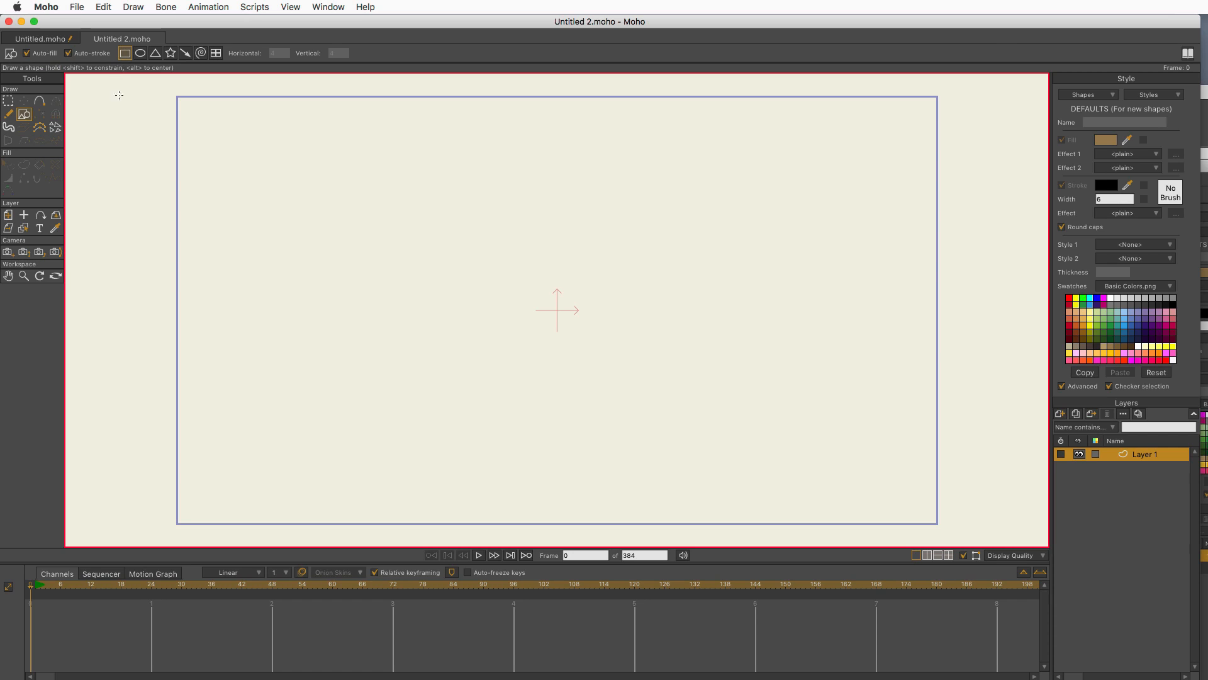
{"action": "mouse_move", "coordinate": [1119, 159]}
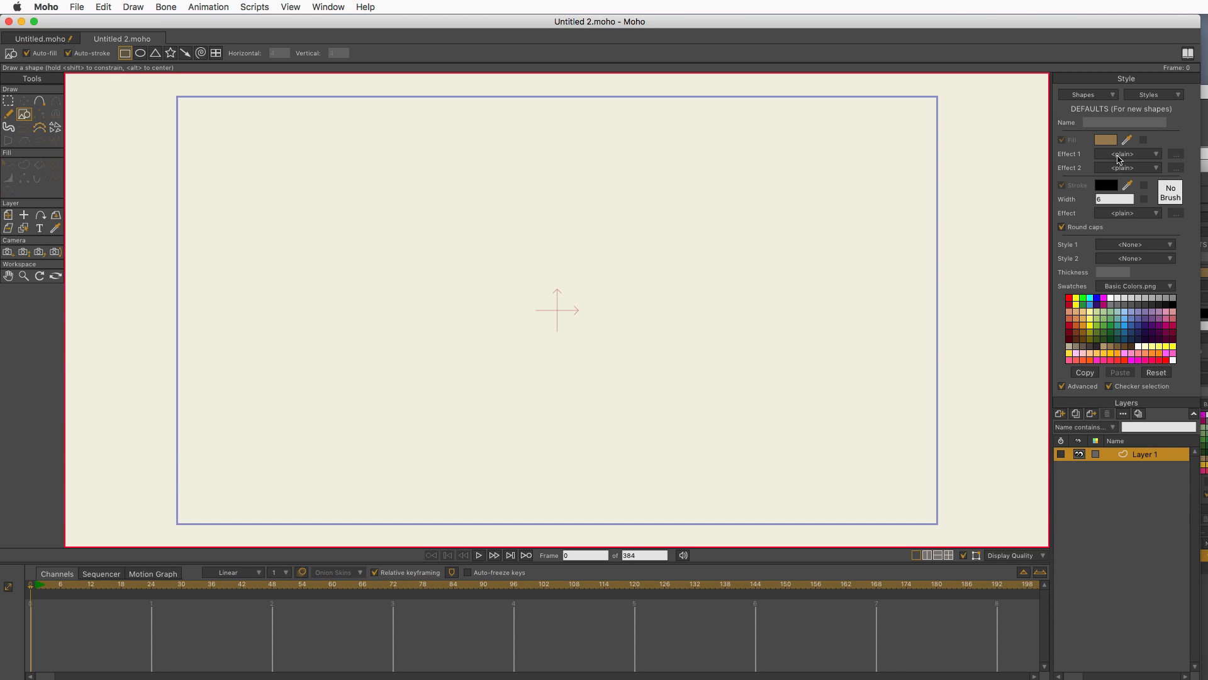
{"action": "mouse_move", "coordinate": [1070, 181]}
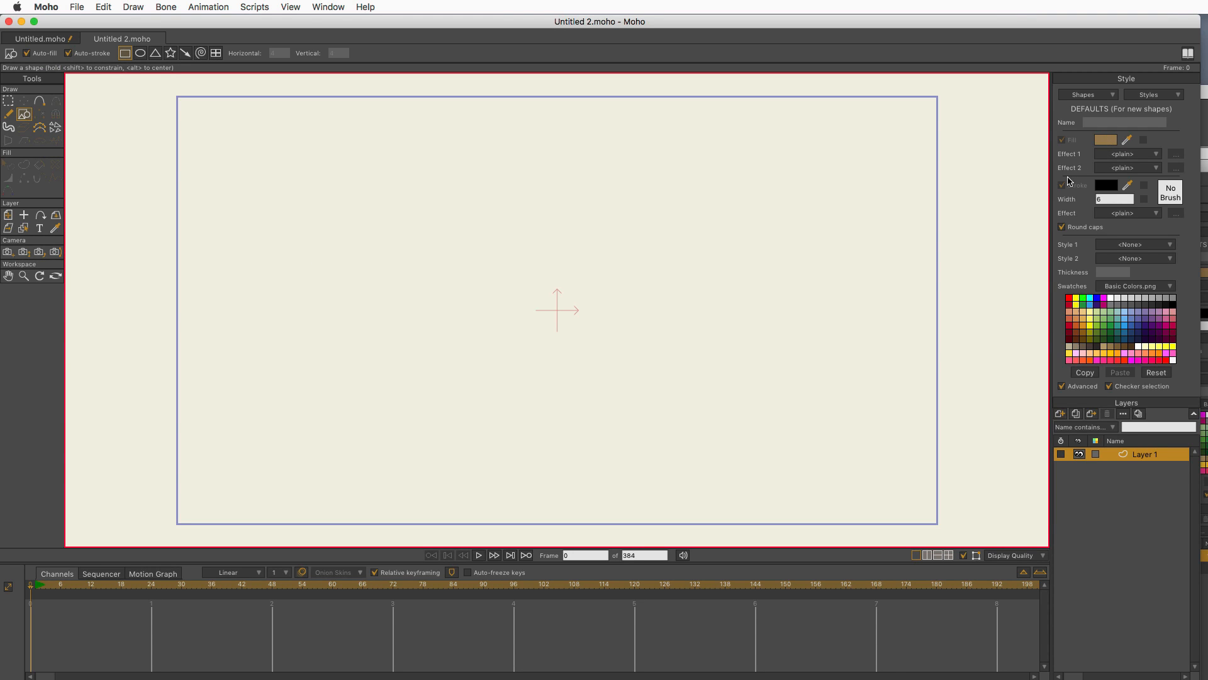
{"action": "mouse_move", "coordinate": [729, 285]}
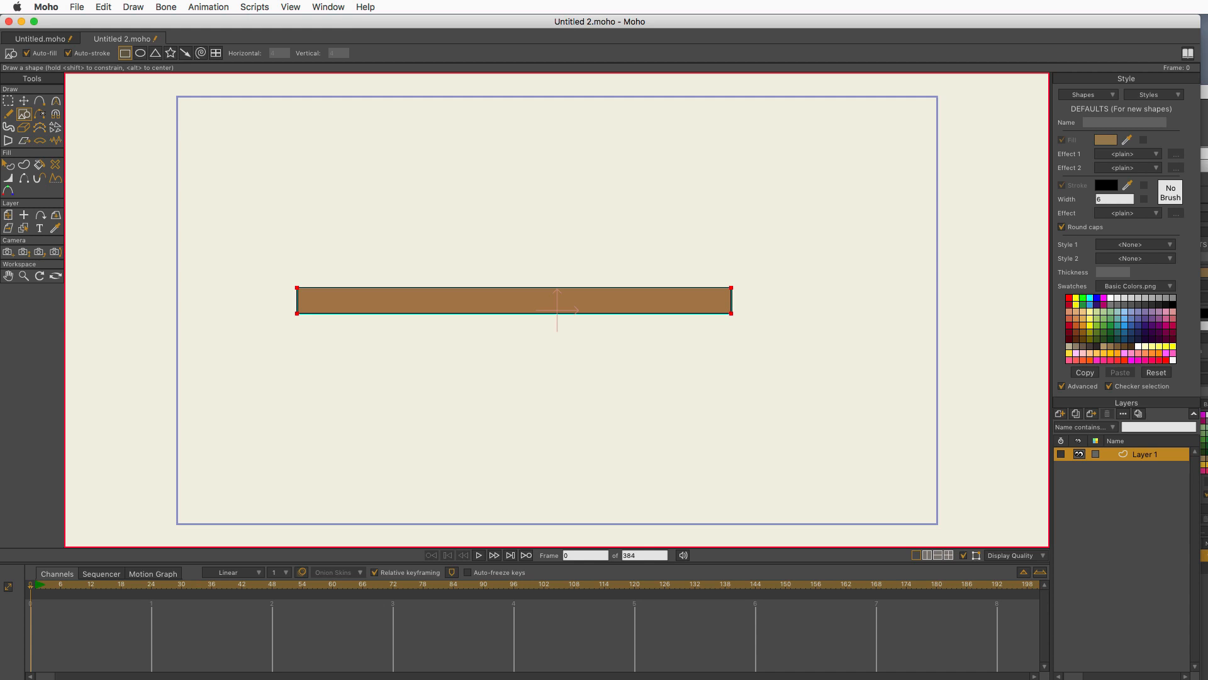
Step: Add a point at the bar's left end and curve it into a rounded tip
{"action": "left_click", "coordinate": [9, 114]}
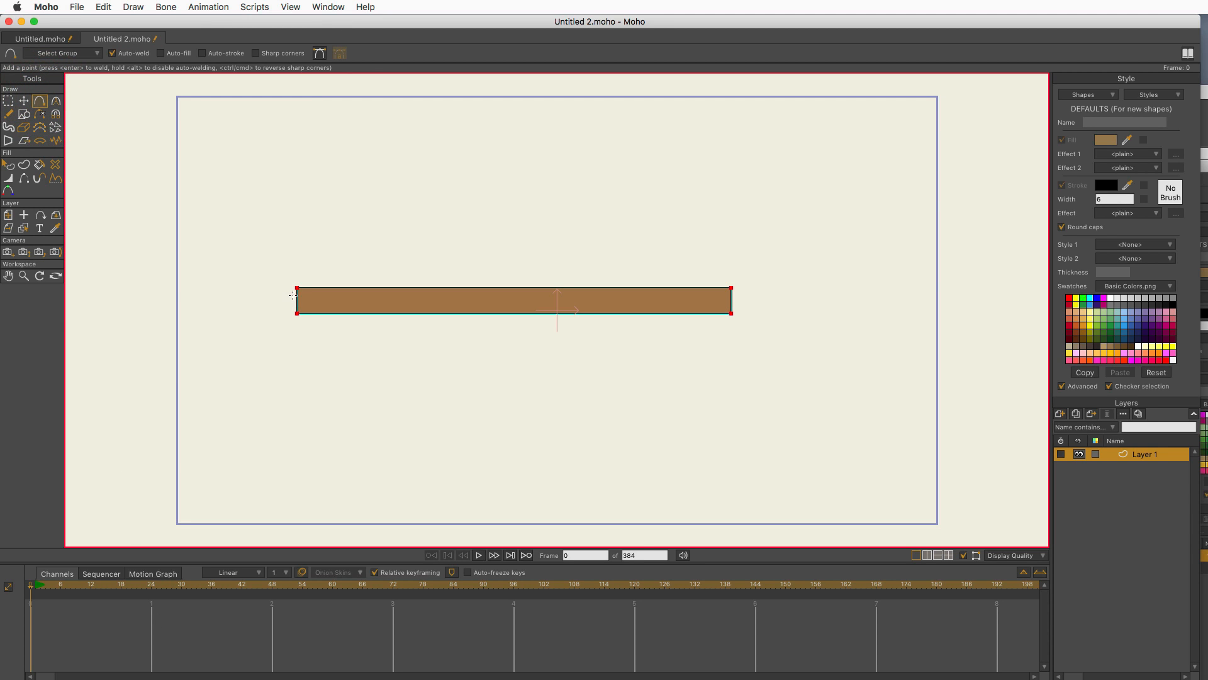
{"action": "left_click", "coordinate": [24, 101]}
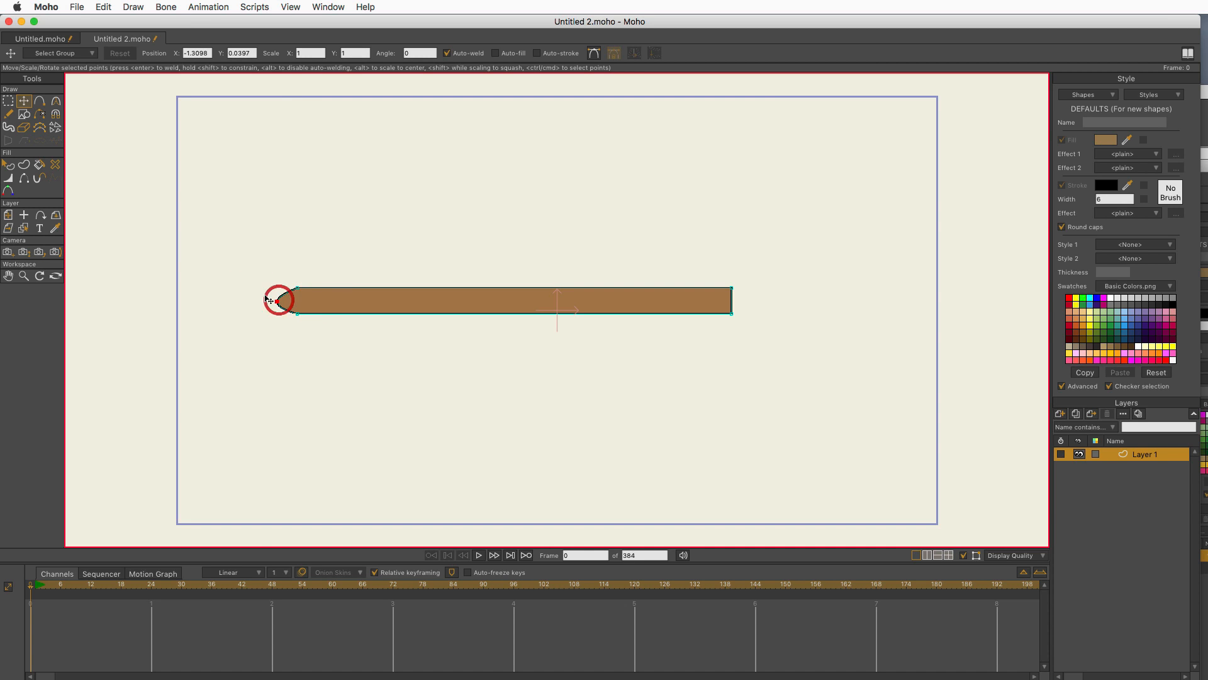
{"action": "left_click", "coordinate": [56, 100]}
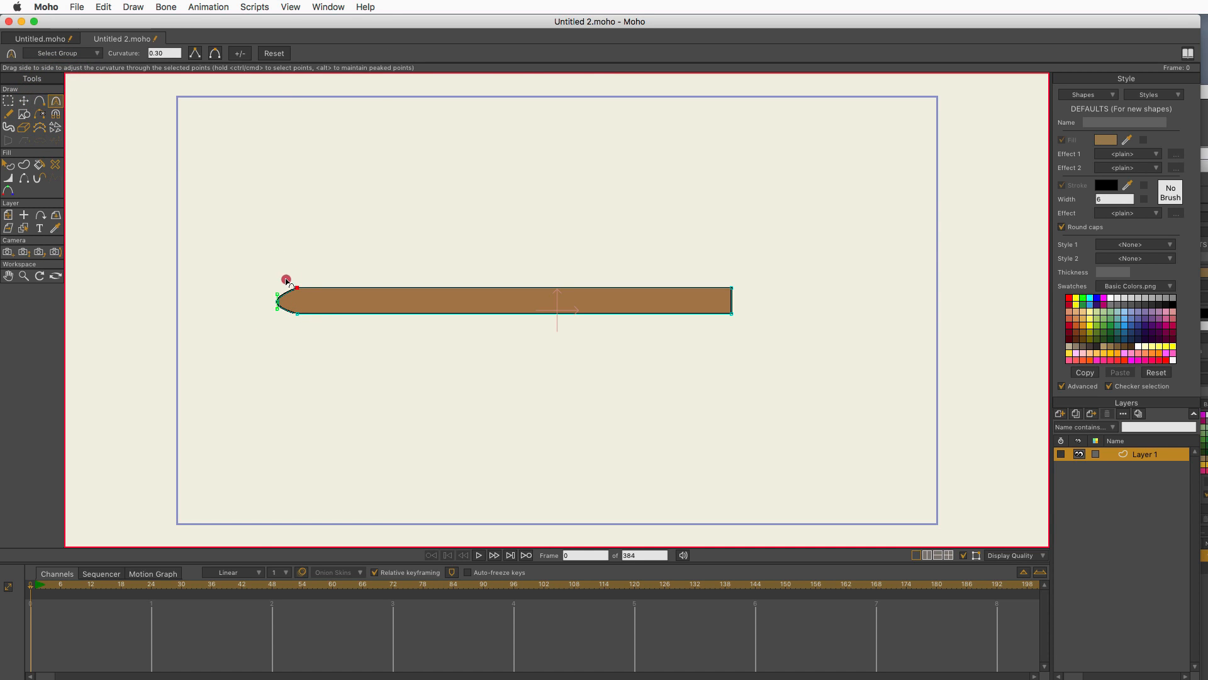
{"action": "left_click_drag", "start_coordinate": [285, 280], "coordinate": [245, 265]}
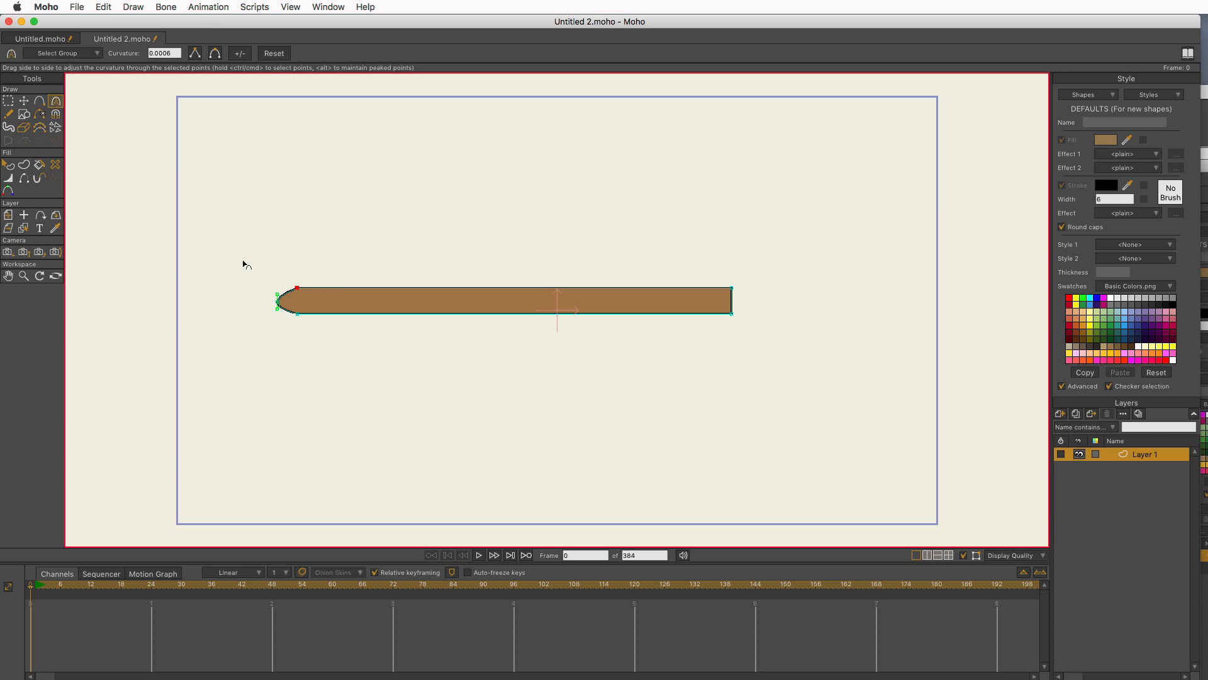
{"action": "mouse_move", "coordinate": [288, 206]}
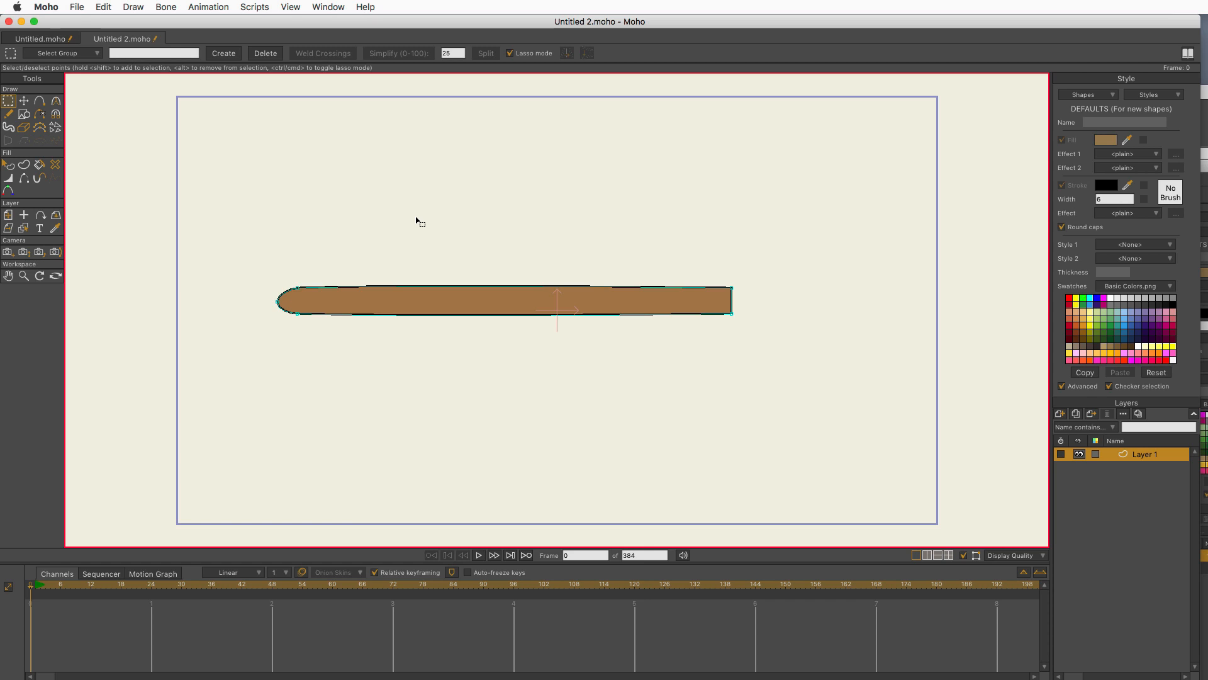
{"action": "mouse_move", "coordinate": [1094, 426]}
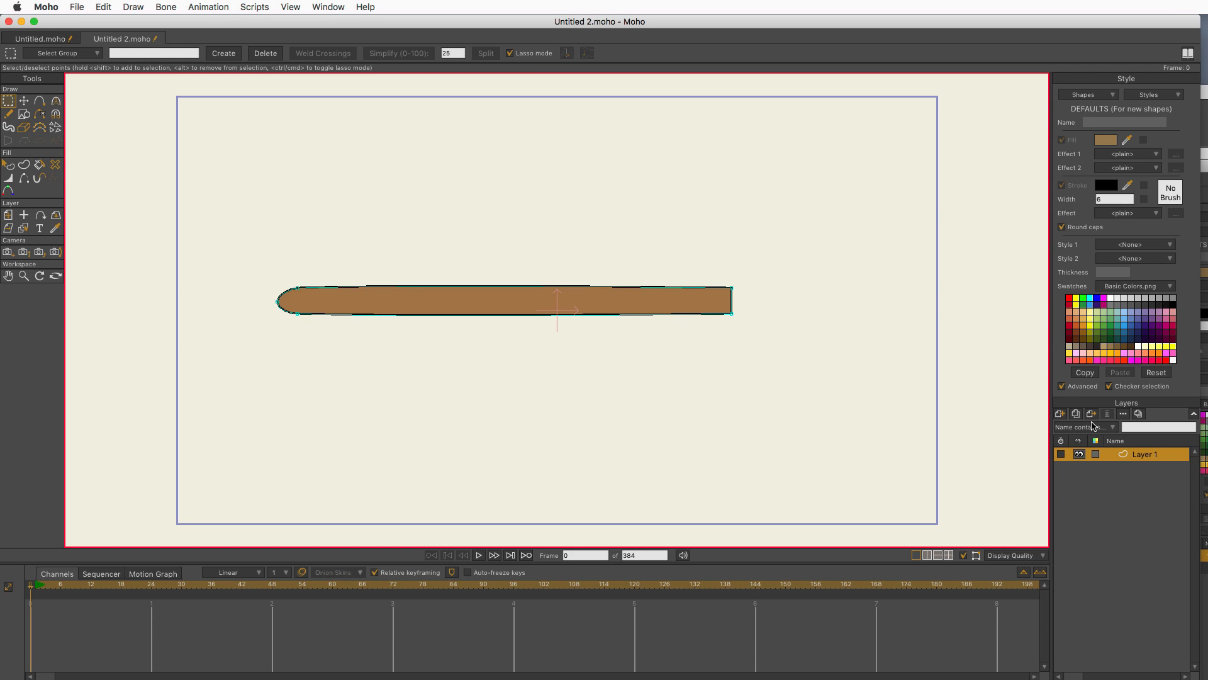
Step: Create a new bone layer and move the bar's Layer 1 inside it
{"action": "left_click", "coordinate": [1062, 414]}
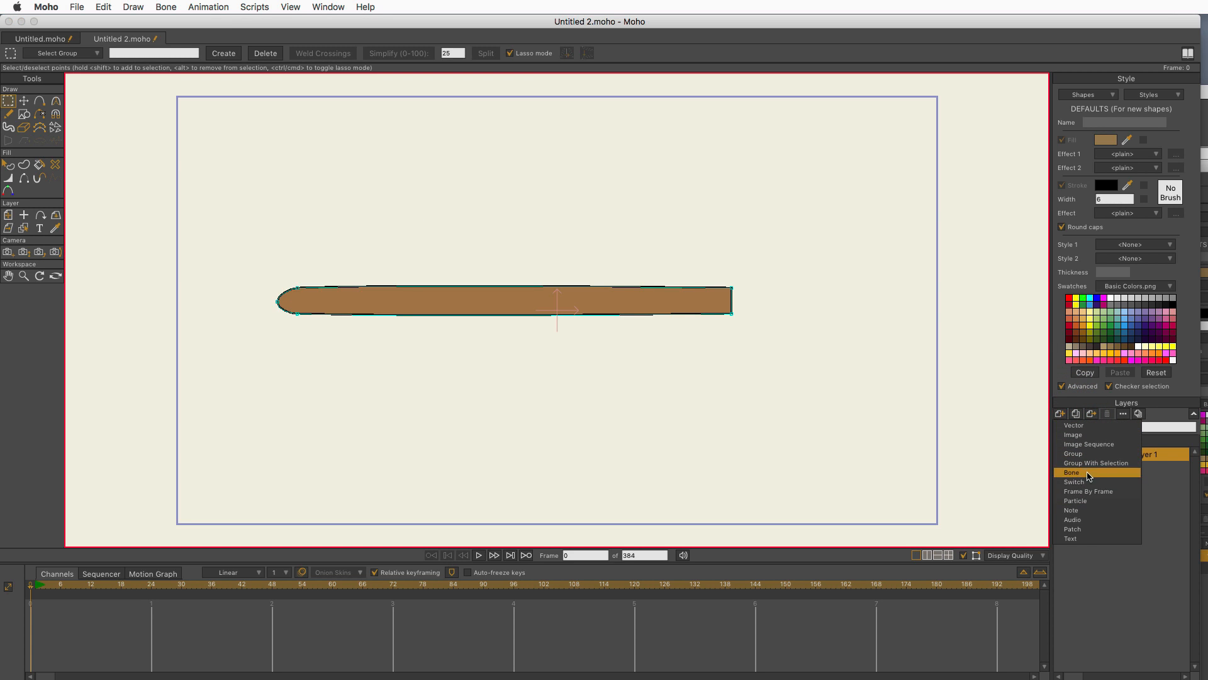
{"action": "left_click", "coordinate": [1071, 473]}
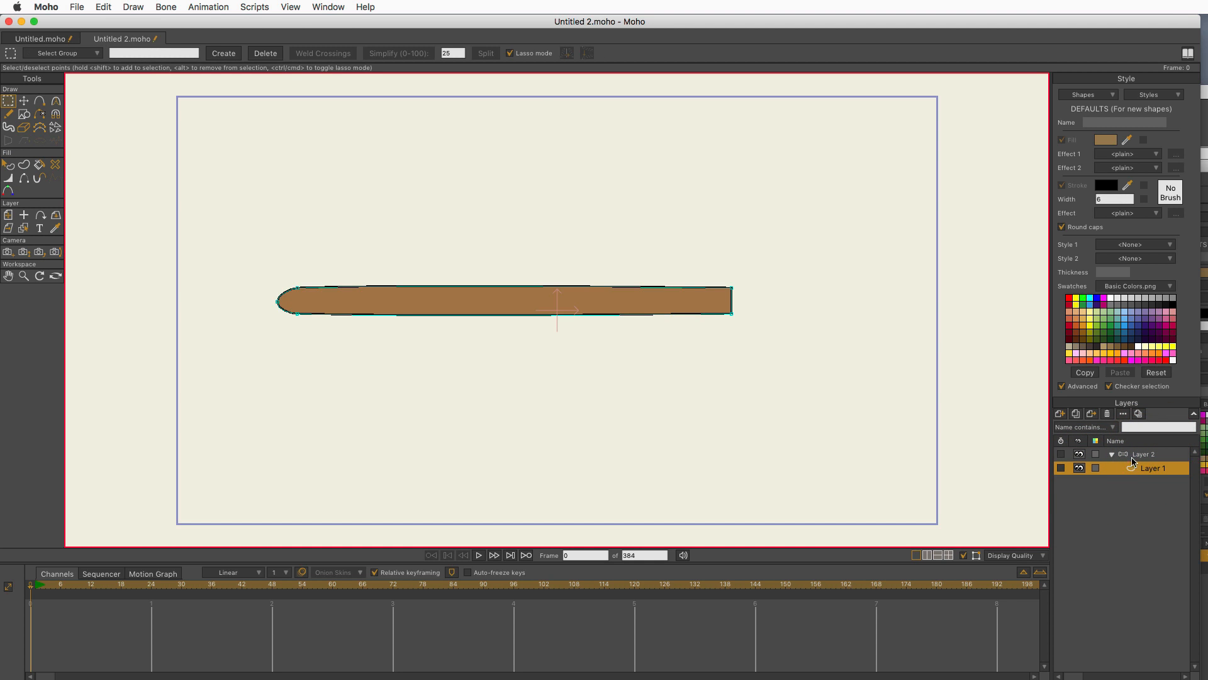
{"action": "left_click", "coordinate": [1147, 453]}
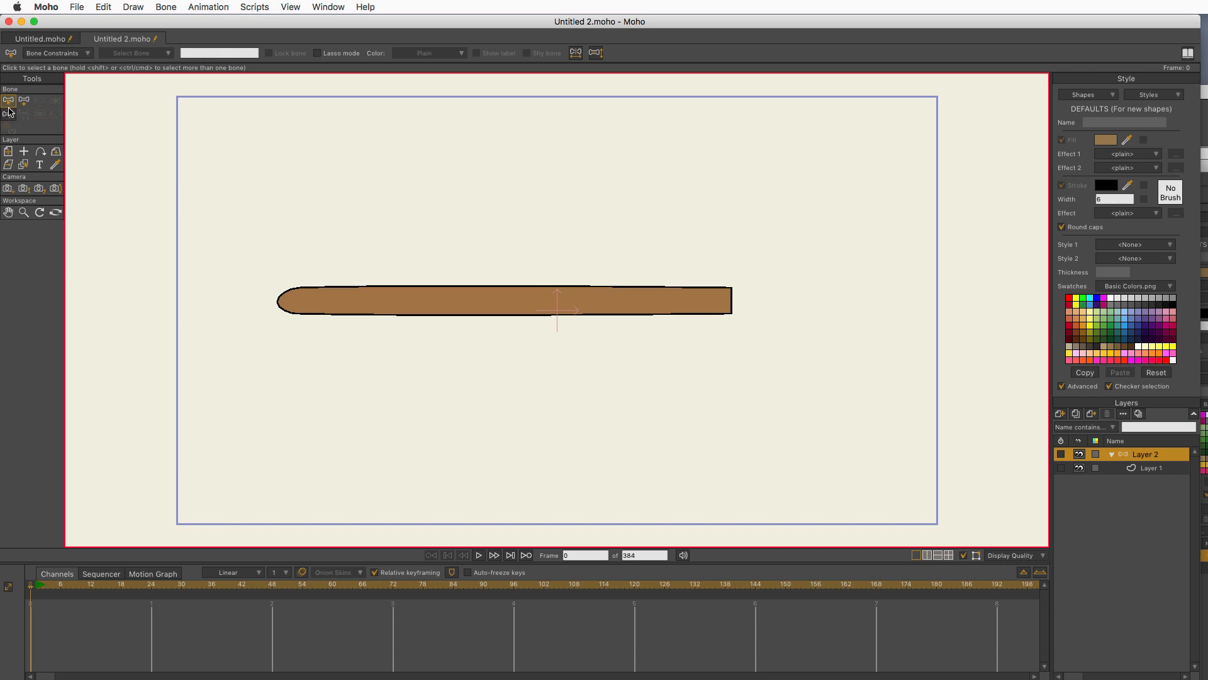
{"action": "mouse_move", "coordinate": [8, 116]}
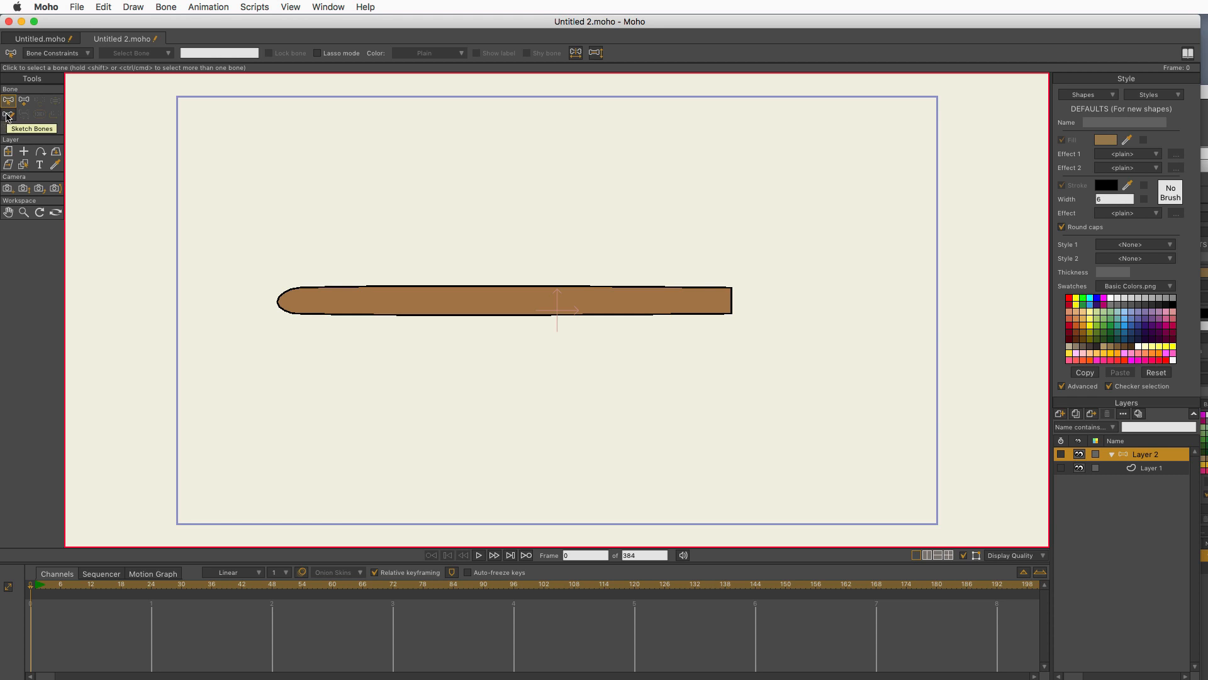
Step: Sketch a bone chain along the bar, redo it after undoing, and bend it to test
{"action": "left_click", "coordinate": [8, 114]}
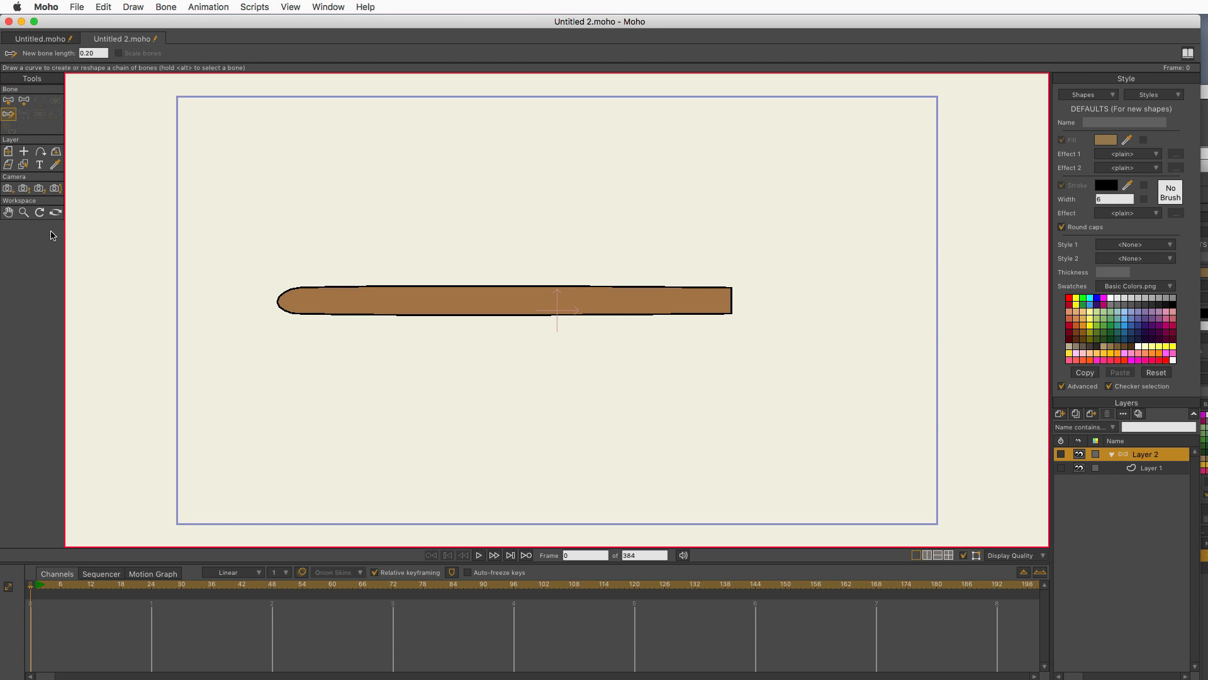
{"action": "mouse_move", "coordinate": [71, 63]}
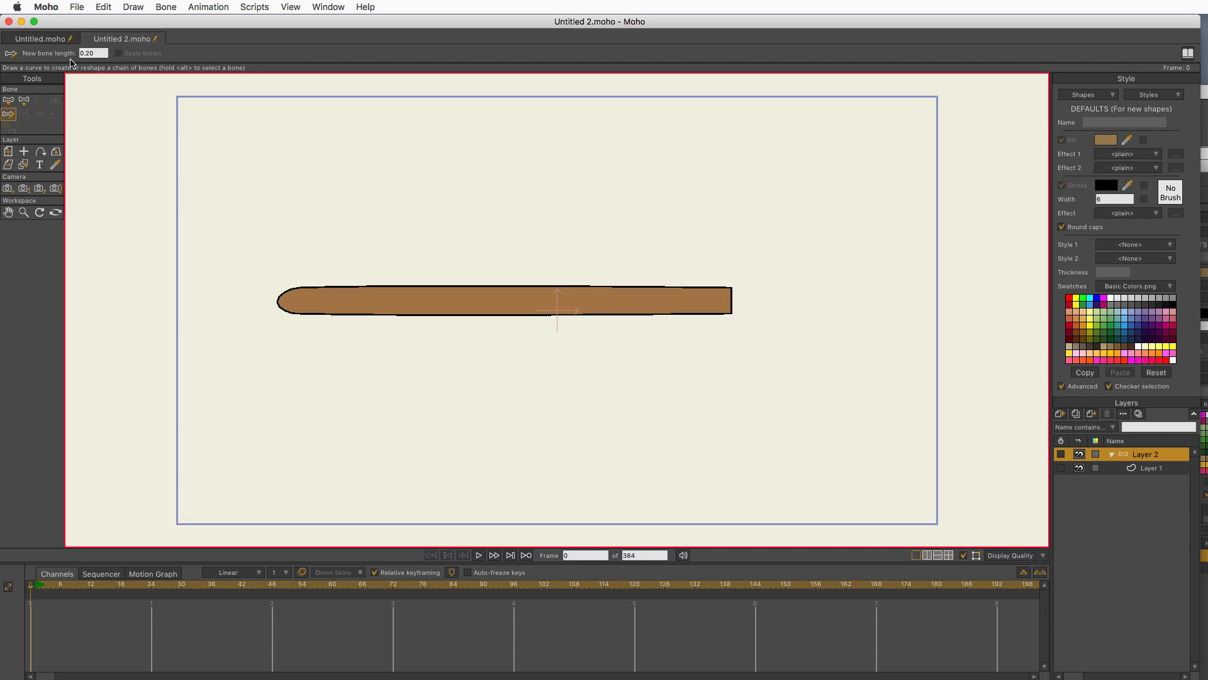
{"action": "mouse_move", "coordinate": [23, 237]}
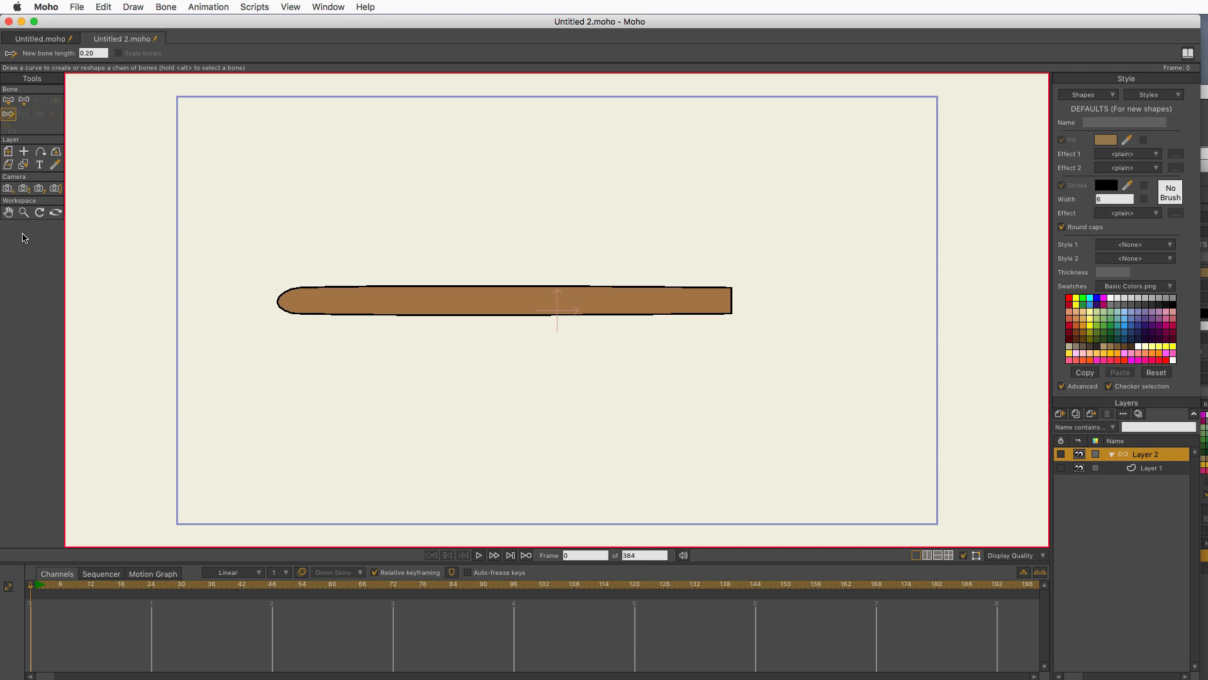
{"action": "mouse_move", "coordinate": [725, 304]}
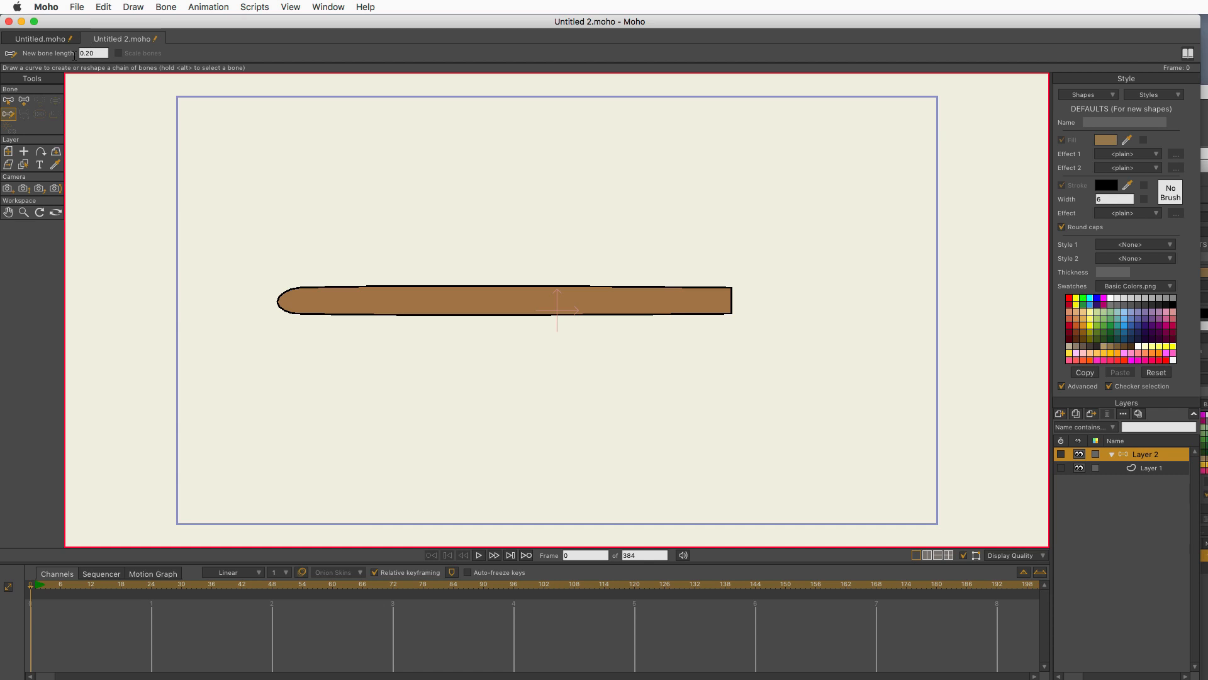
{"action": "mouse_move", "coordinate": [55, 189]}
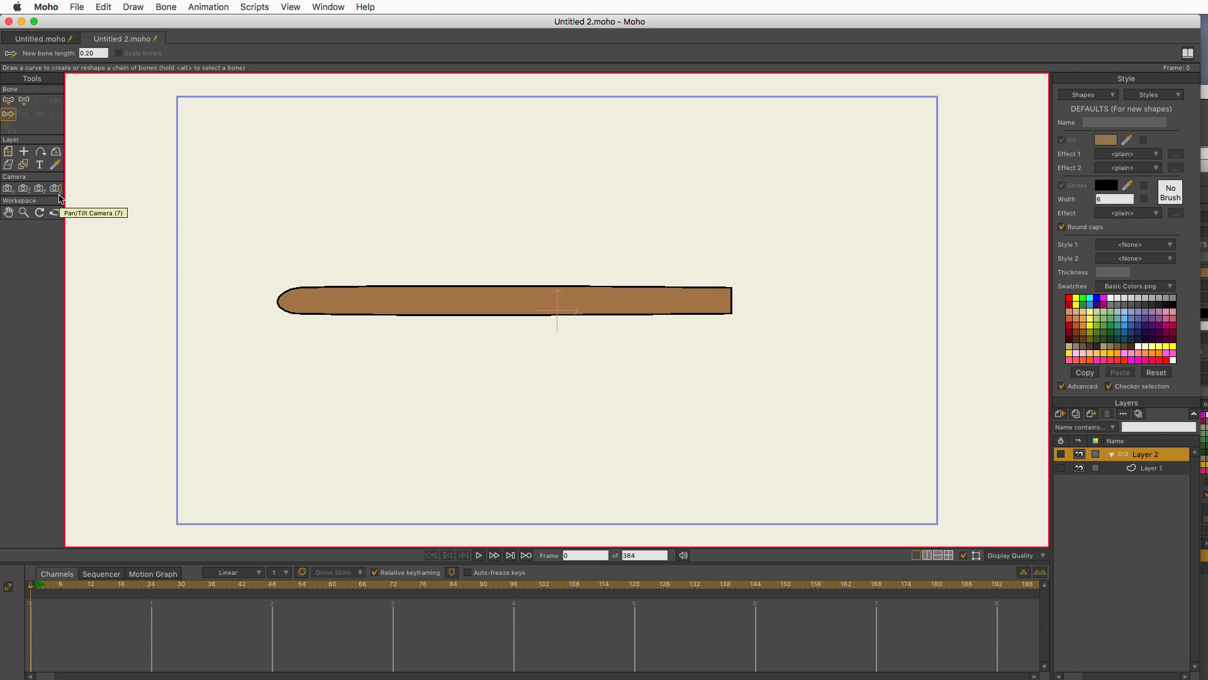
{"action": "mouse_move", "coordinate": [733, 316]}
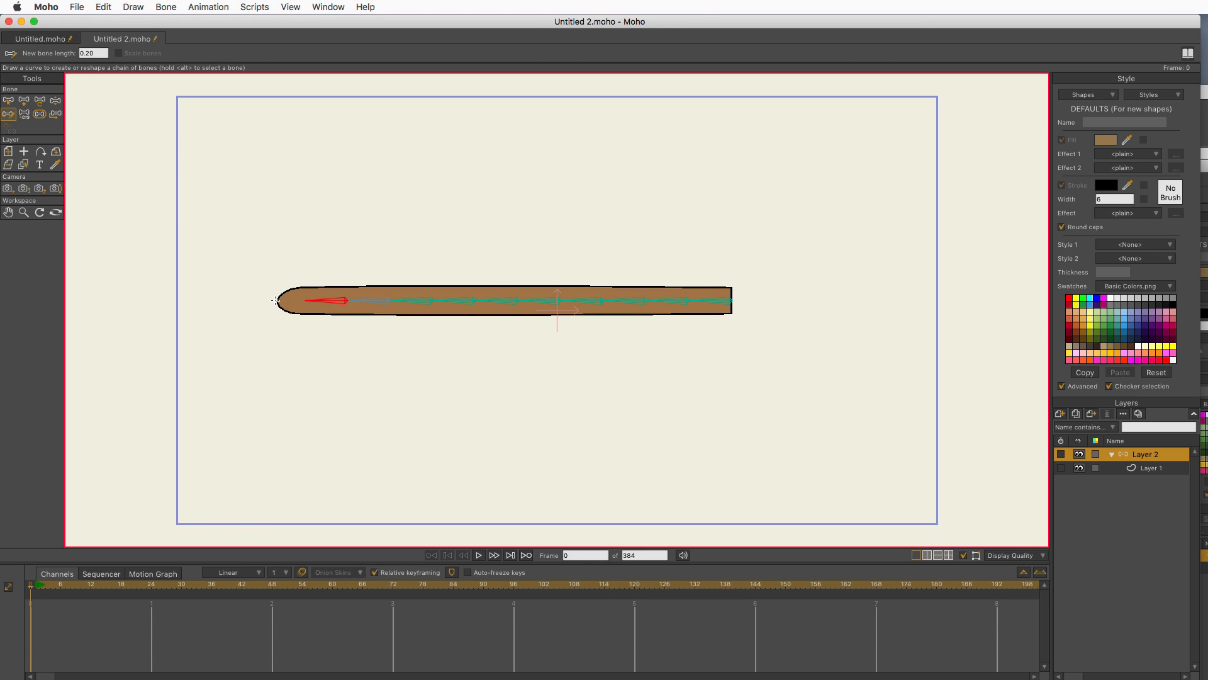
{"action": "key", "text": "cmd+z"}
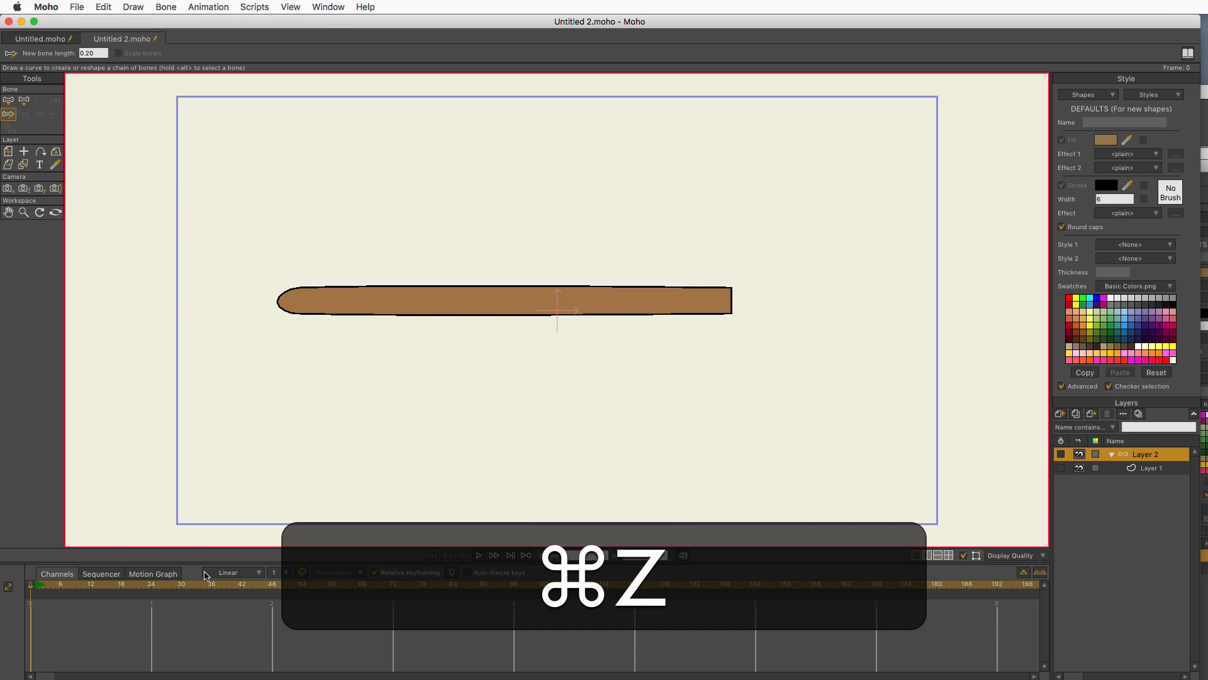
{"action": "key", "text": "cmd+z"}
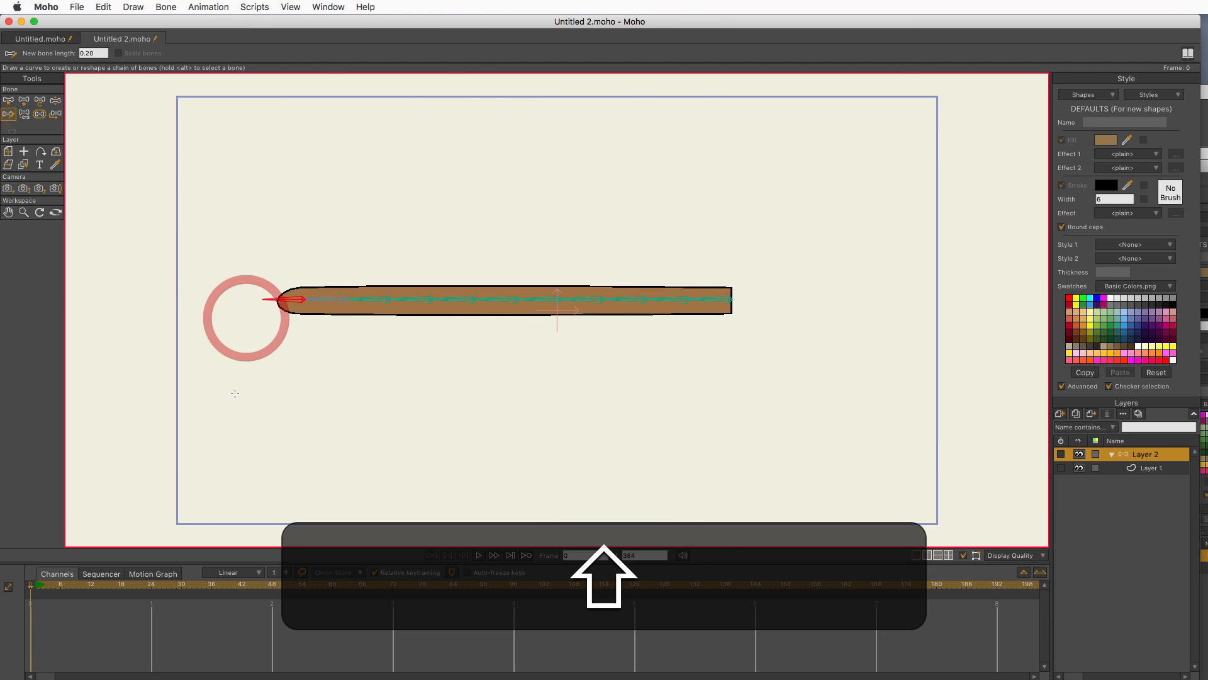
{"action": "left_click", "coordinate": [23, 114]}
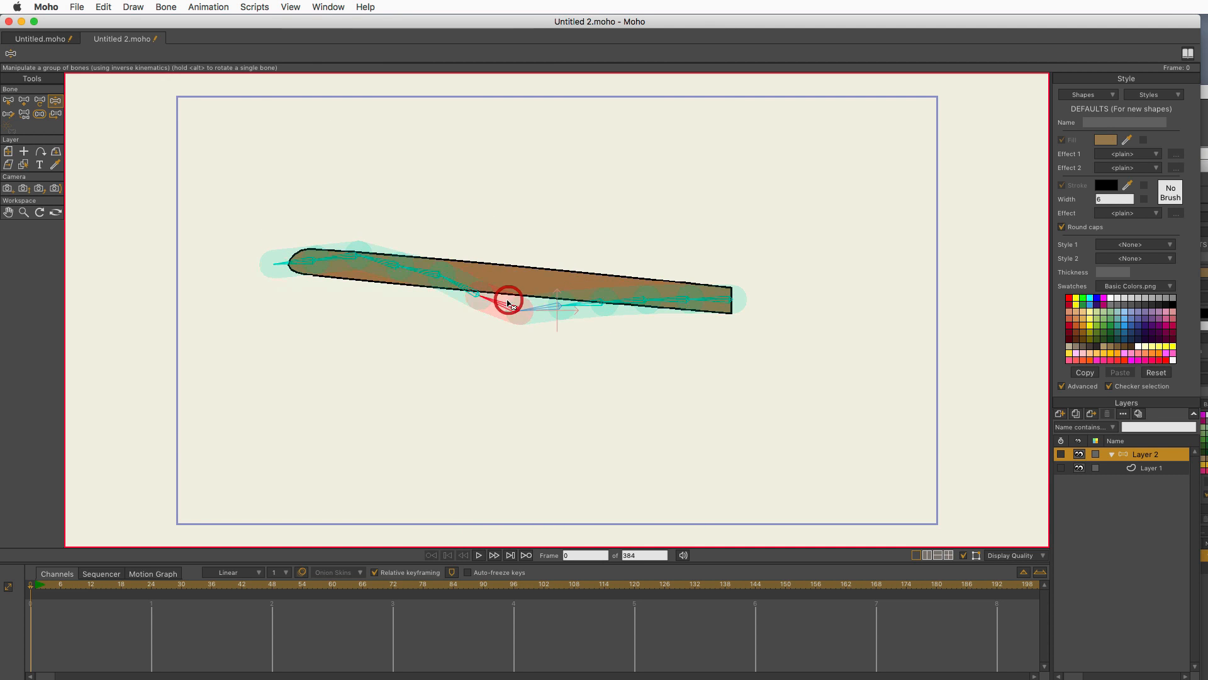
Step: Select Layer 1 and add points along the tail's top and bottom edges
{"action": "left_click", "coordinate": [8, 100]}
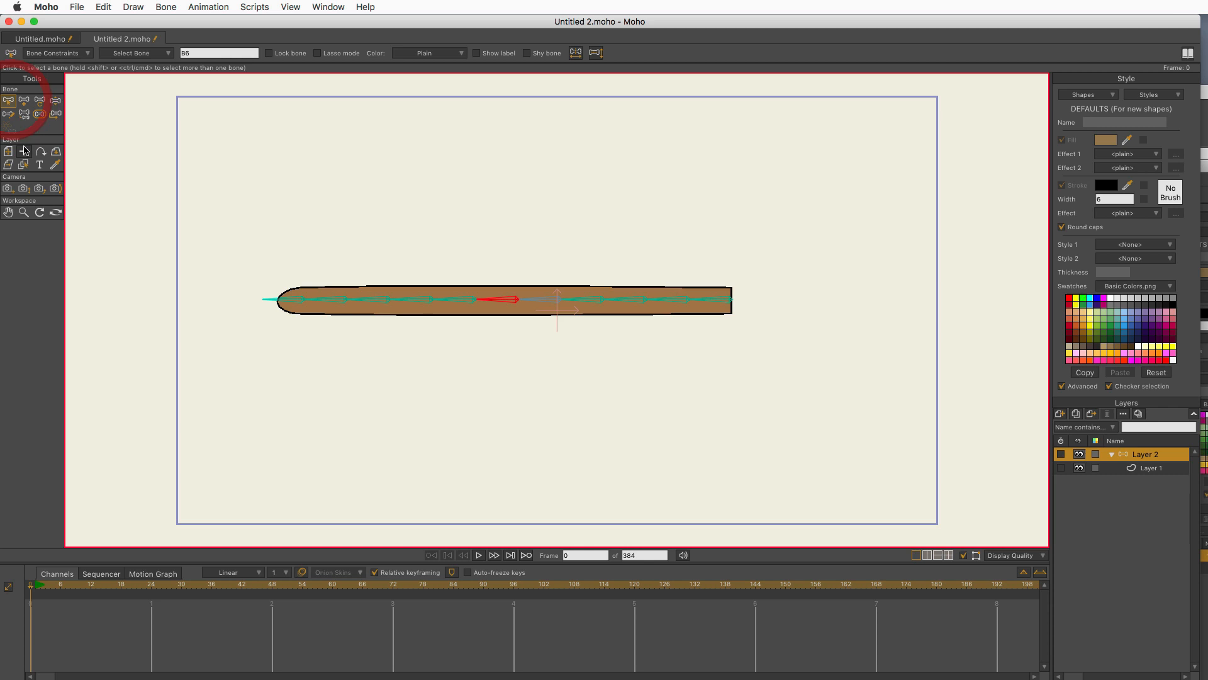
{"action": "left_click", "coordinate": [1153, 468]}
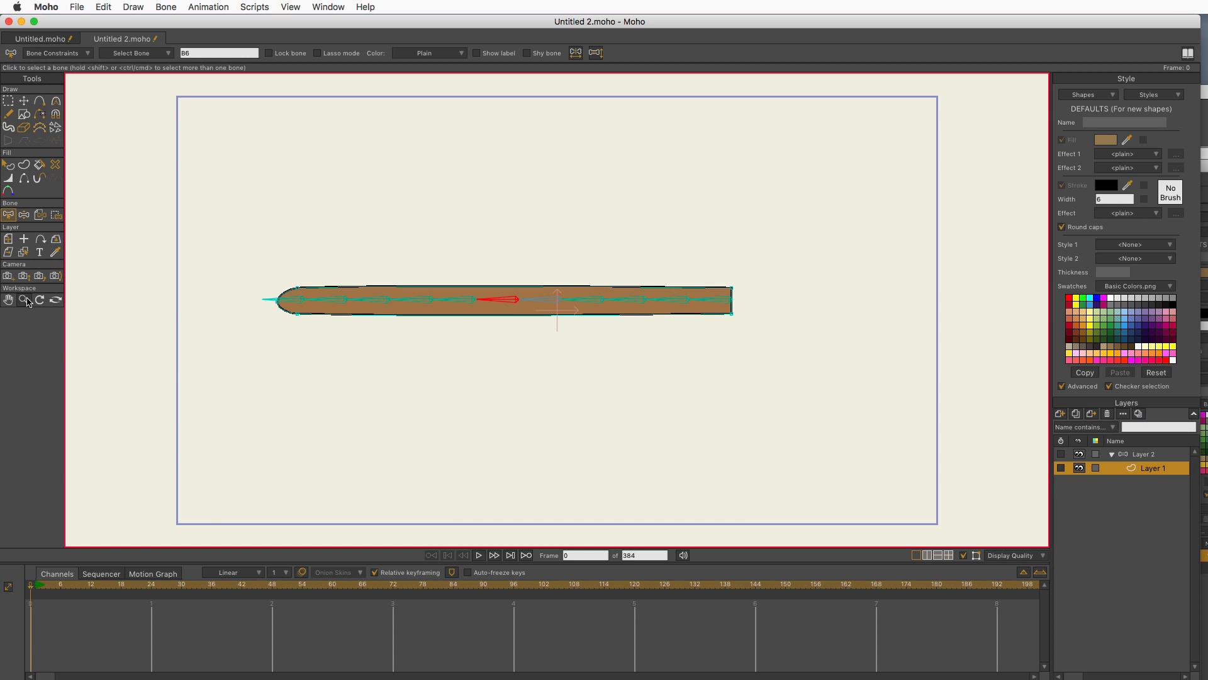
{"action": "left_click", "coordinate": [23, 300]}
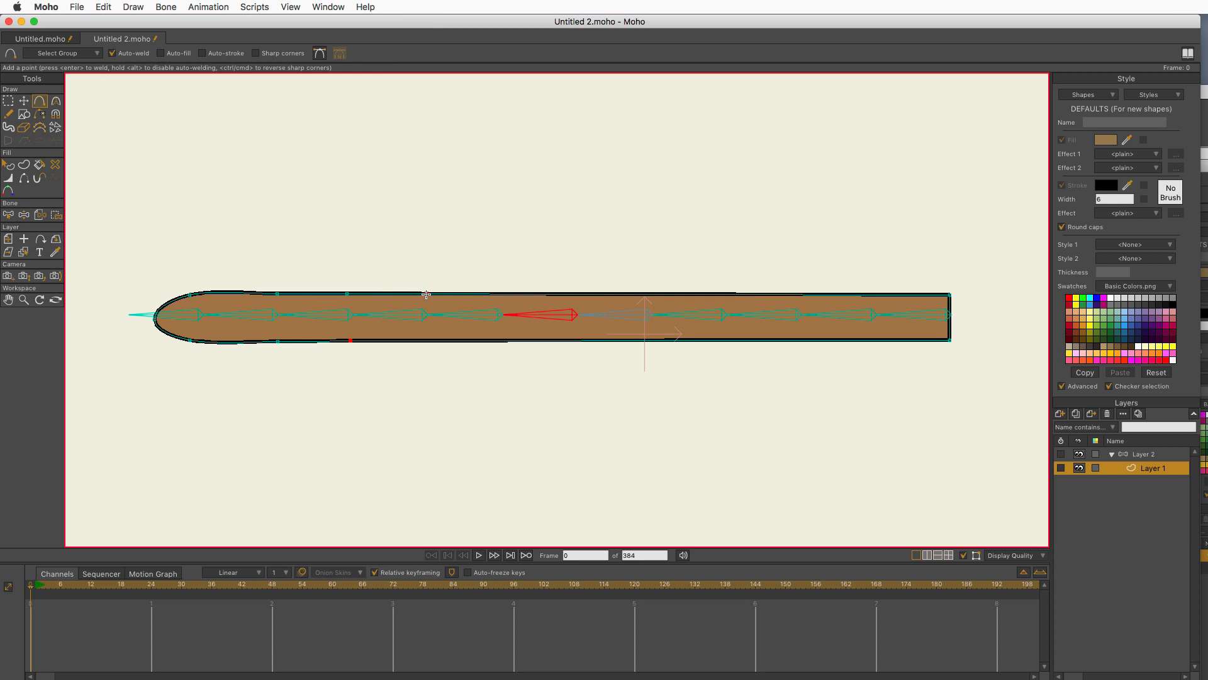
{"action": "left_click", "coordinate": [426, 341]}
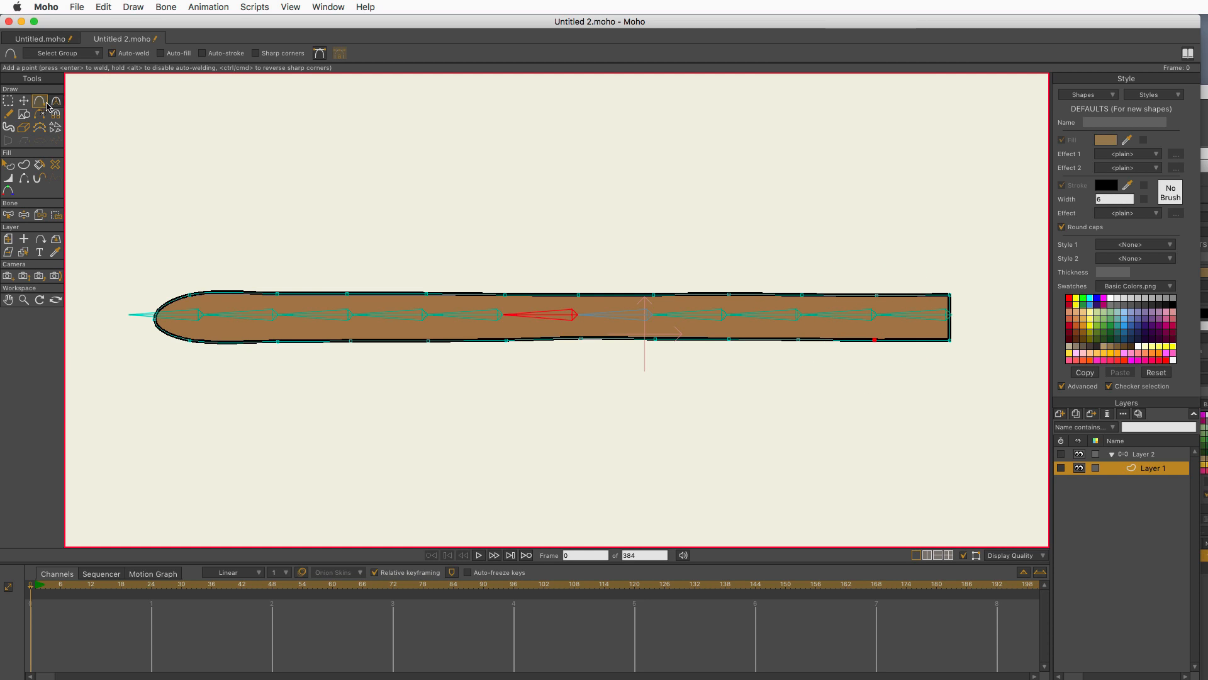
Step: Apply Smooth curvature to all selected points so the right end becomes rounded
{"action": "left_click", "coordinate": [8, 101]}
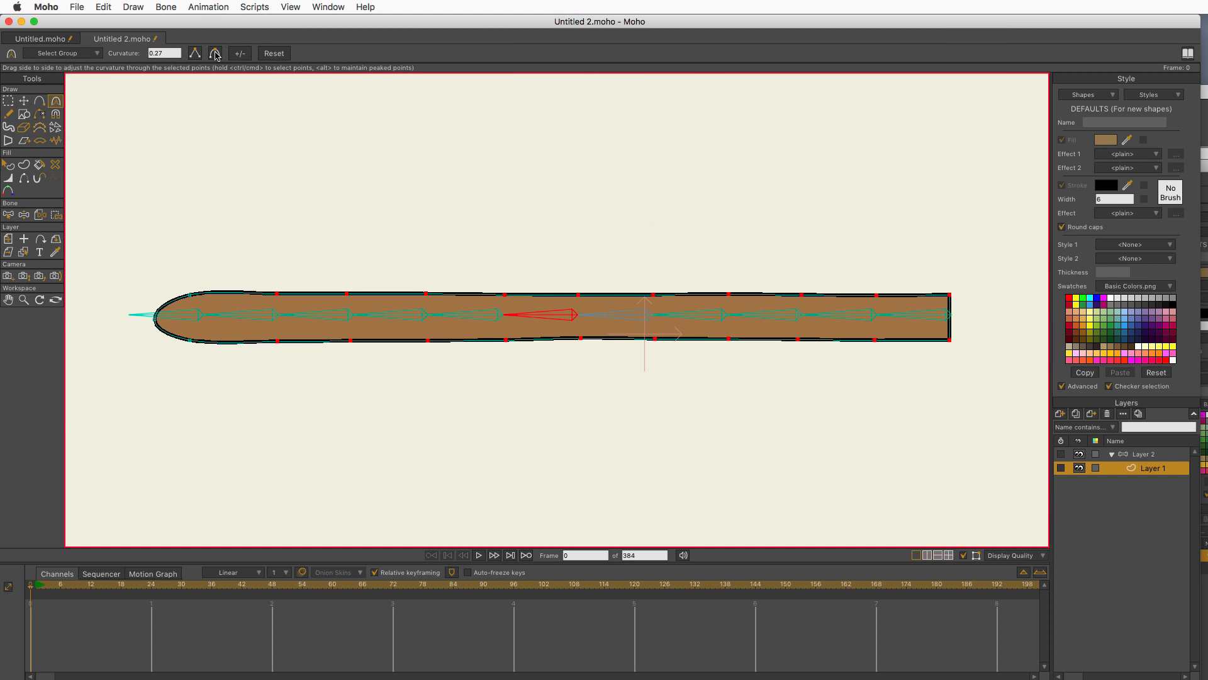
{"action": "left_click", "coordinate": [216, 53]}
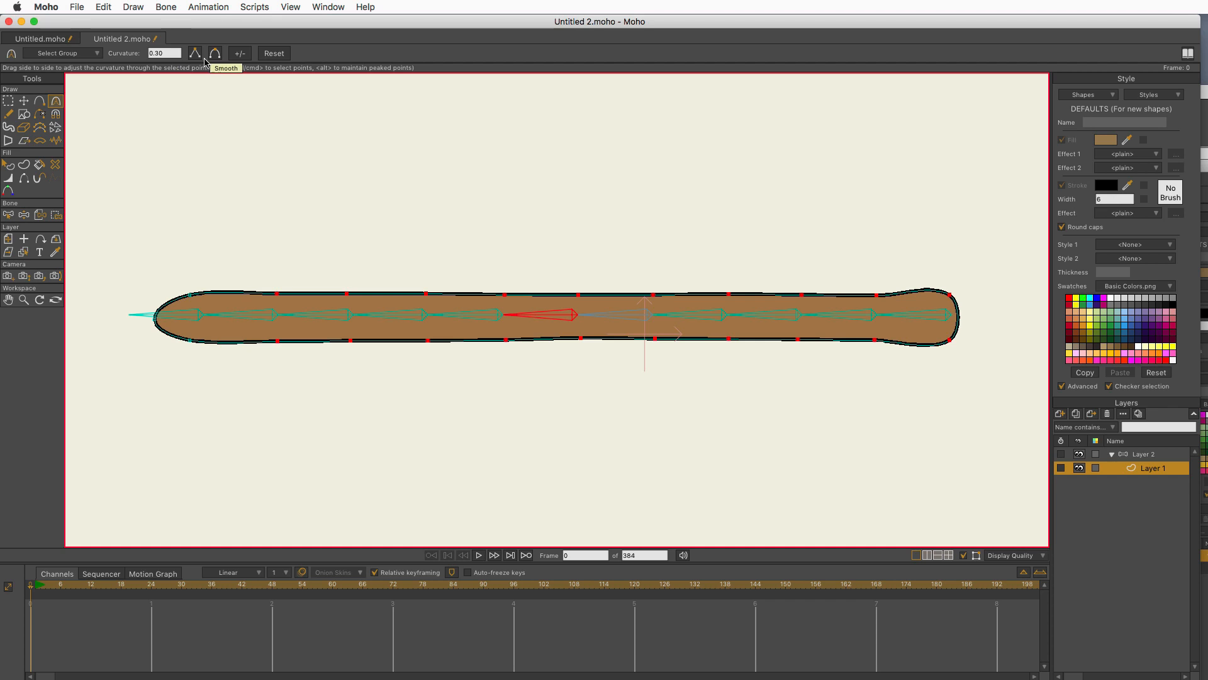
{"action": "left_click", "coordinate": [23, 101]}
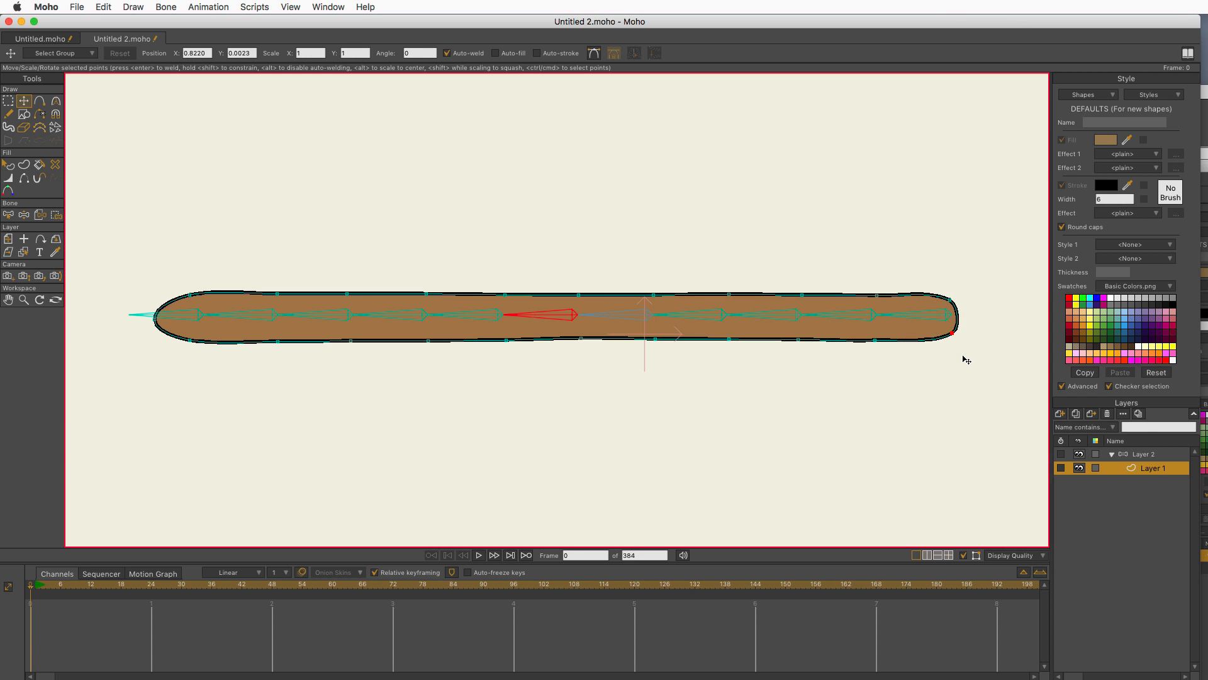
{"action": "mouse_move", "coordinate": [29, 150]}
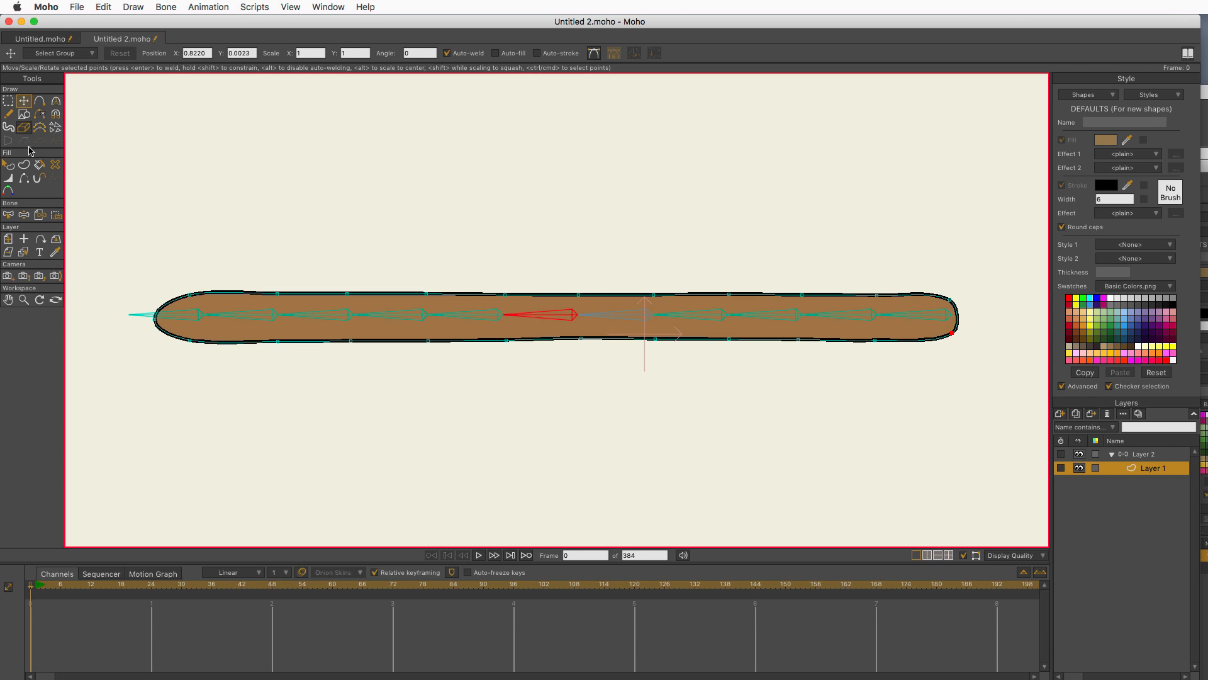
{"action": "left_click", "coordinate": [56, 102]}
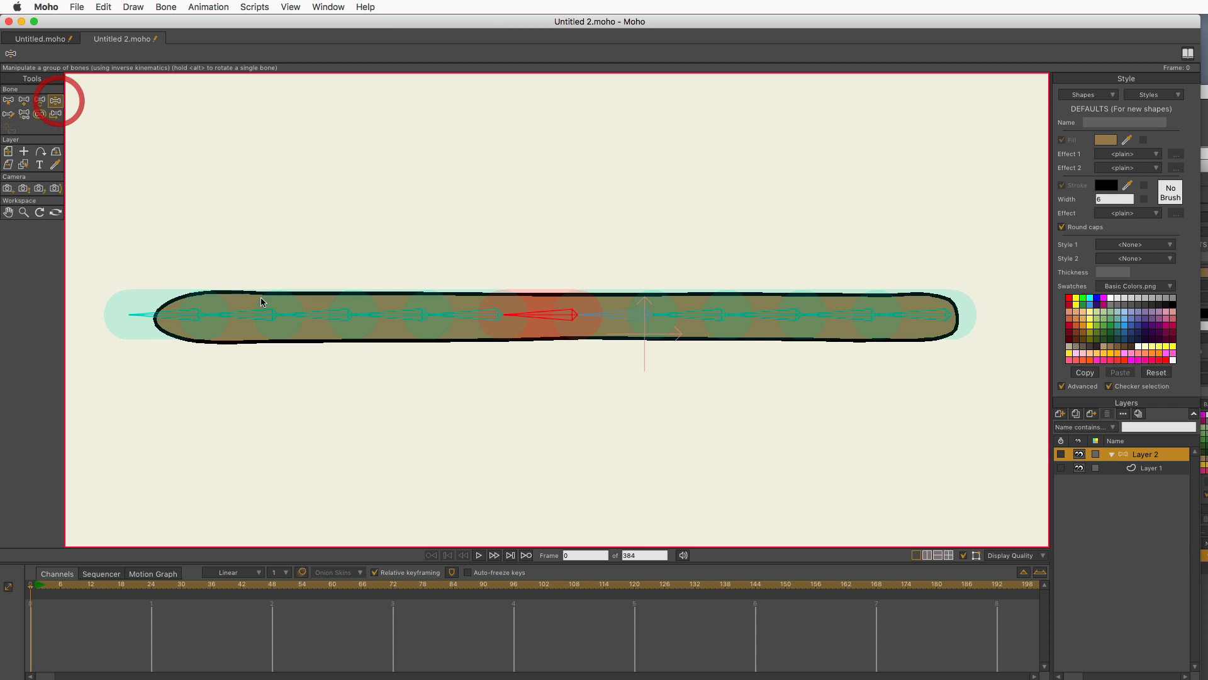
{"action": "key", "text": "cmd+z"}
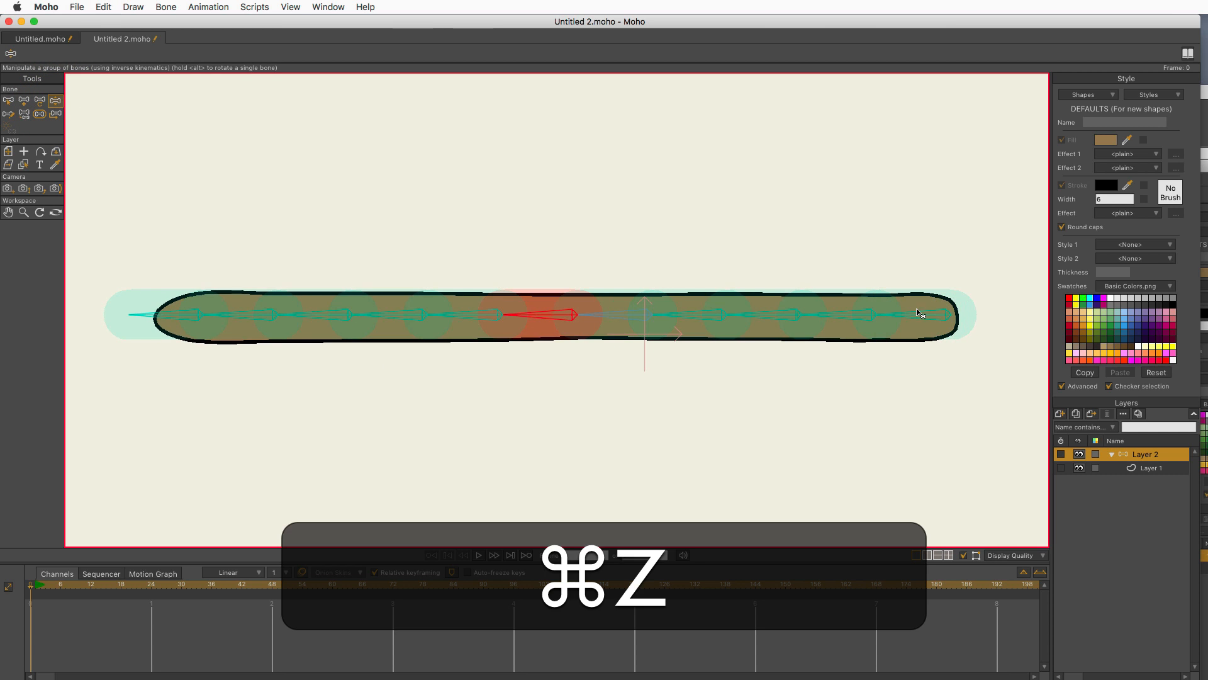
{"action": "key", "text": "cmd+z"}
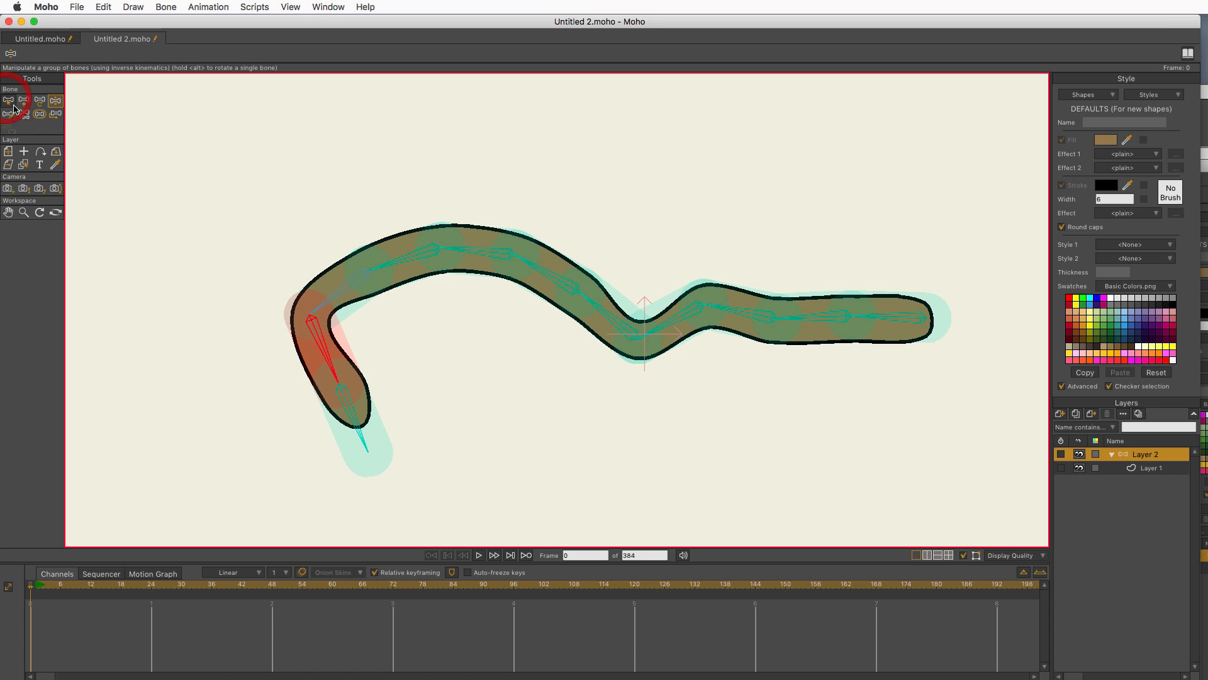
{"action": "left_click", "coordinate": [24, 101]}
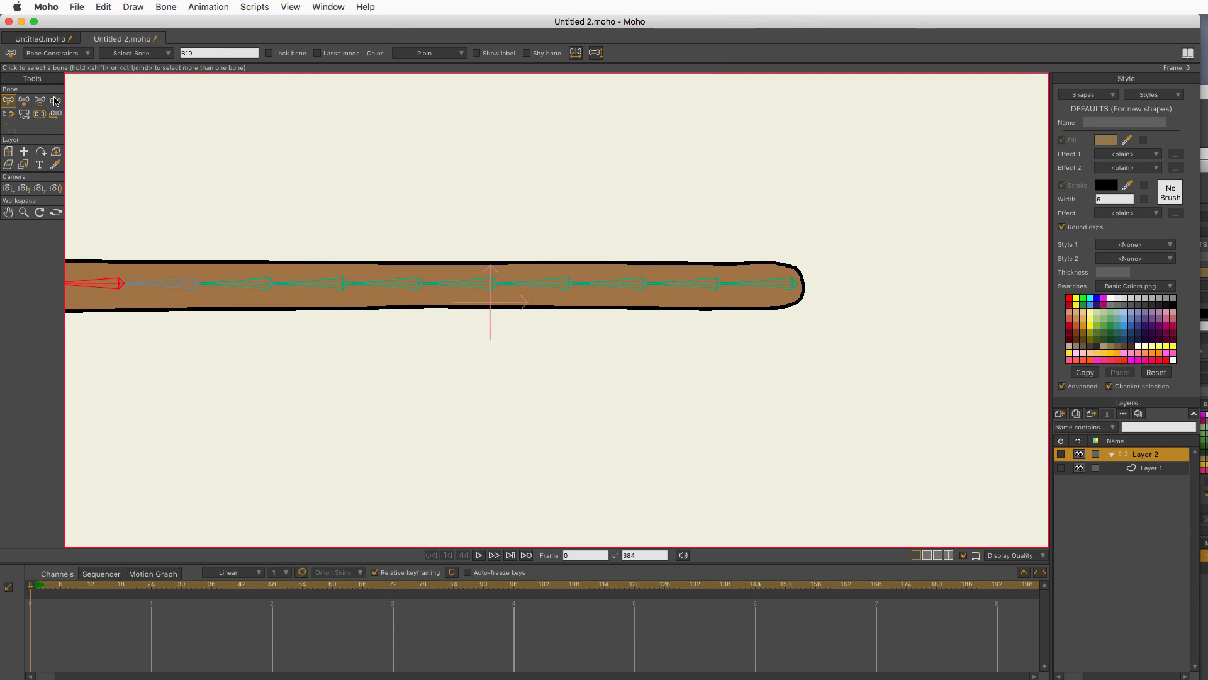
Step: Add a standalone vertical bone below the tail's right end, then try the Bone Strength and Reparent tools
{"action": "left_click", "coordinate": [24, 100]}
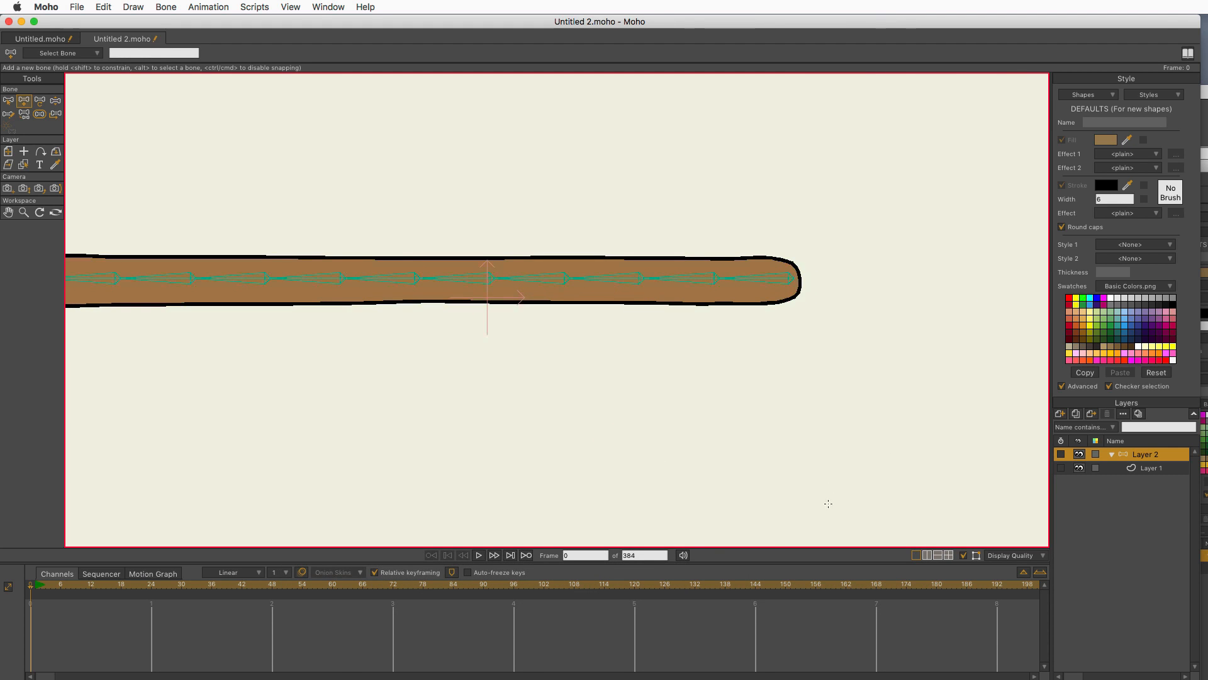
{"action": "left_click", "coordinate": [830, 274]}
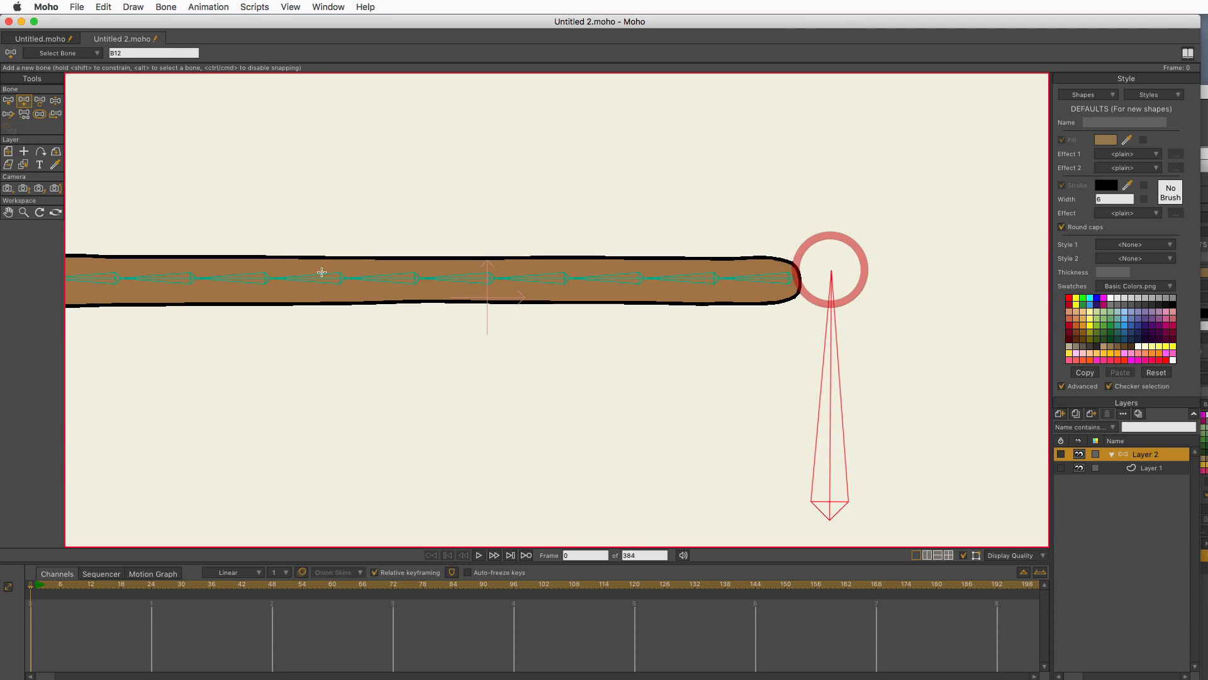
{"action": "left_click", "coordinate": [39, 113]}
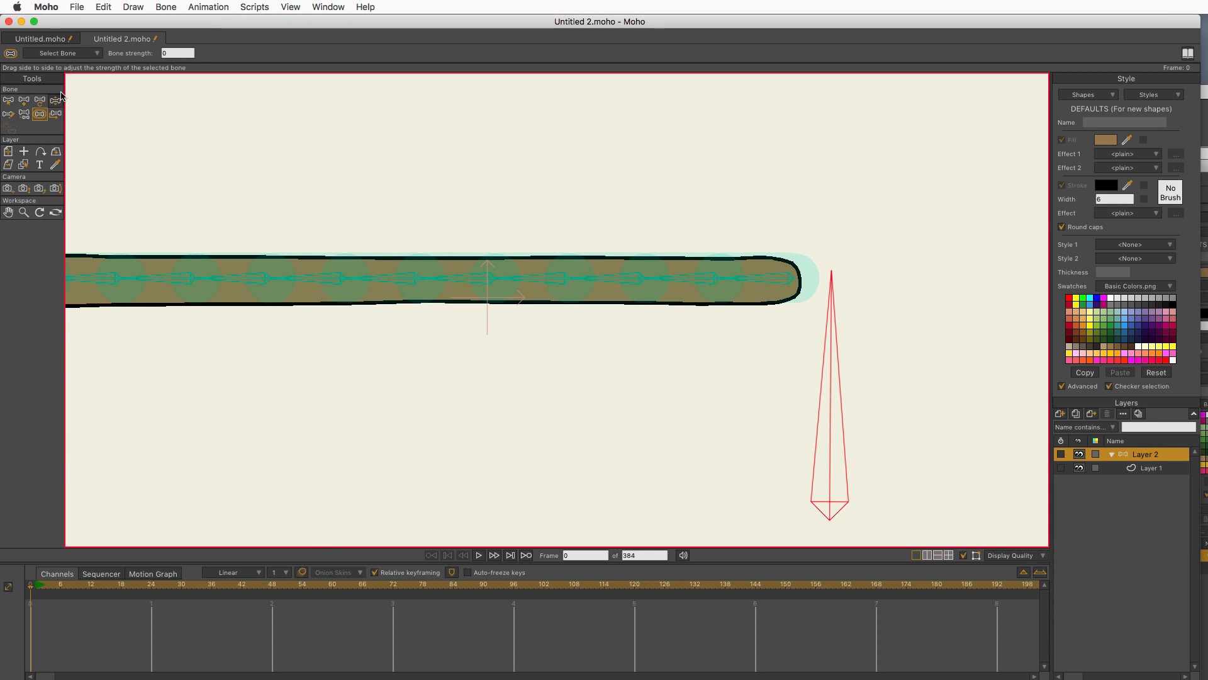
{"action": "mouse_move", "coordinate": [209, 284]}
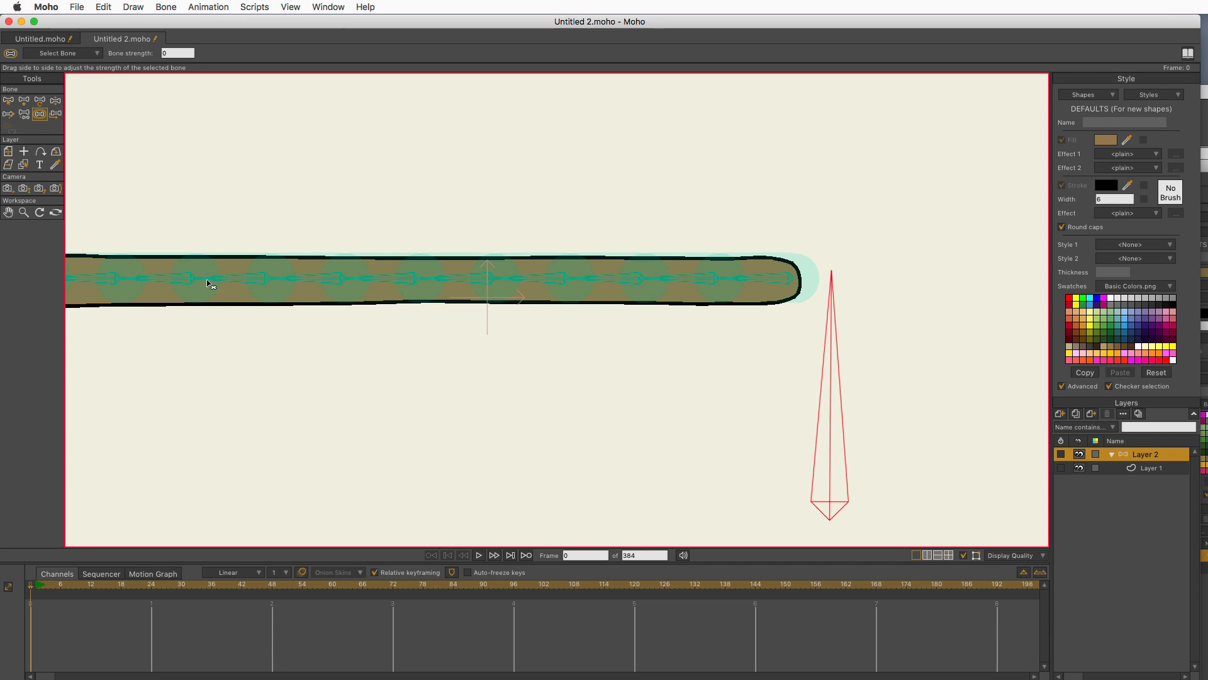
{"action": "mouse_move", "coordinate": [217, 244]}
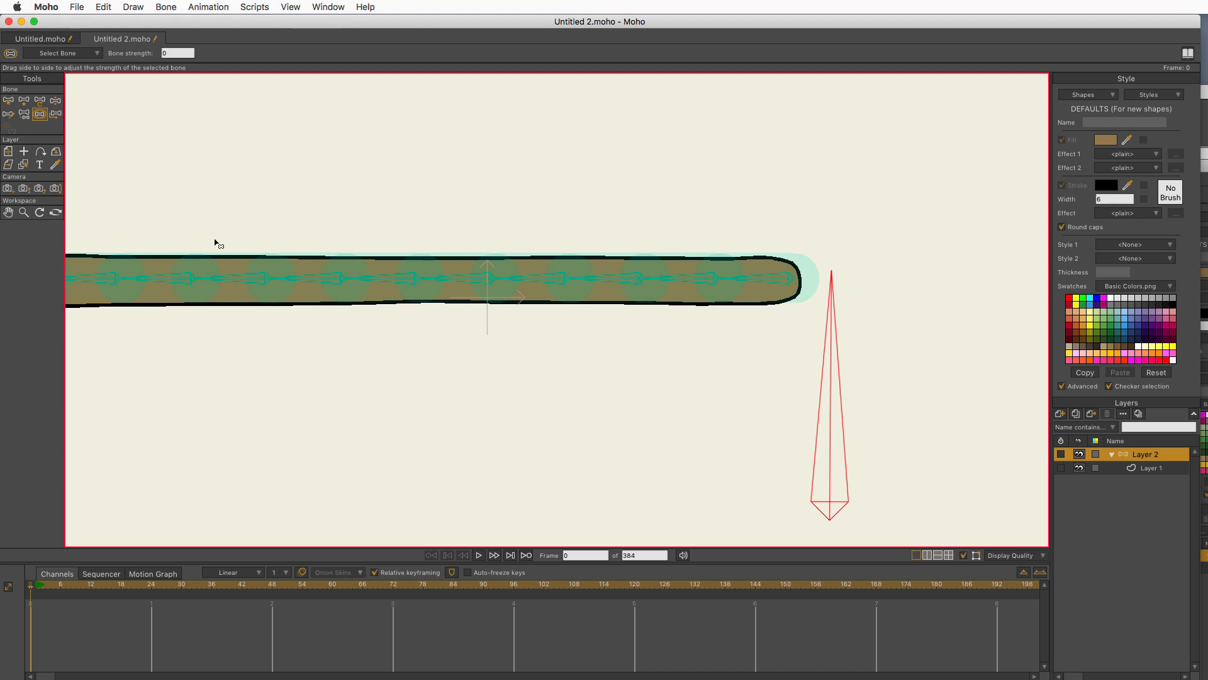
{"action": "mouse_move", "coordinate": [598, 272]}
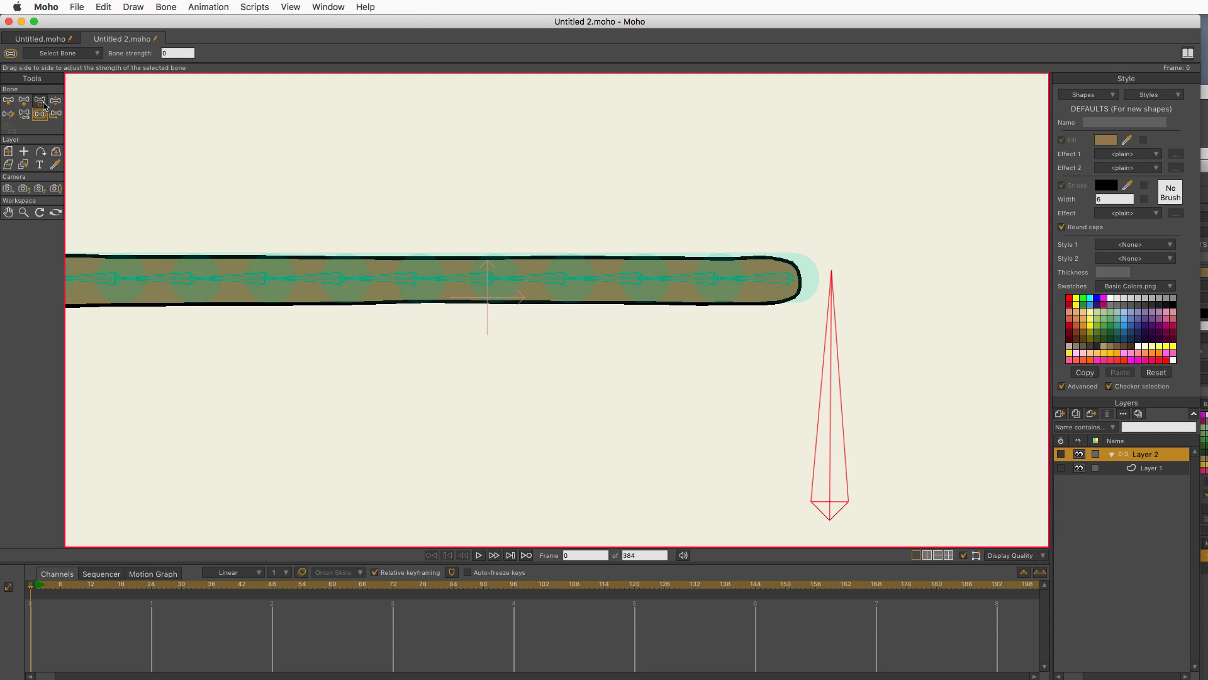
{"action": "mouse_move", "coordinate": [55, 114]}
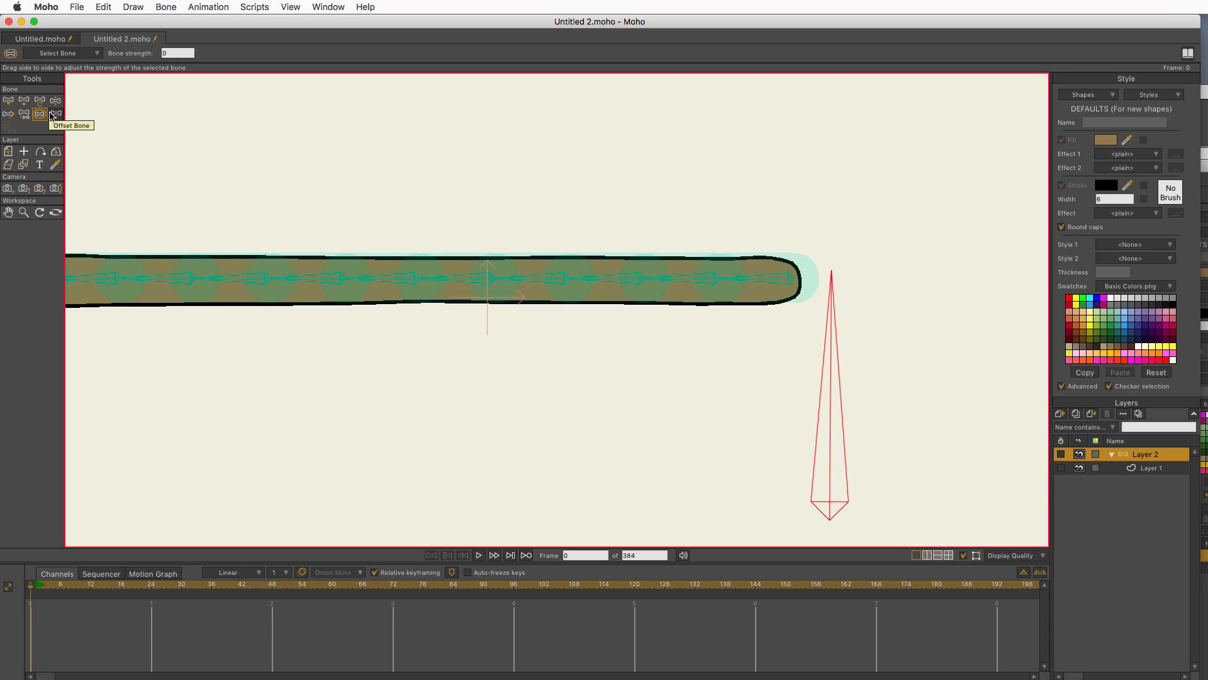
{"action": "mouse_move", "coordinate": [35, 79]}
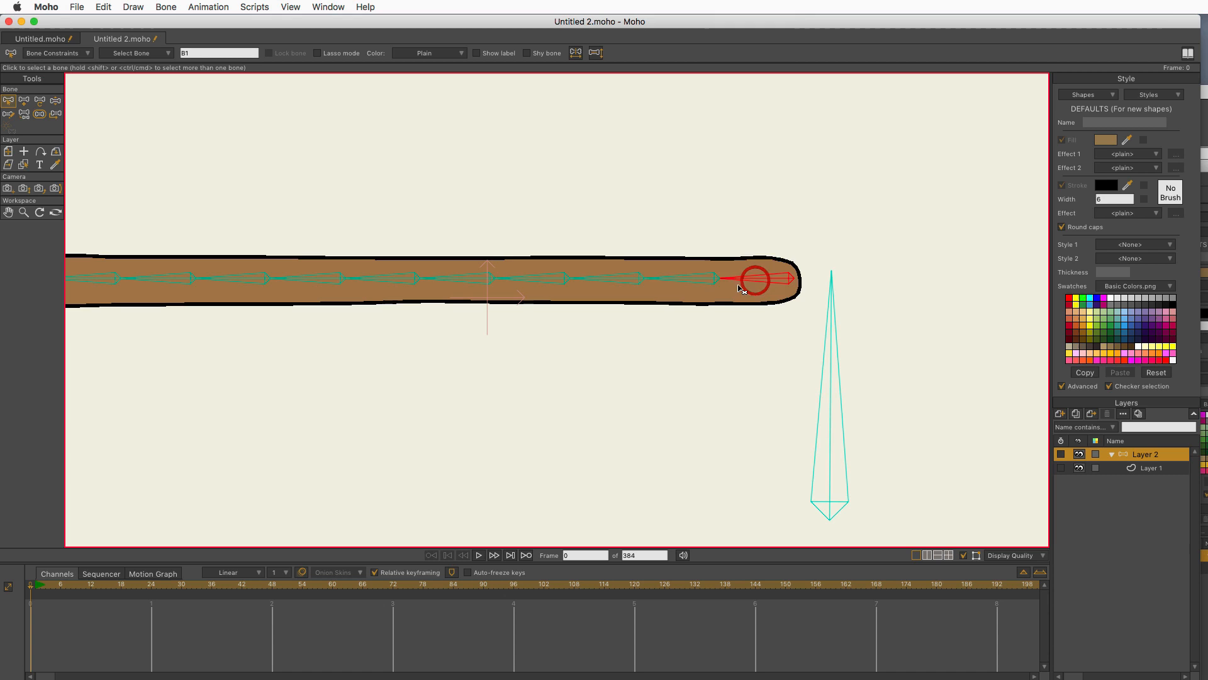
{"action": "left_click", "coordinate": [40, 114]}
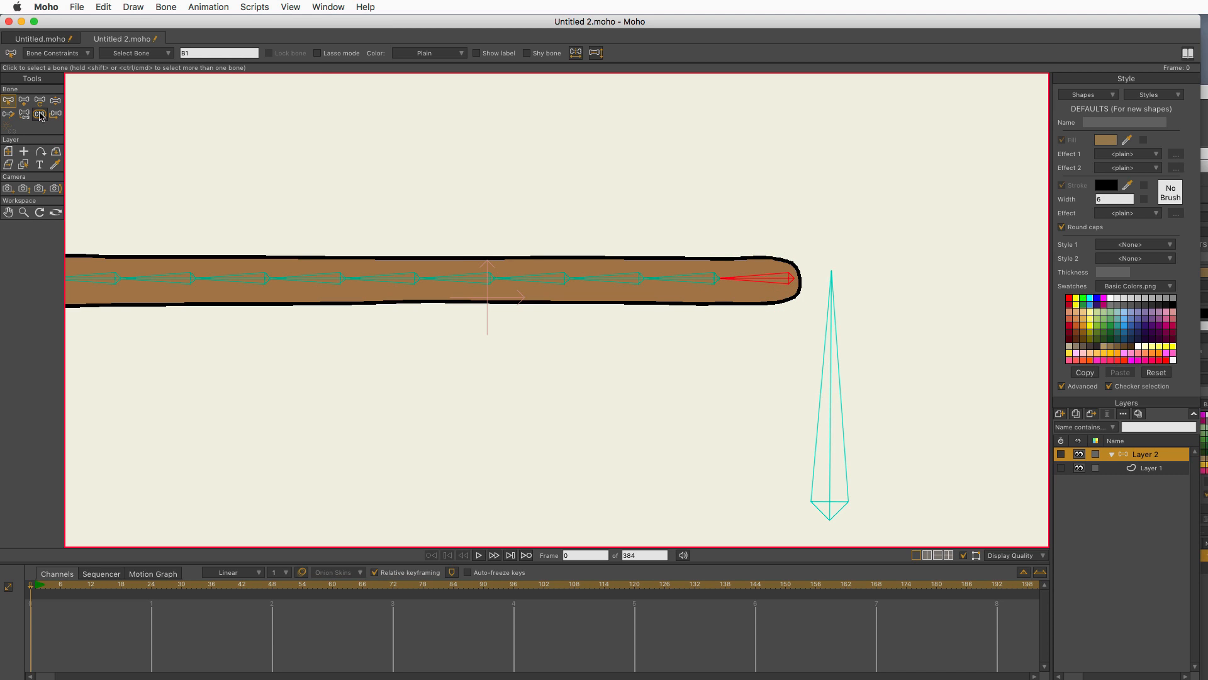
{"action": "left_click", "coordinate": [40, 114]}
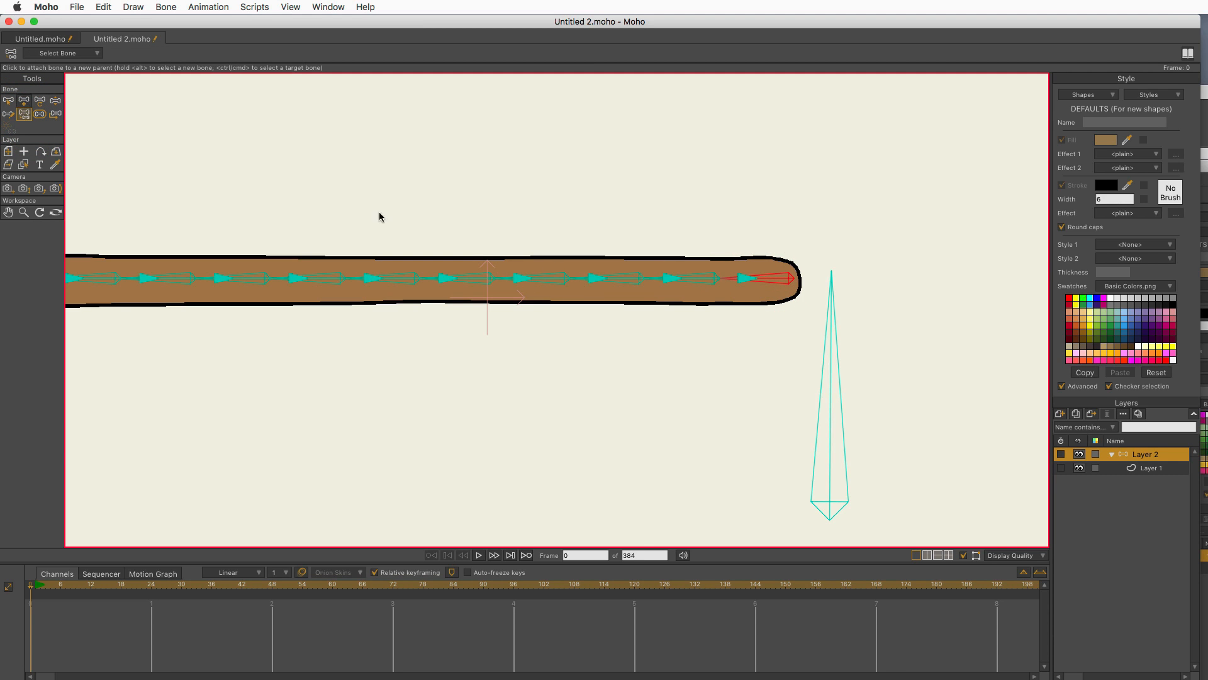
{"action": "left_click", "coordinate": [24, 101]}
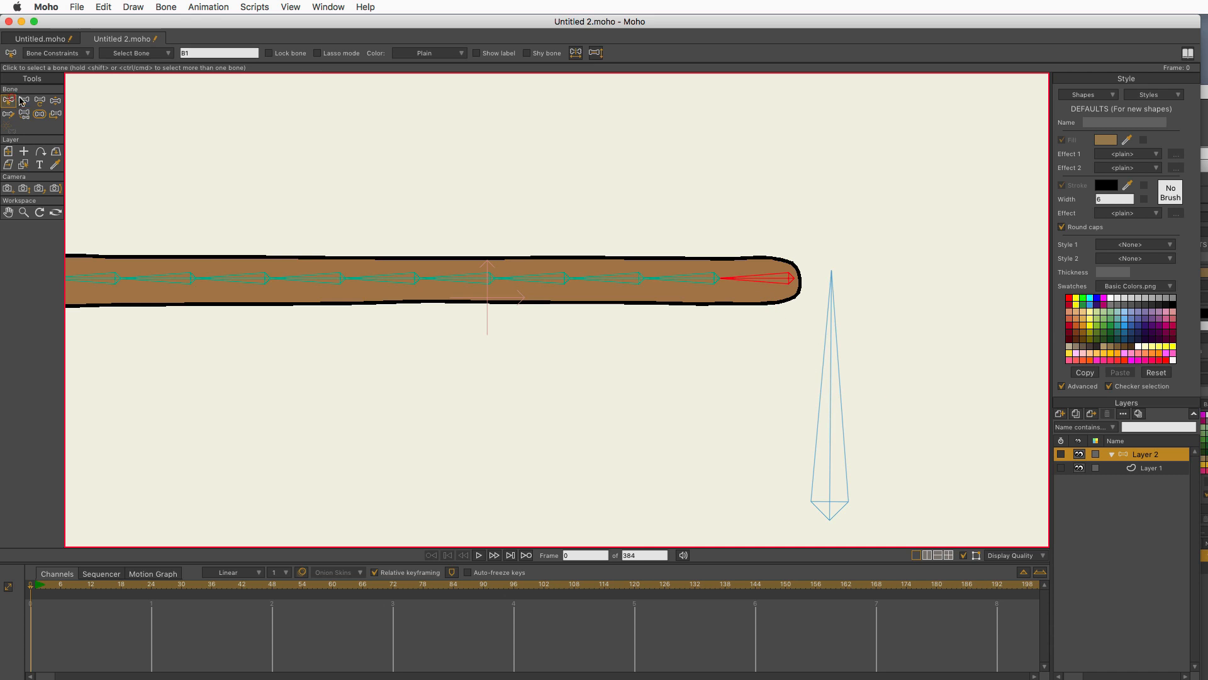
{"action": "left_click", "coordinate": [23, 213]}
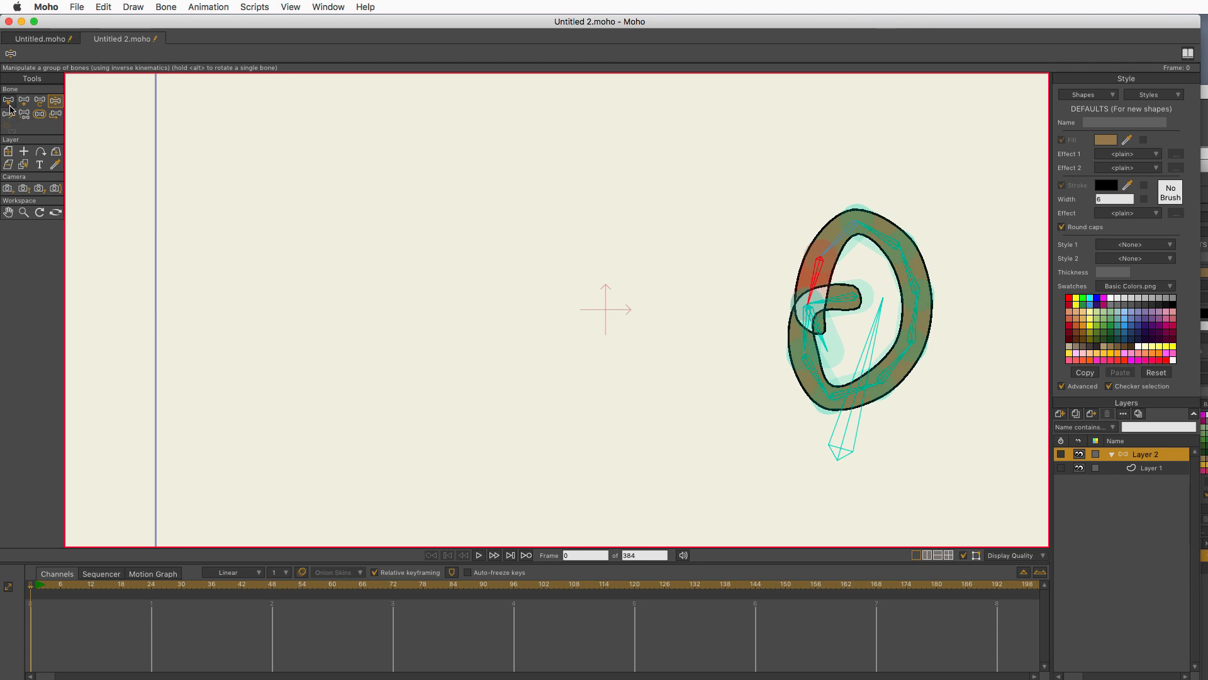
{"action": "mouse_move", "coordinate": [12, 249]}
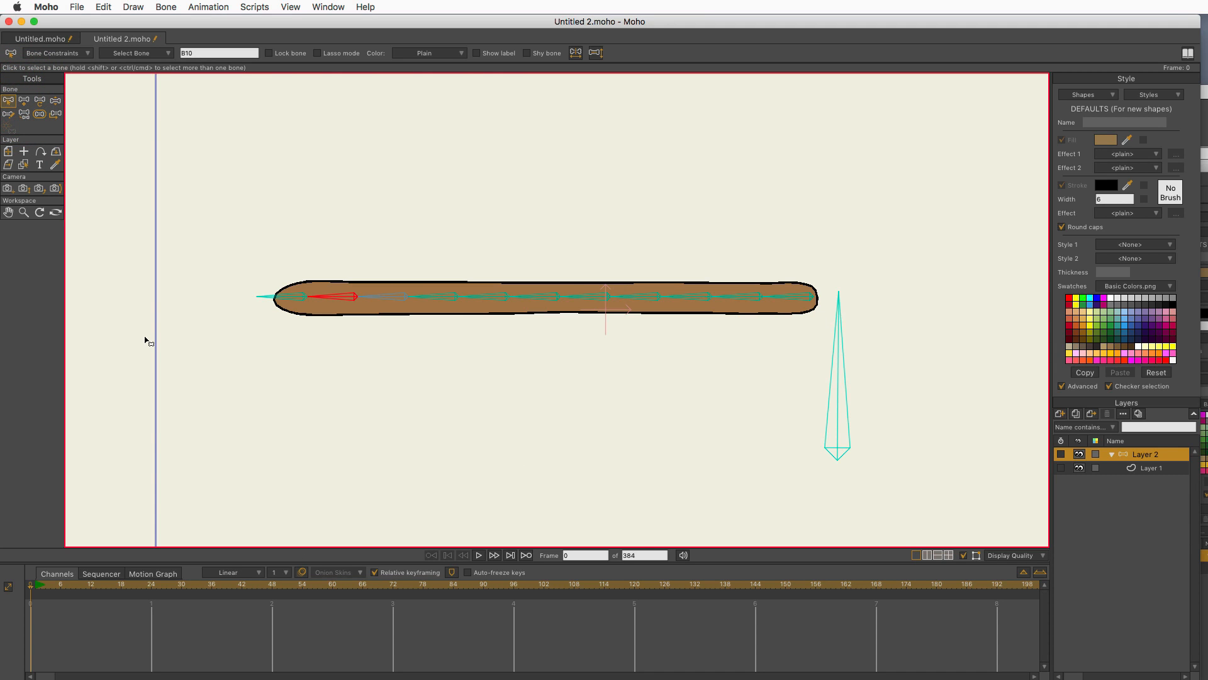
{"action": "mouse_move", "coordinate": [61, 463]}
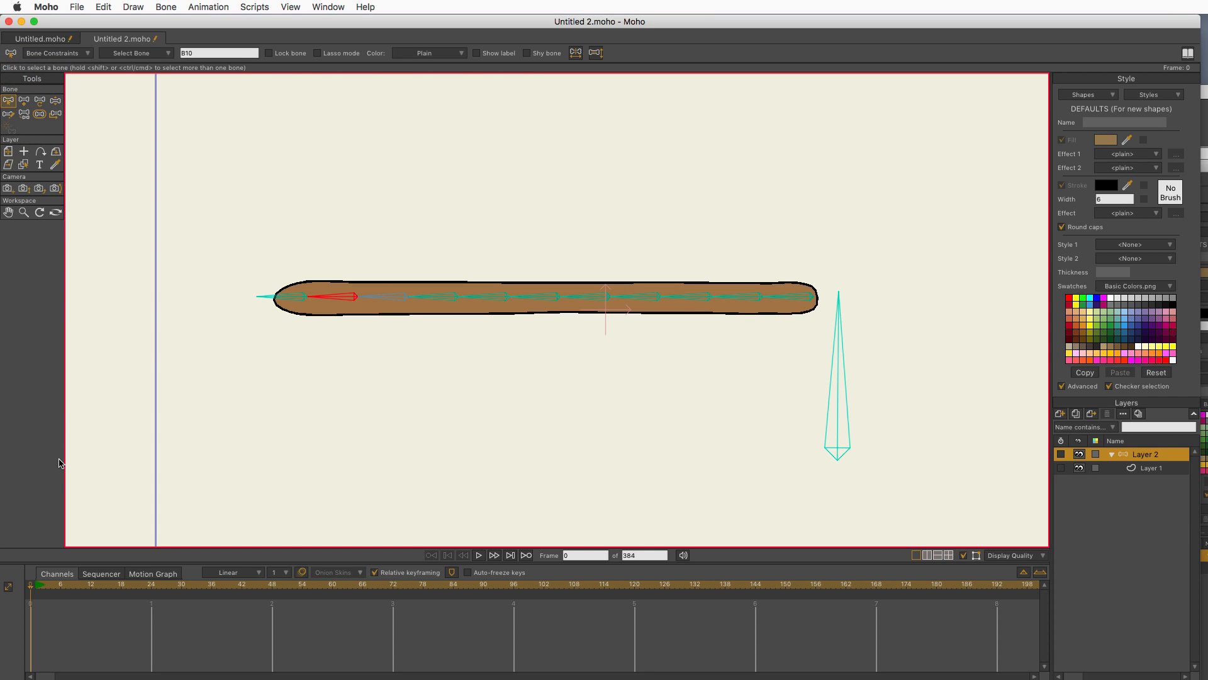
Step: Check bones B11, B8, the middle and right-end bones, finishing on tip bone B11
{"action": "left_click", "coordinate": [278, 297]}
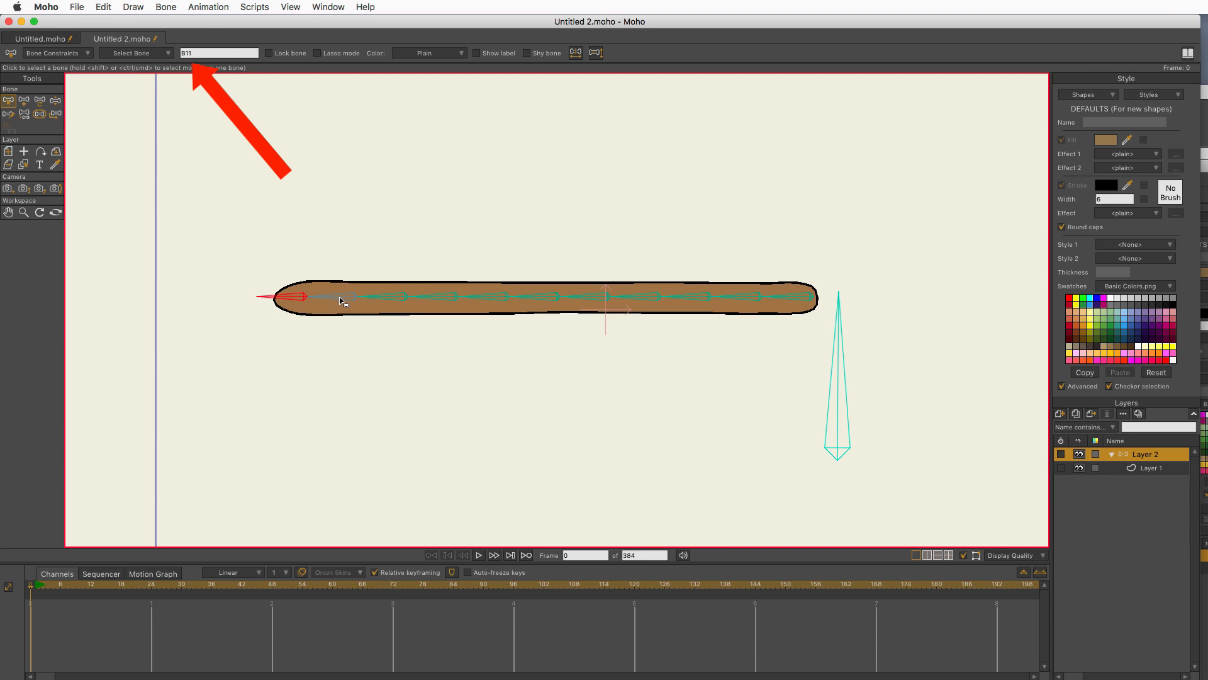
{"action": "left_click", "coordinate": [450, 297]}
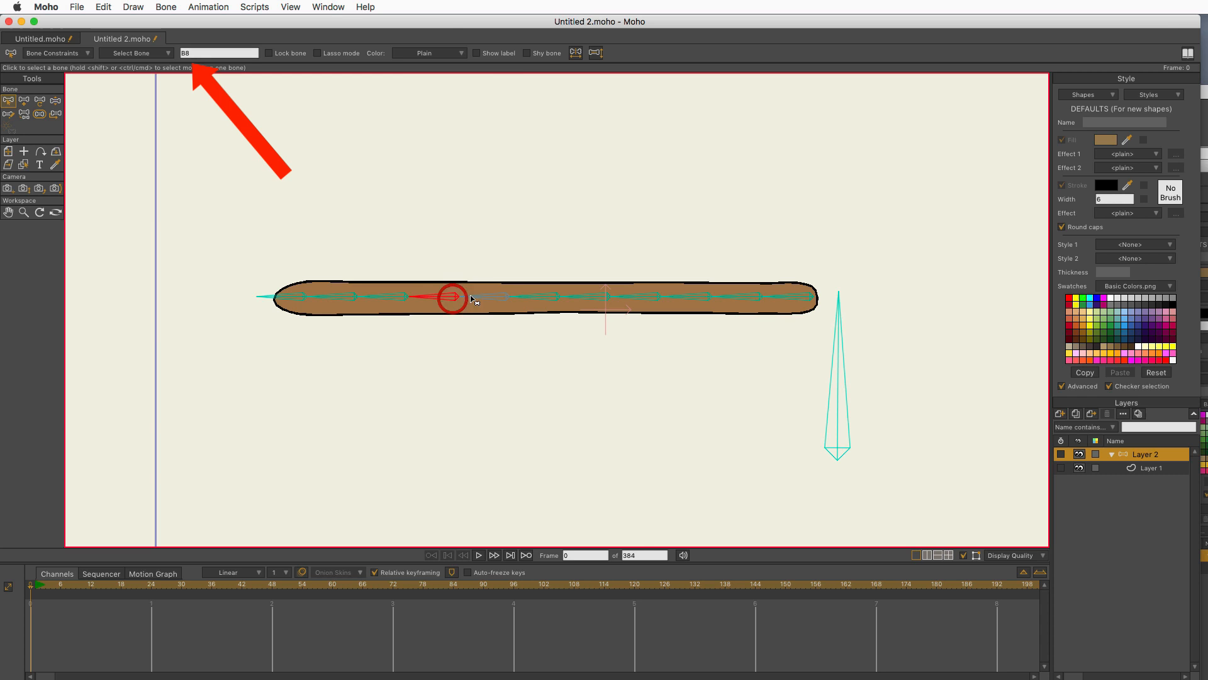
{"action": "left_click", "coordinate": [597, 296]}
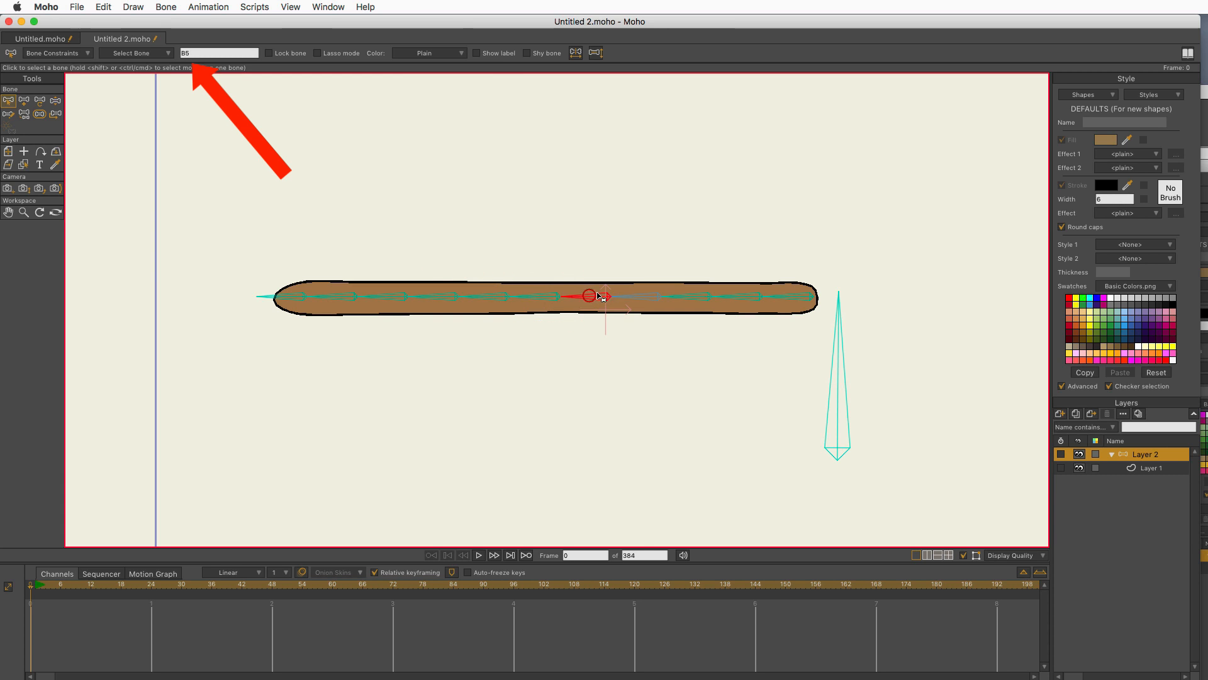
{"action": "left_click", "coordinate": [744, 298]}
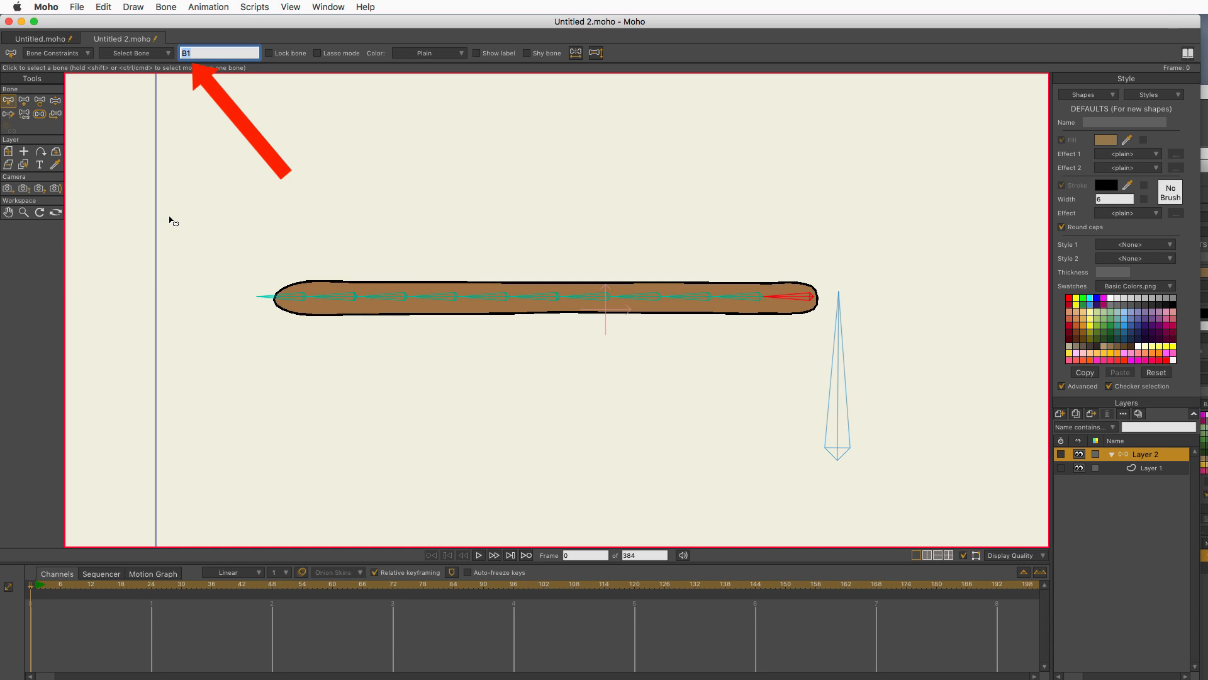
{"action": "left_click", "coordinate": [288, 298]}
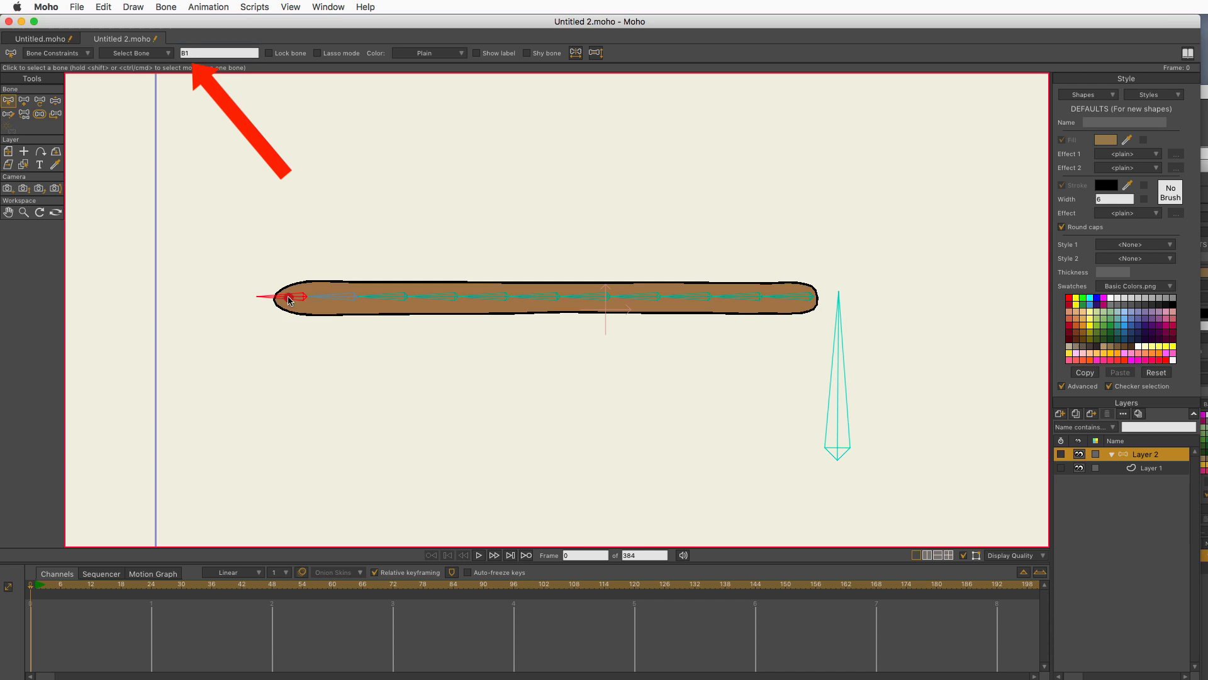
{"action": "left_click", "coordinate": [288, 299]}
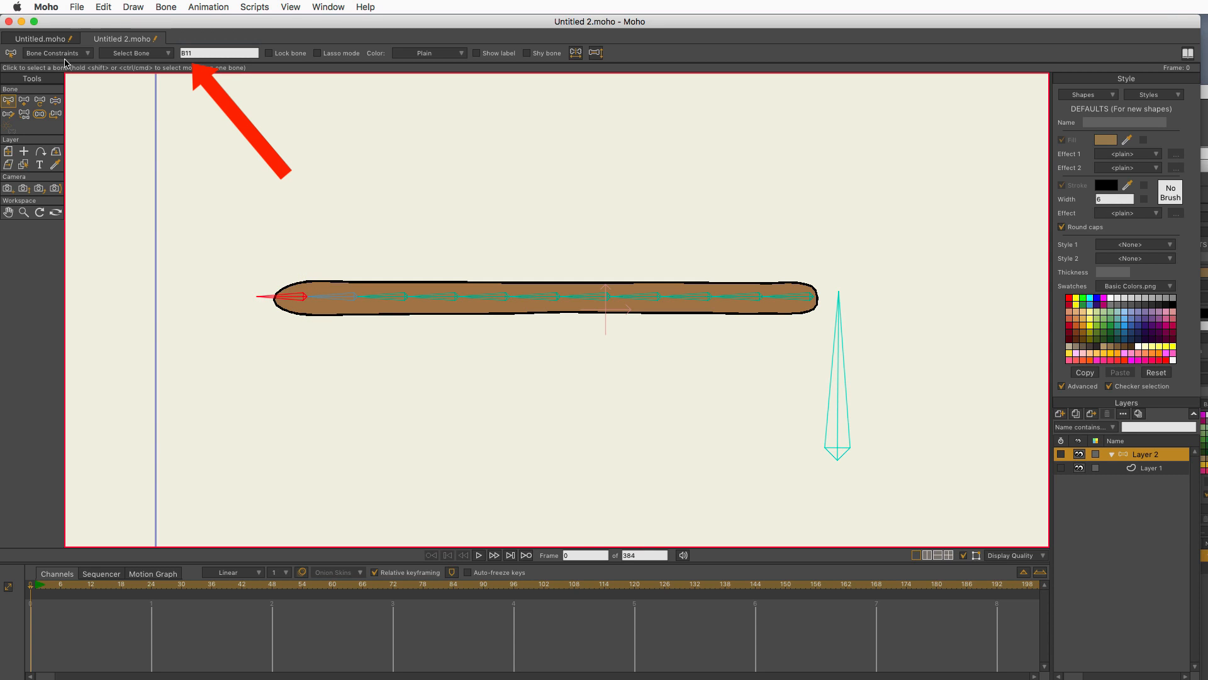
Step: Set B10 as tip bone B11's angle control bone with multiplier 1
{"action": "left_click", "coordinate": [53, 52]}
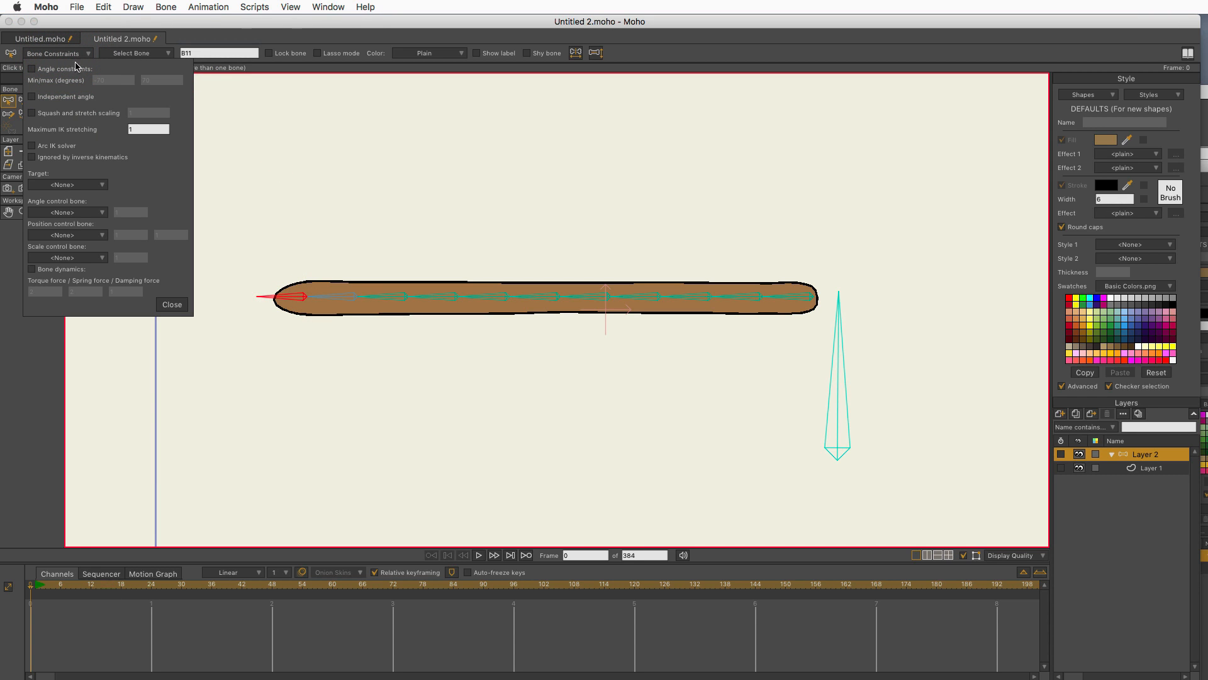
{"action": "mouse_move", "coordinate": [67, 210]}
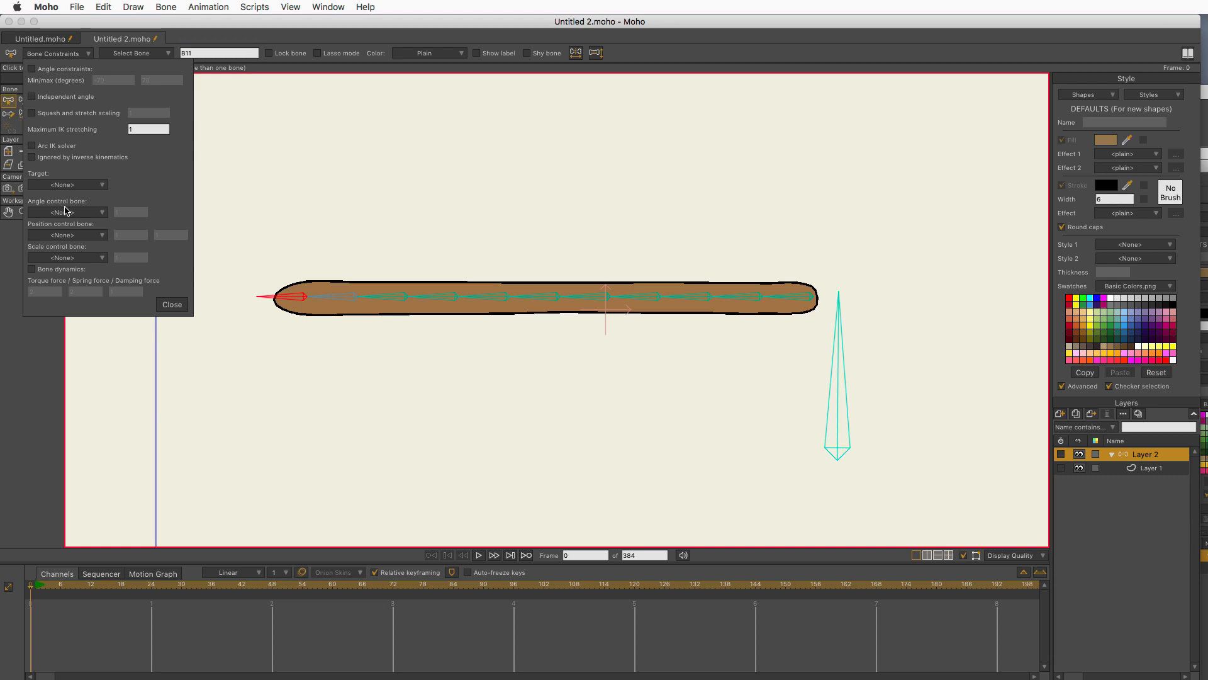
{"action": "mouse_move", "coordinate": [54, 339]}
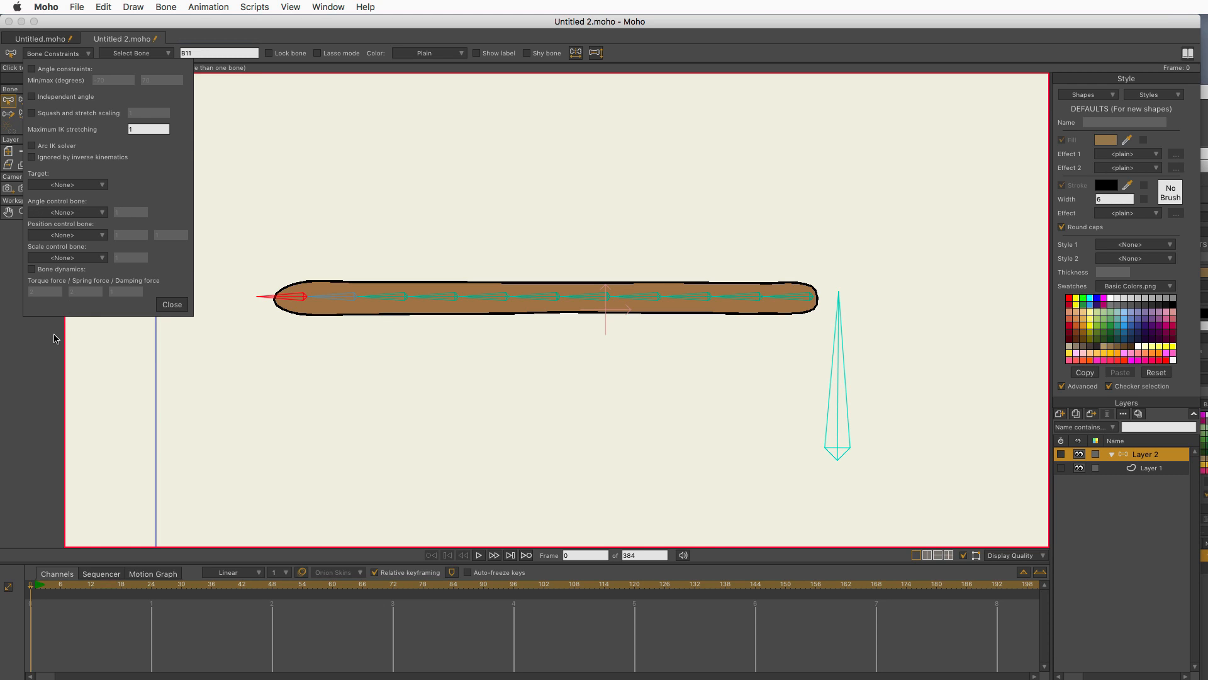
{"action": "mouse_move", "coordinate": [20, 367]}
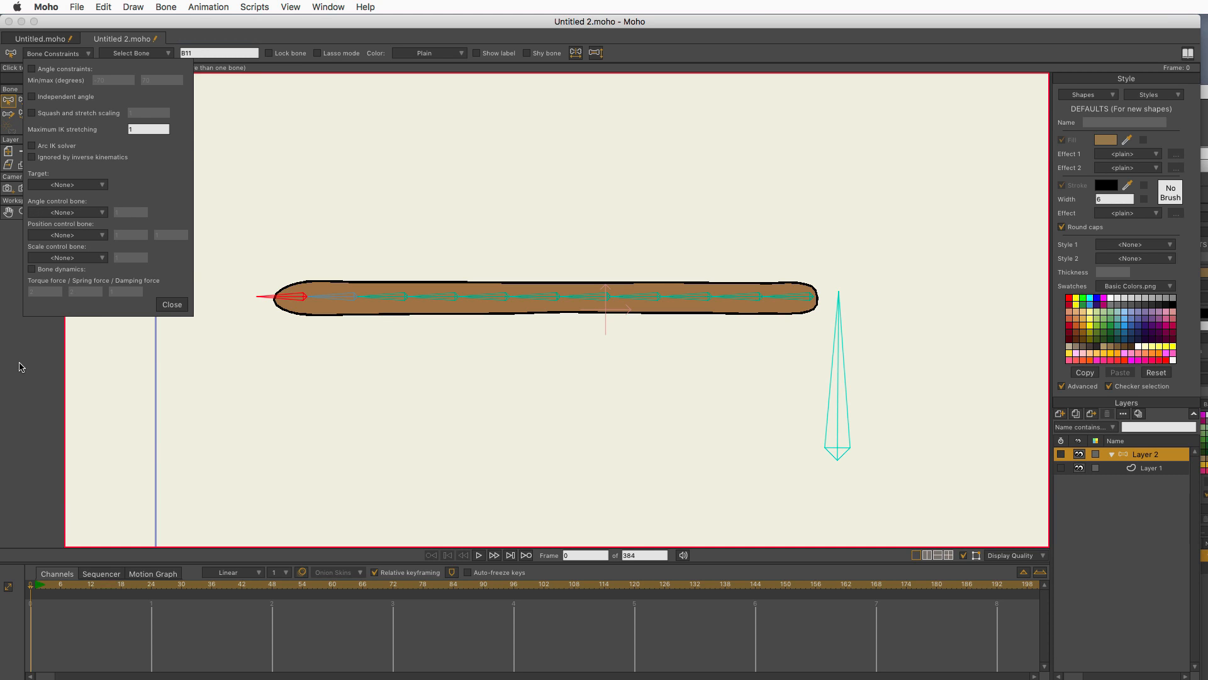
{"action": "mouse_move", "coordinate": [34, 508]}
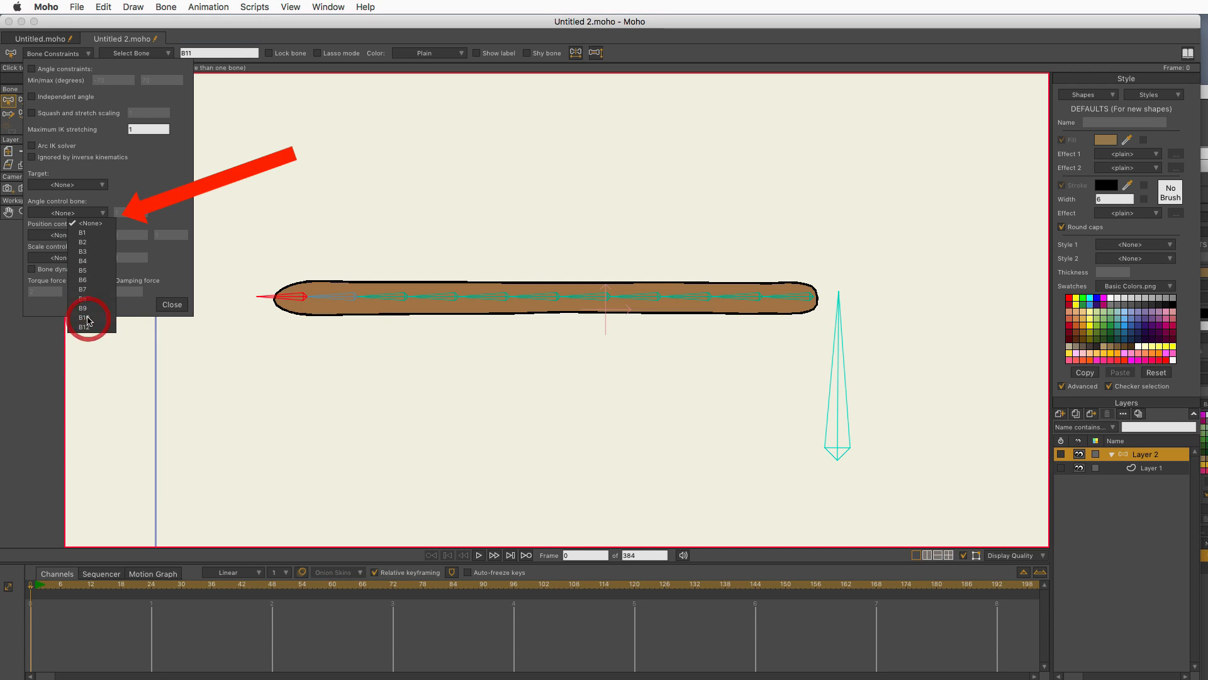
{"action": "left_click", "coordinate": [84, 316]}
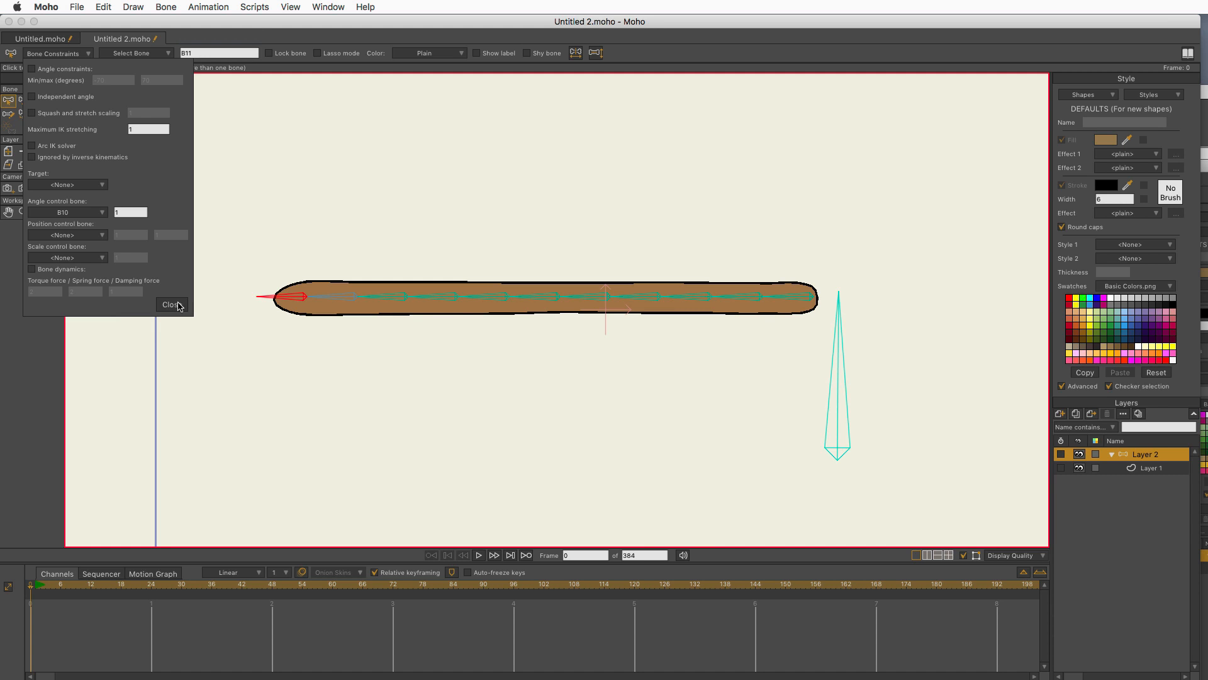
{"action": "left_click", "coordinate": [170, 304]}
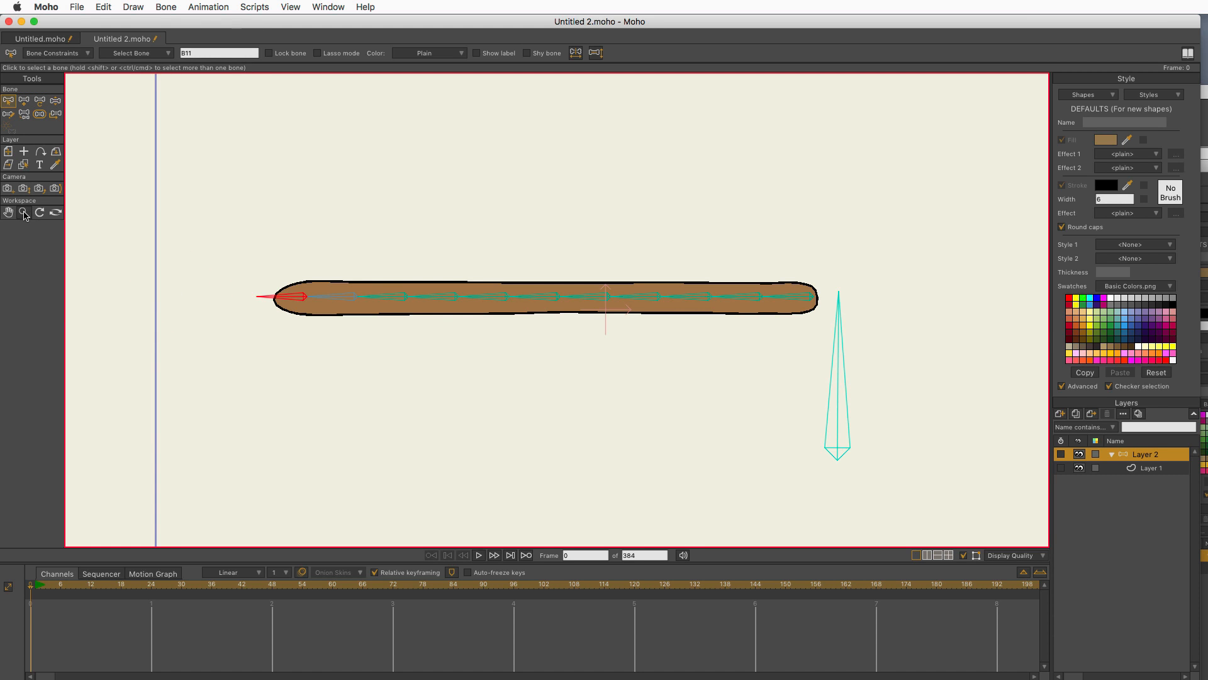
Step: Bend the tail tip to test B10's control, then strengthen B11's angle multiplier
{"action": "left_click", "coordinate": [24, 213]}
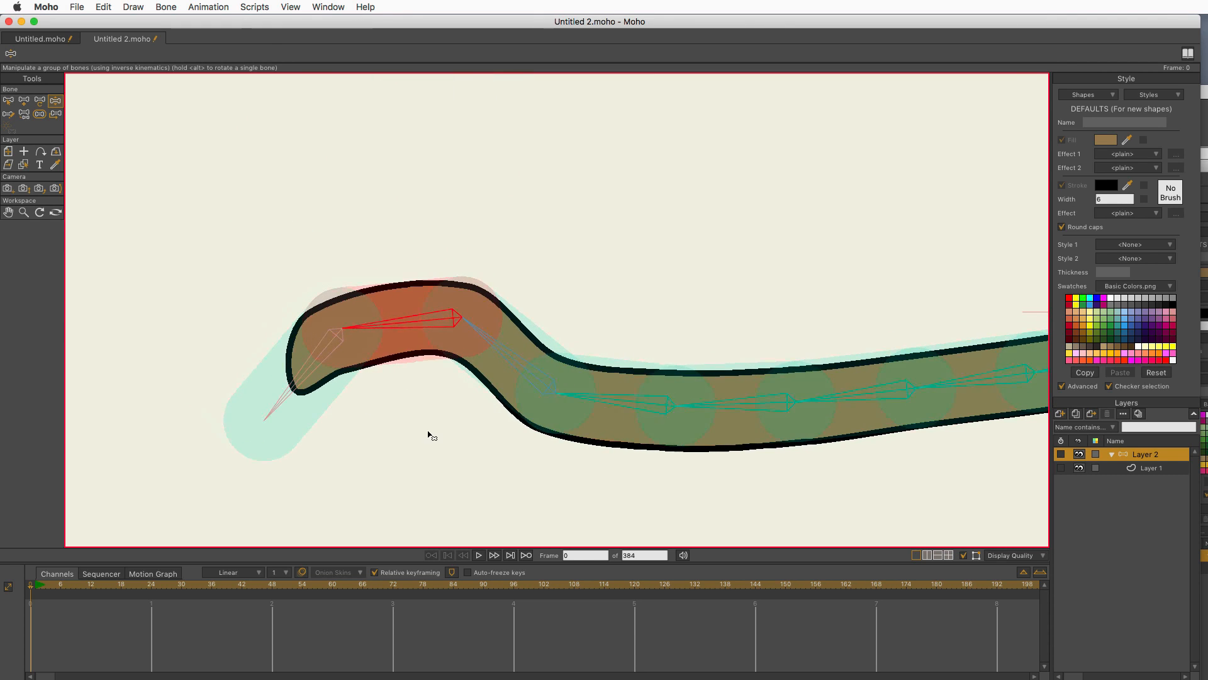
{"action": "left_click", "coordinate": [23, 101]}
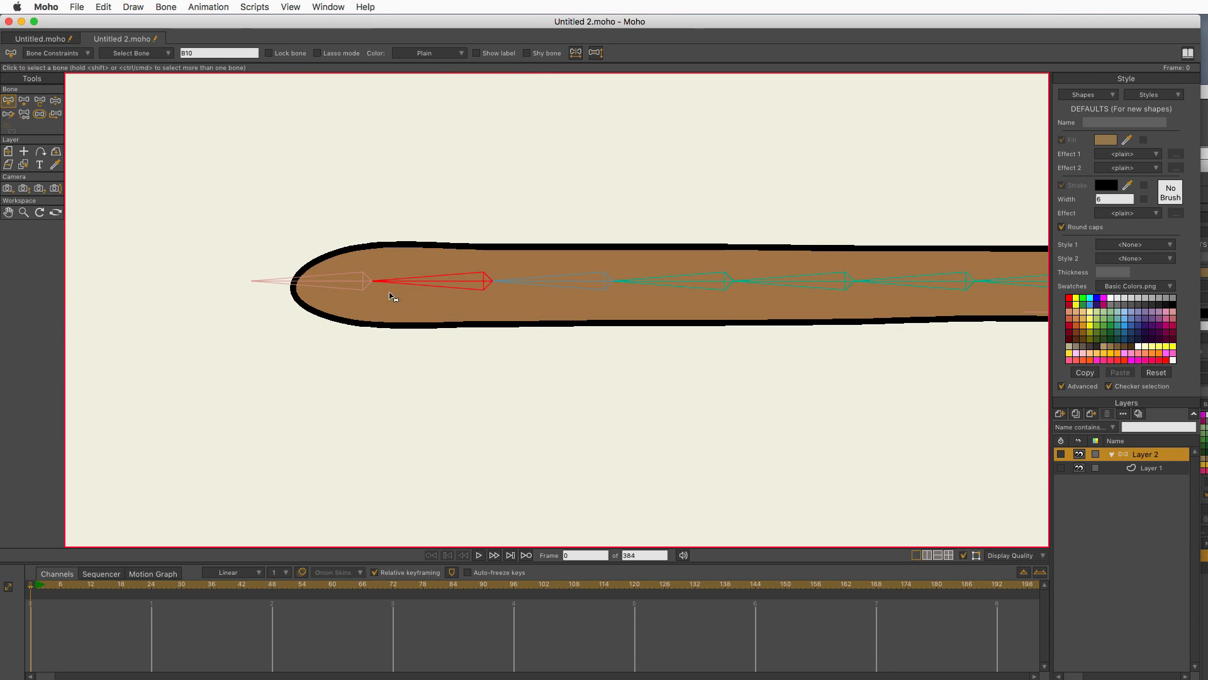
{"action": "left_click", "coordinate": [51, 52]}
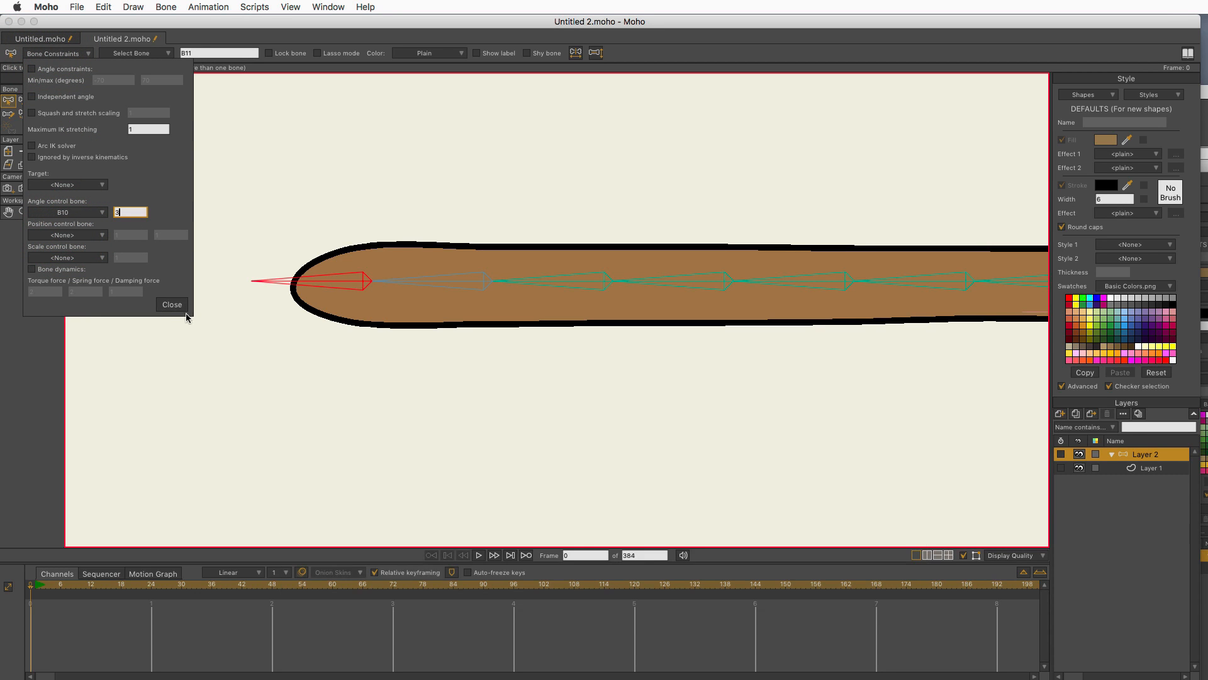
{"action": "left_click", "coordinate": [172, 303]}
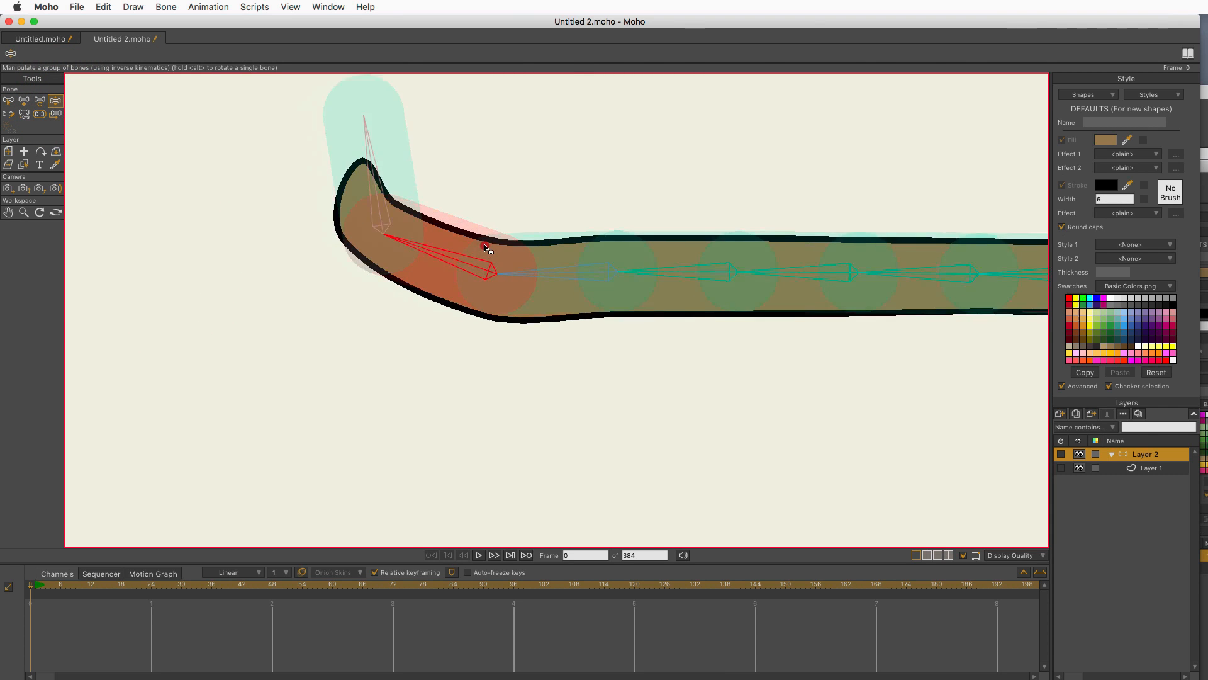
{"action": "left_click_drag", "start_coordinate": [486, 246], "coordinate": [470, 235]}
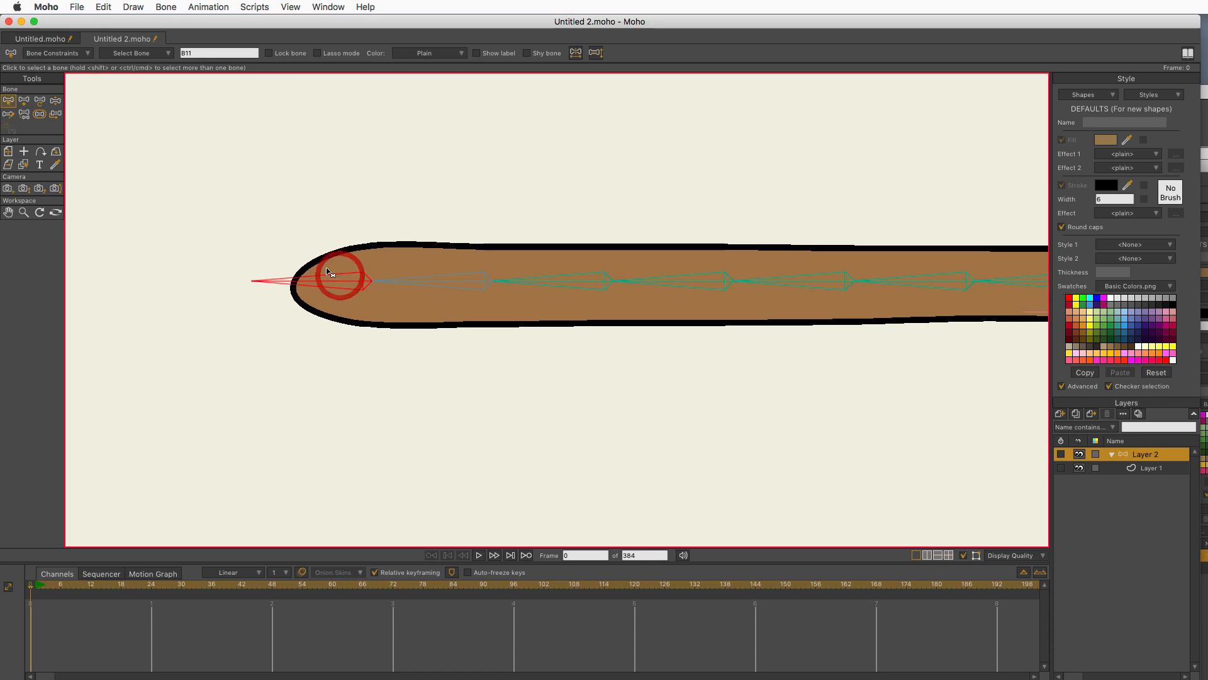
{"action": "left_click", "coordinate": [53, 53]}
{"action": "type", "text": "5"}
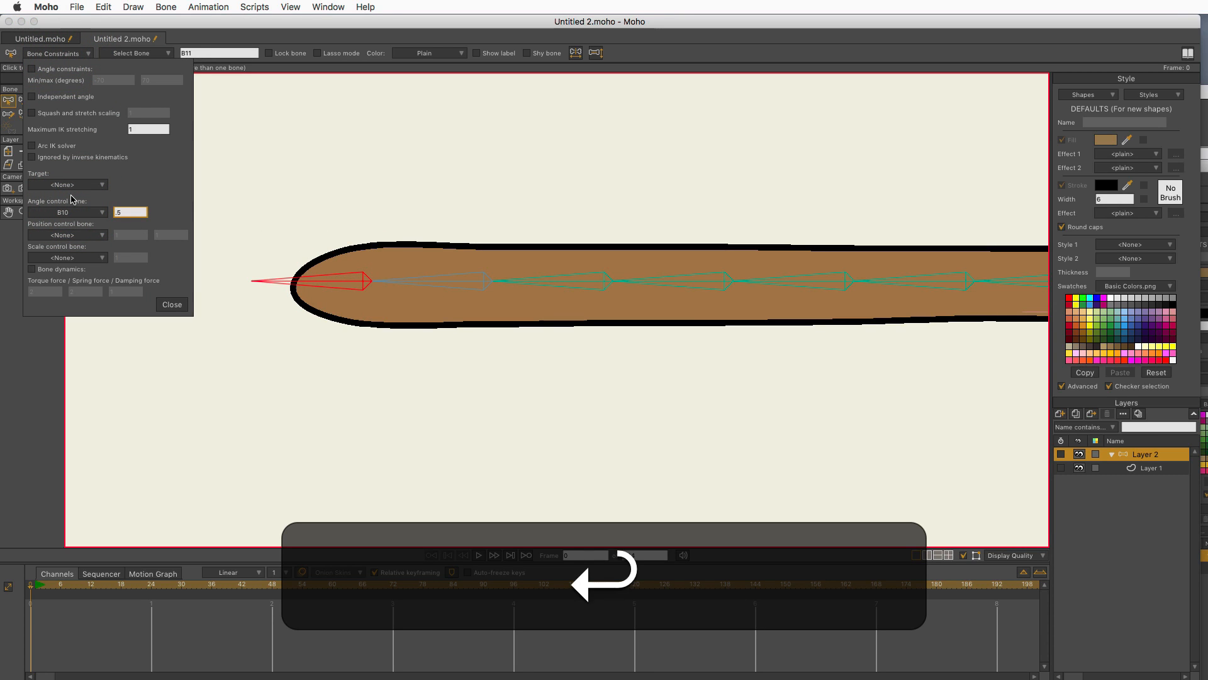
{"action": "left_click", "coordinate": [171, 303]}
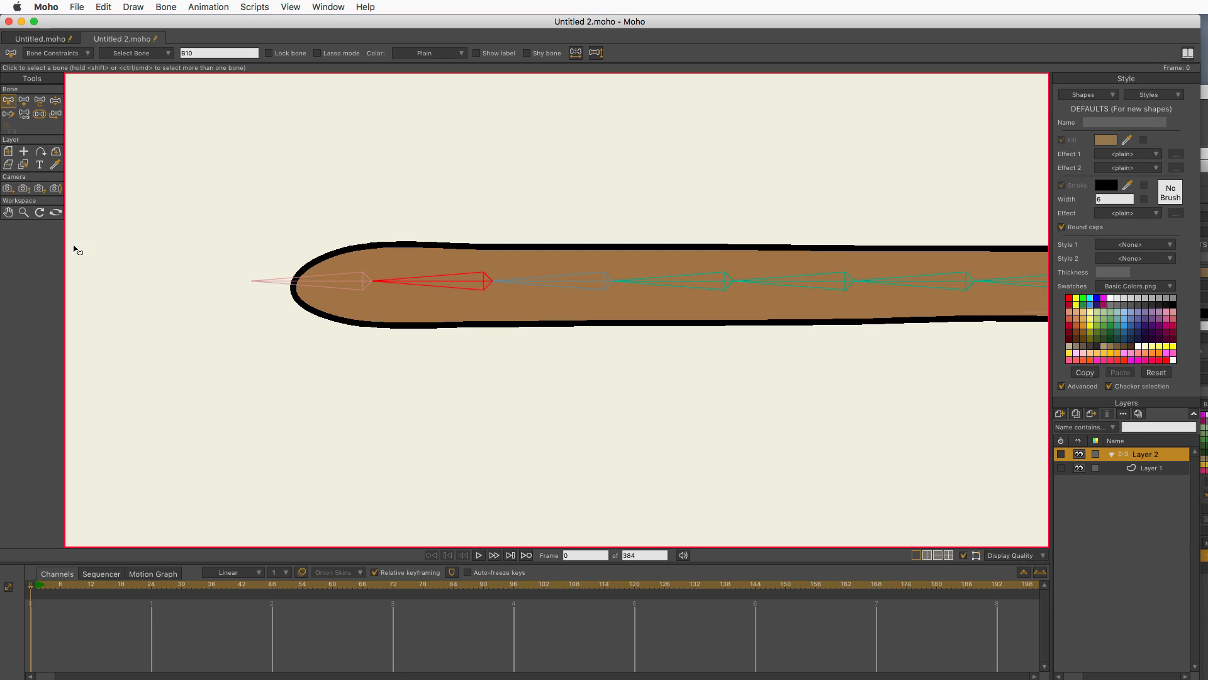
Step: Revise tip bone B11's angle multiplier and set angle control bones for B9 and B8
{"action": "left_click", "coordinate": [23, 213]}
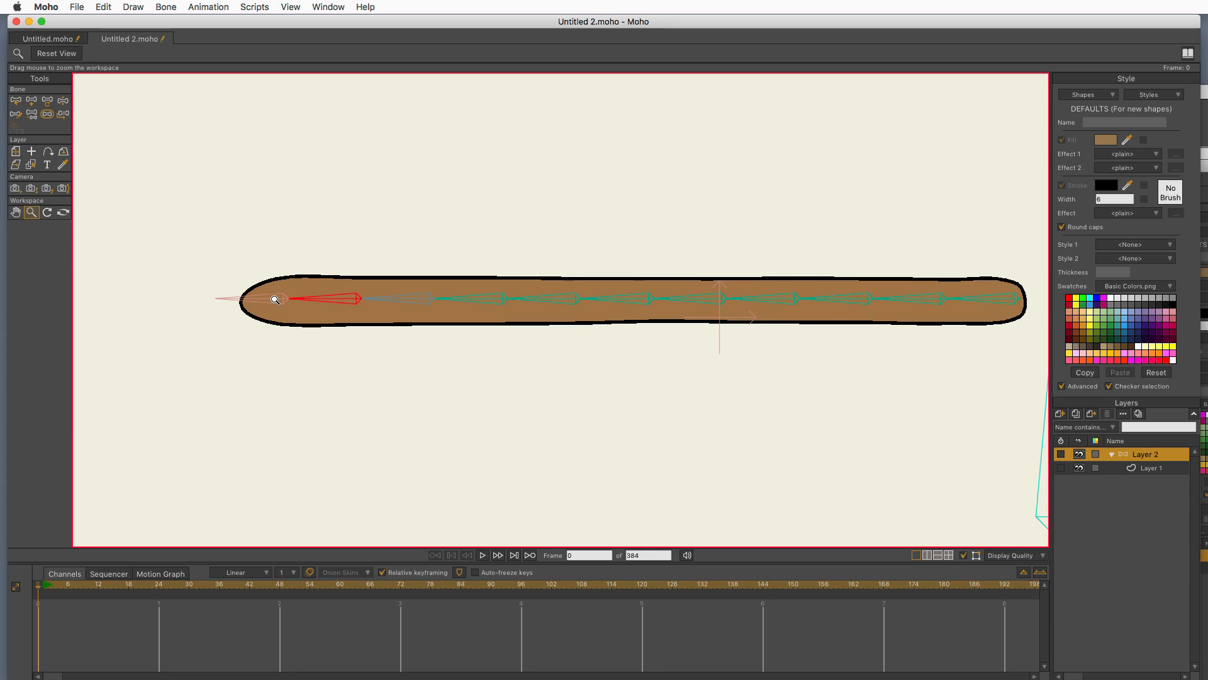
{"action": "left_click", "coordinate": [276, 298]}
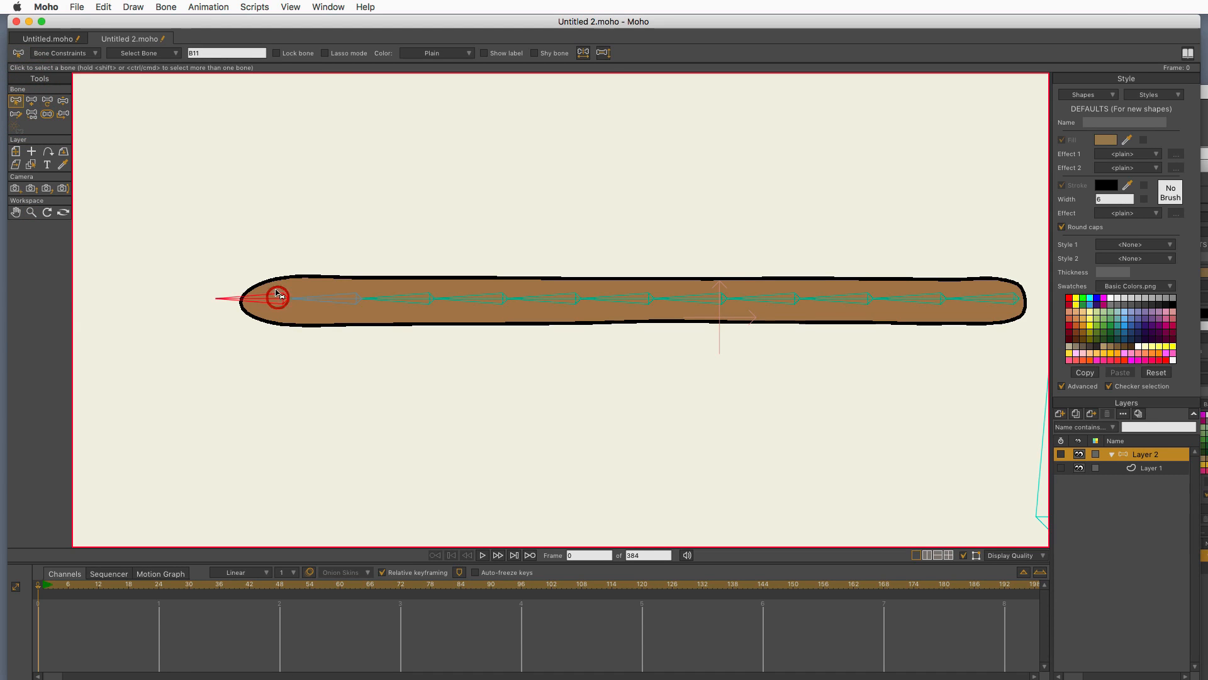
{"action": "left_click", "coordinate": [60, 52]}
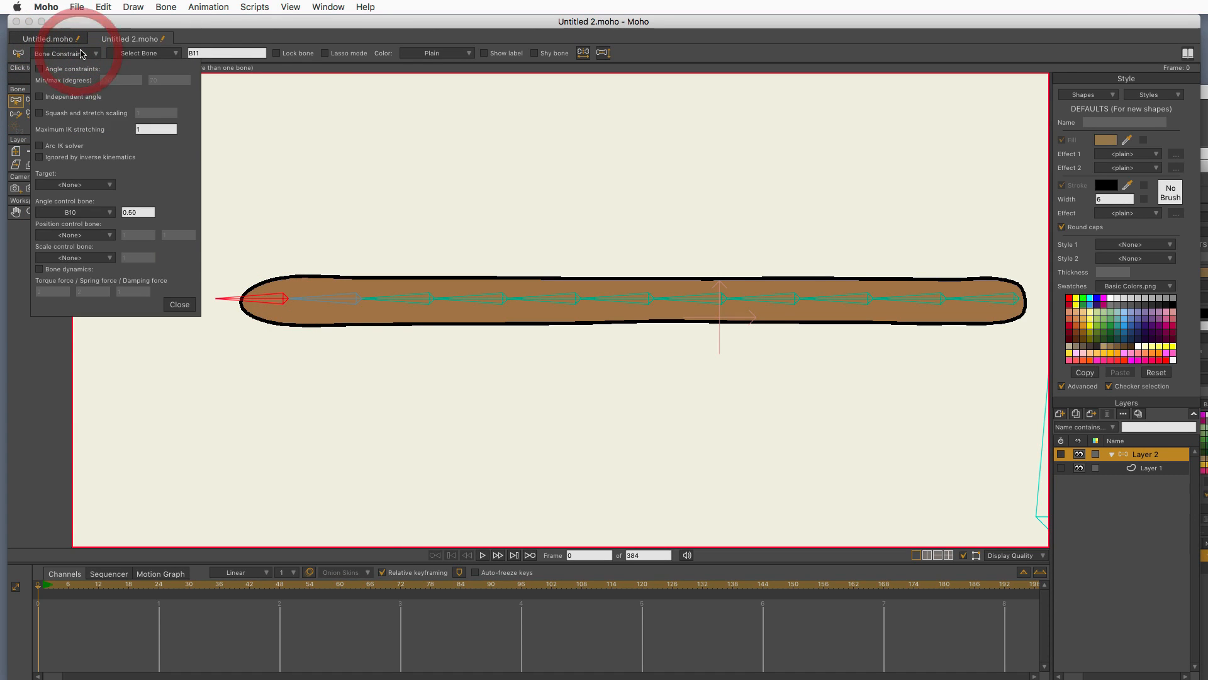
{"action": "triple_click", "coordinate": [137, 212]}
{"action": "type", "text": "1"}
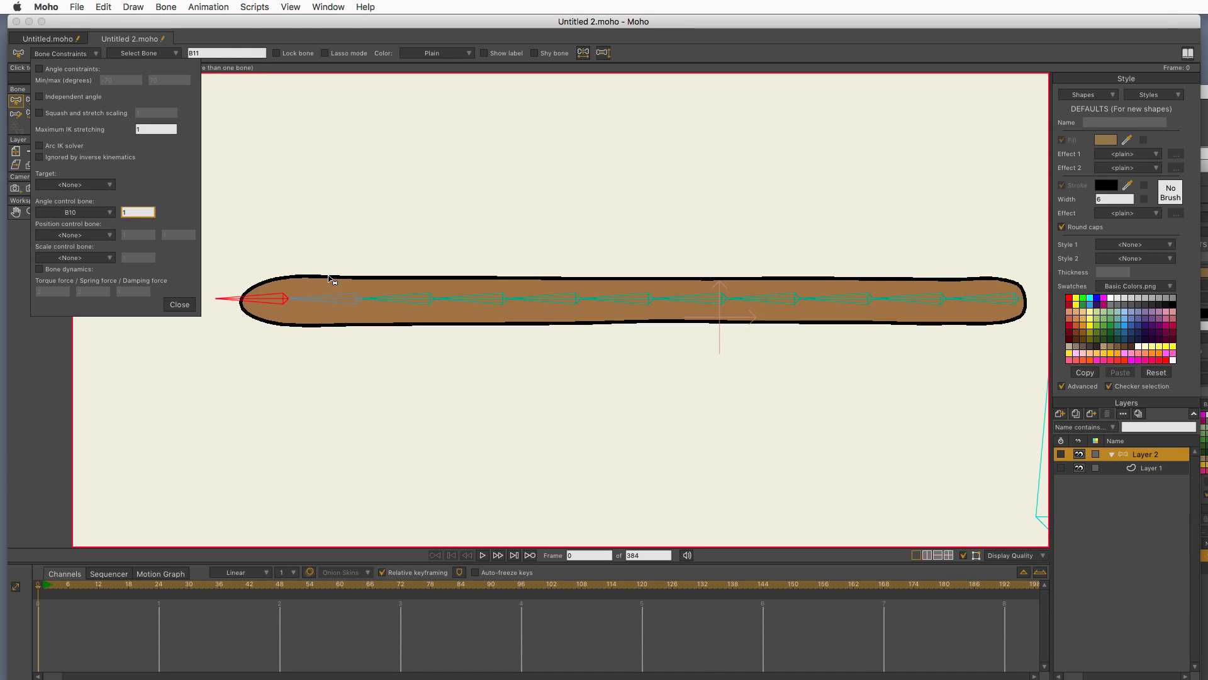
{"action": "mouse_move", "coordinate": [330, 301]}
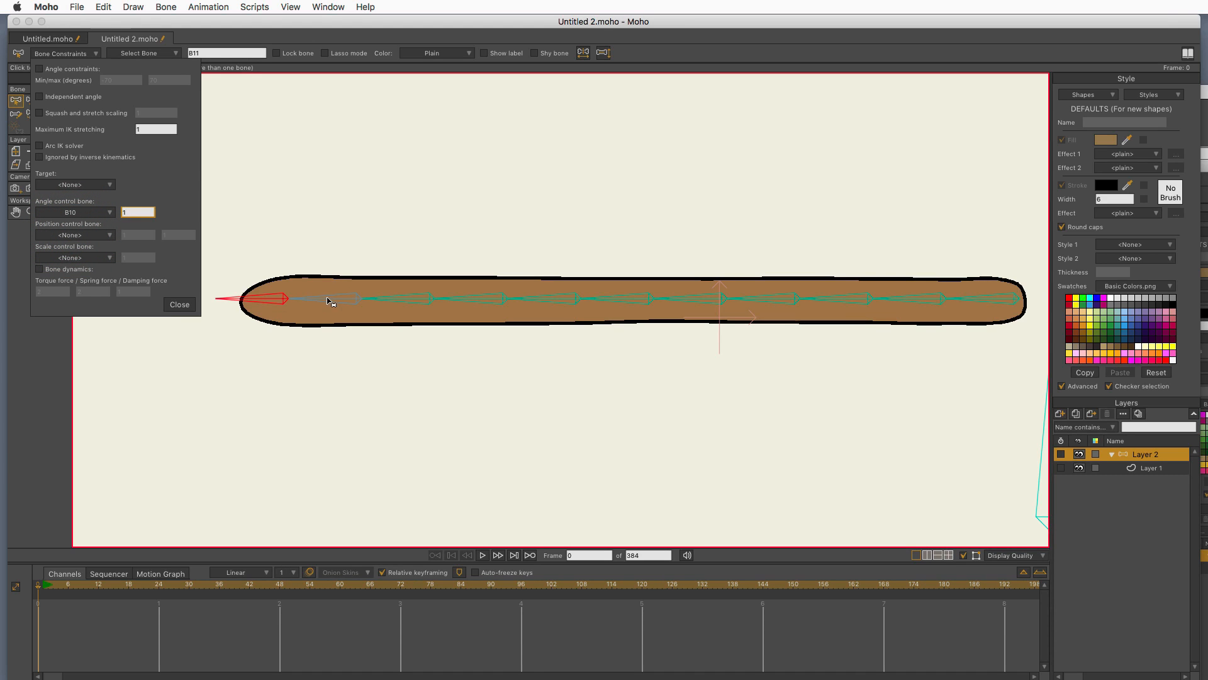
{"action": "left_click", "coordinate": [323, 299]}
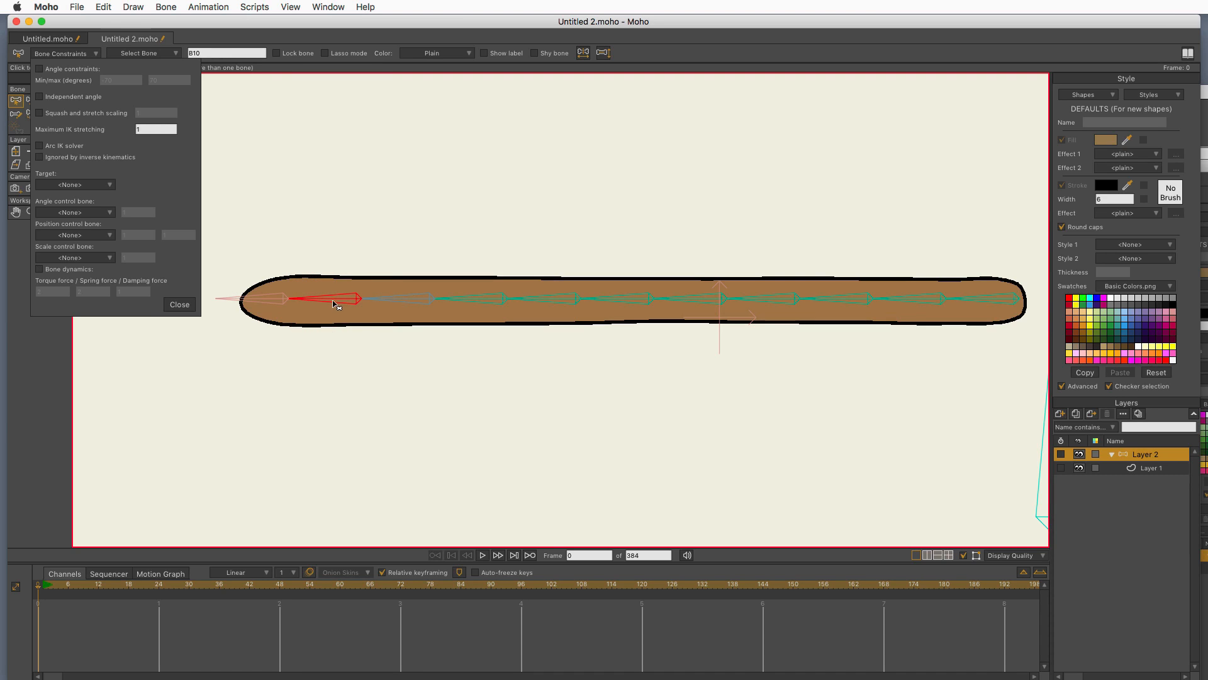
{"action": "mouse_move", "coordinate": [255, 156]}
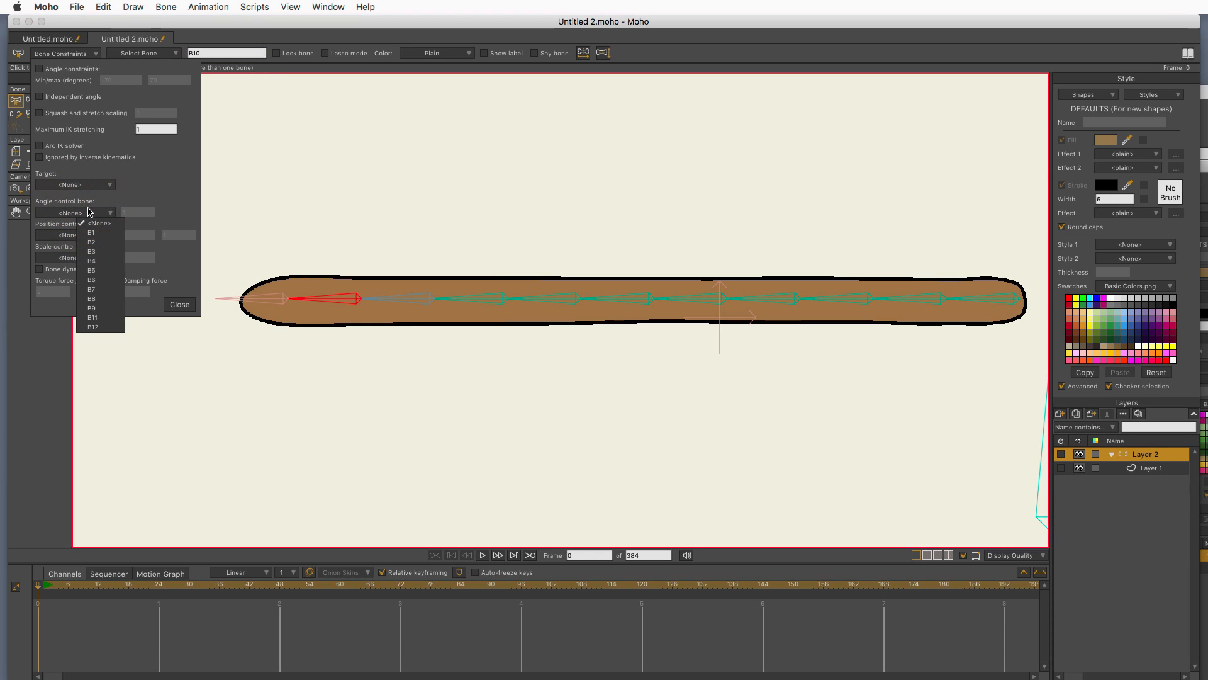
{"action": "mouse_move", "coordinate": [99, 309]}
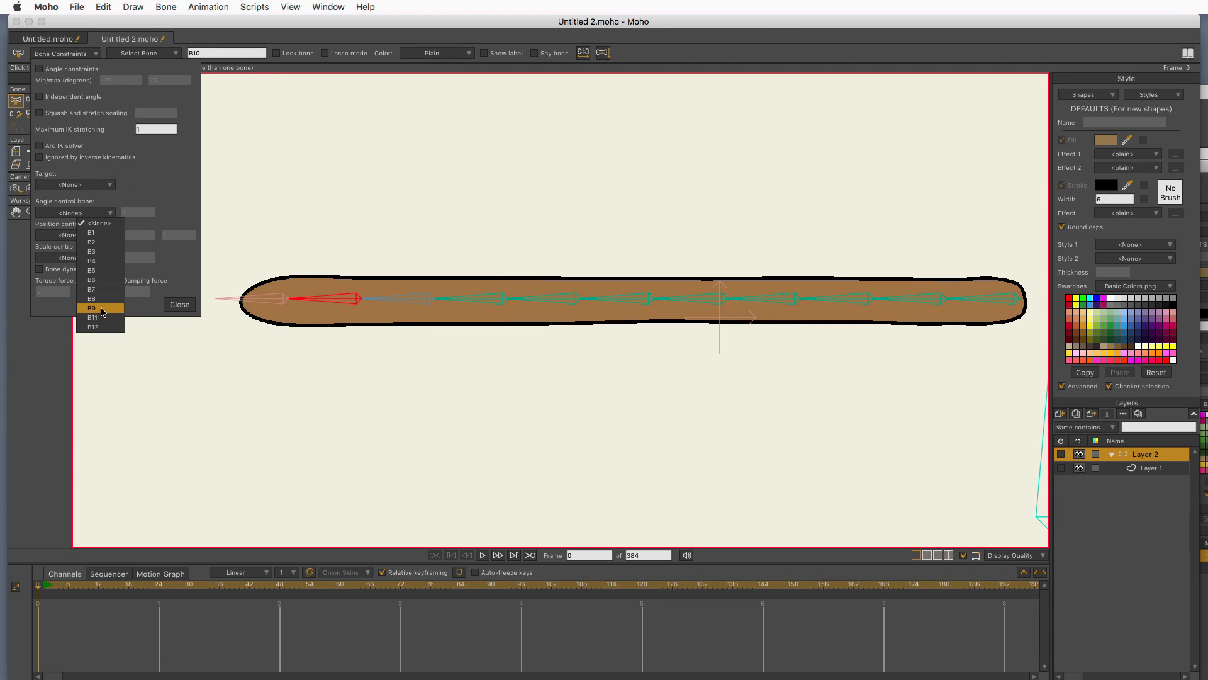
{"action": "left_click", "coordinate": [91, 308]}
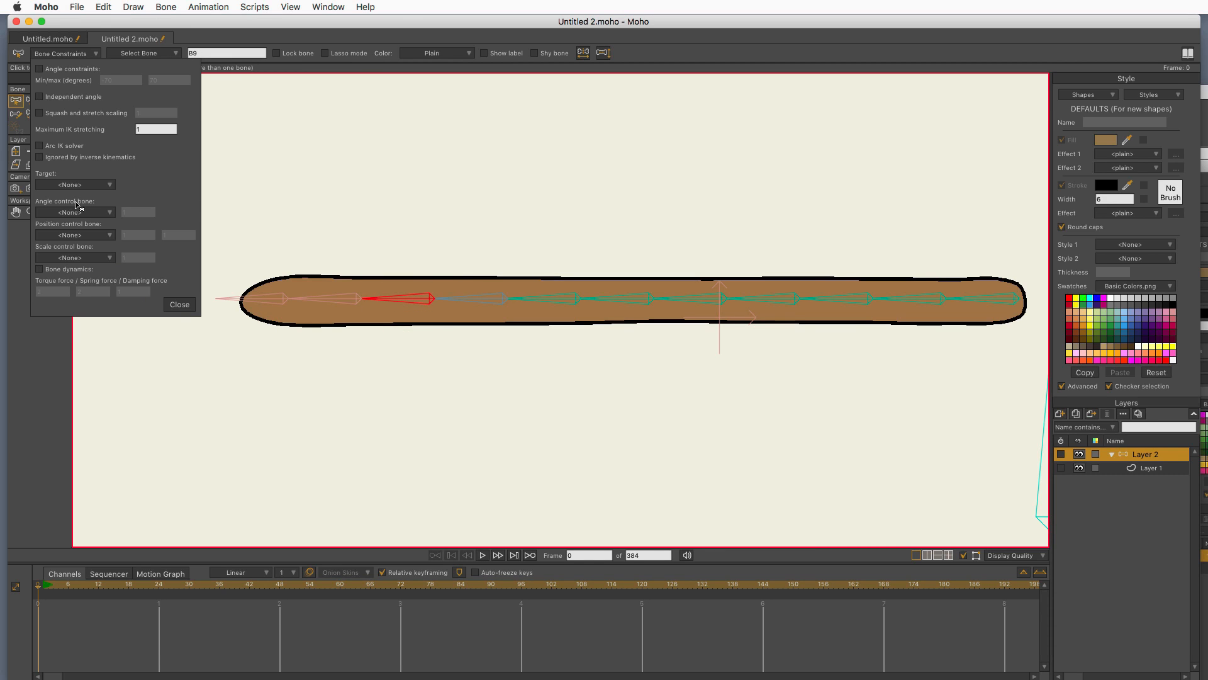
{"action": "left_click", "coordinate": [69, 212]}
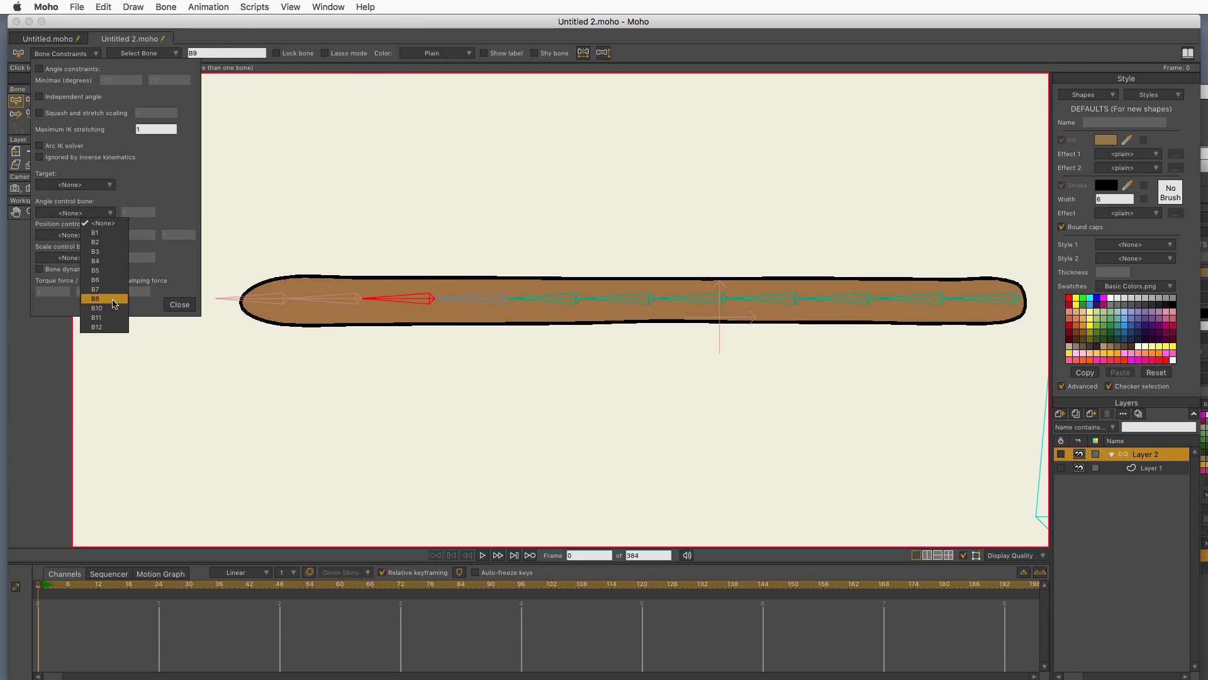
{"action": "left_click", "coordinate": [96, 298]}
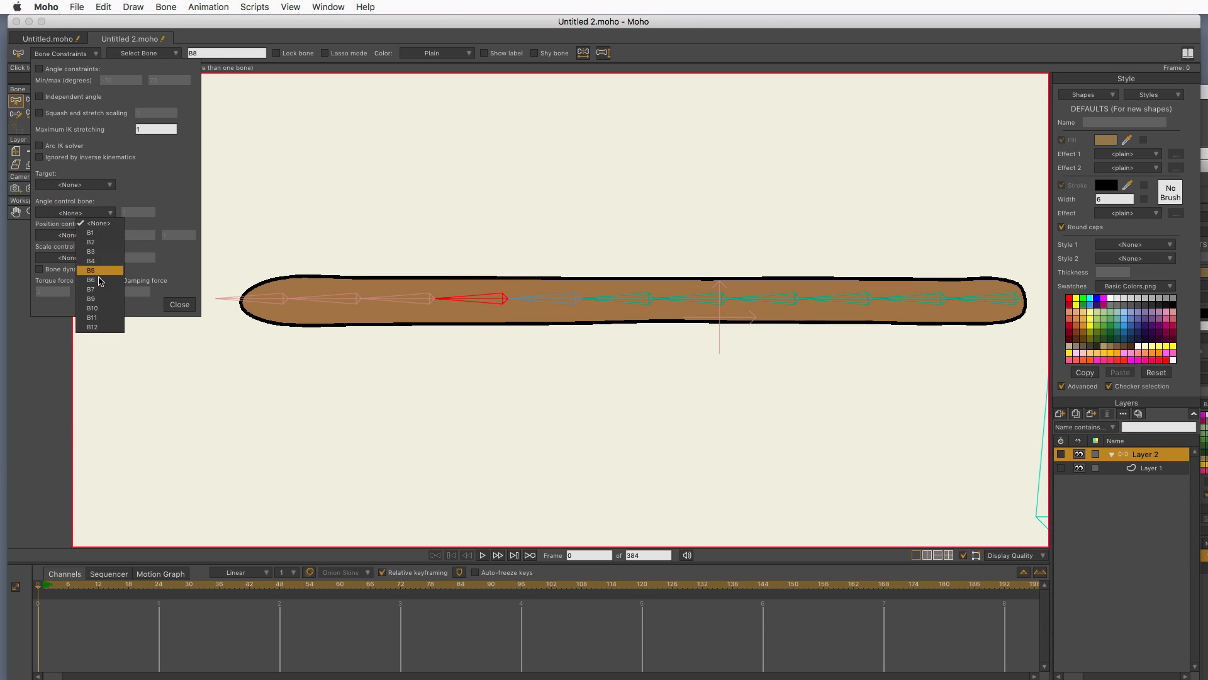
Step: Give bones B7 down to B2 each the previous bone as angle control, then close
{"action": "left_click", "coordinate": [90, 289]}
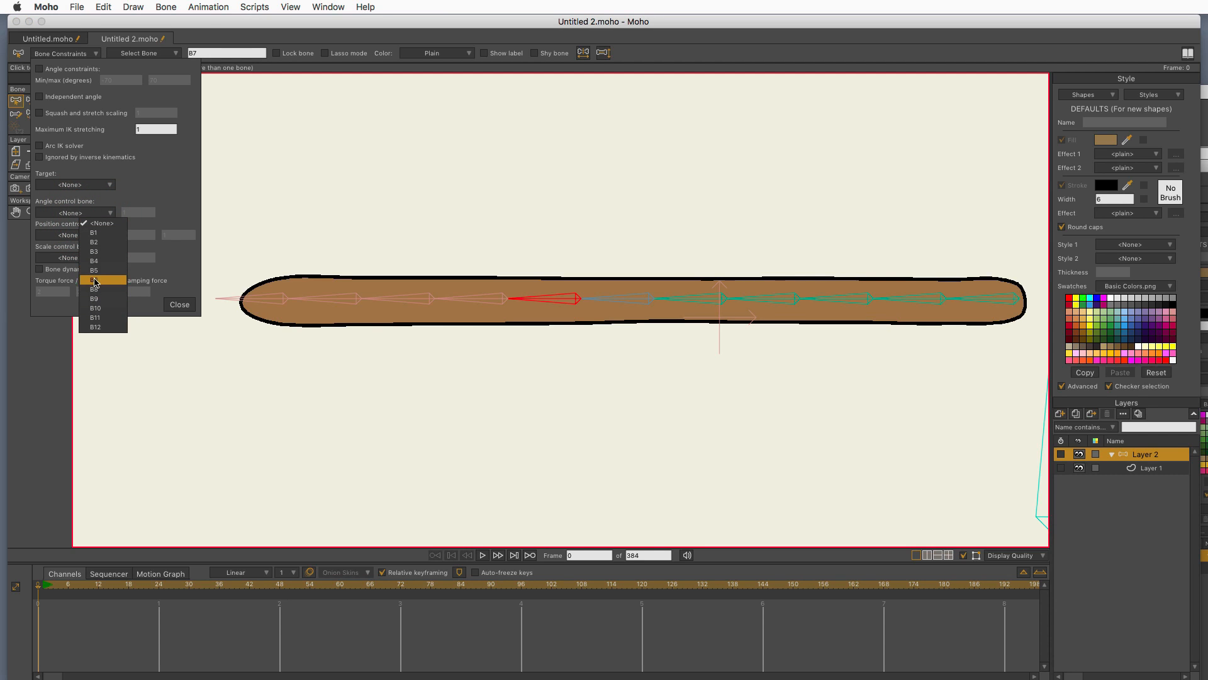
{"action": "left_click", "coordinate": [94, 260]}
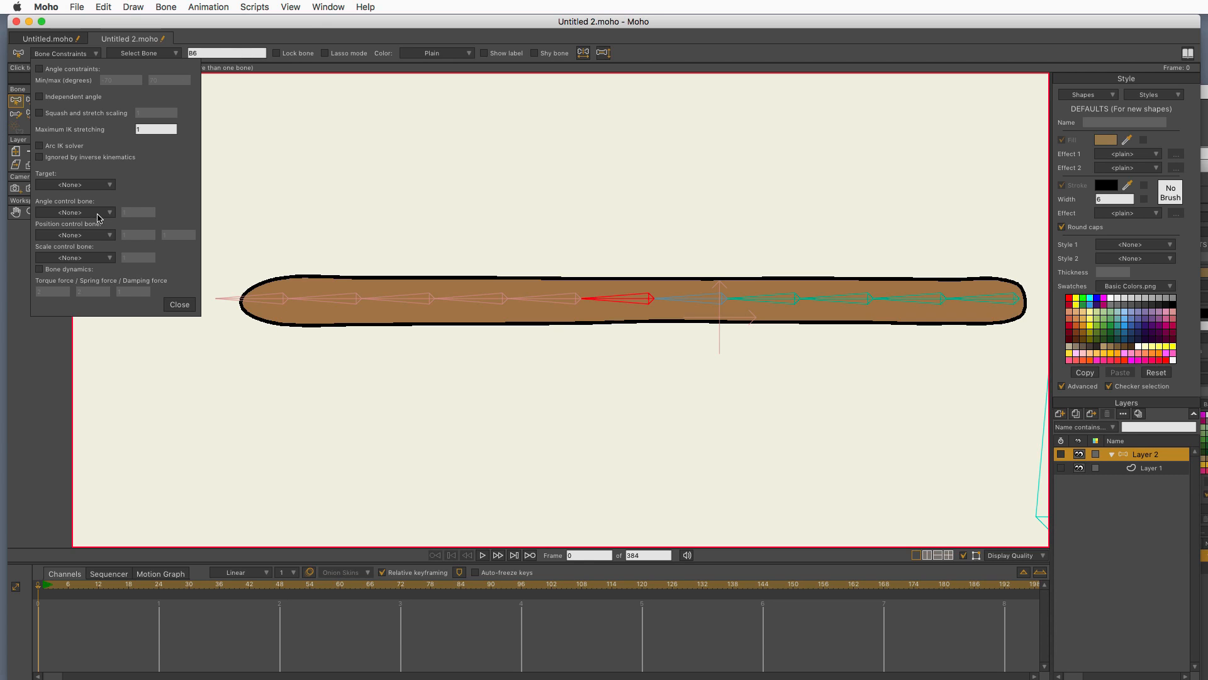
{"action": "left_click", "coordinate": [73, 212]}
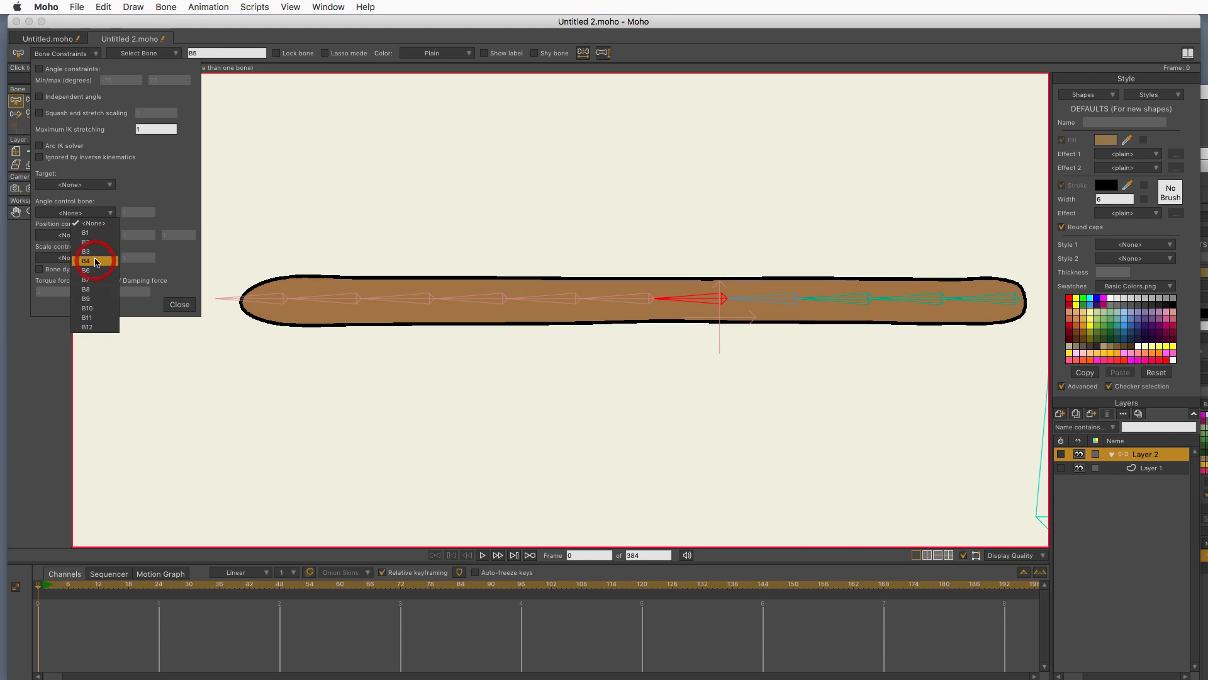
{"action": "left_click", "coordinate": [86, 260]}
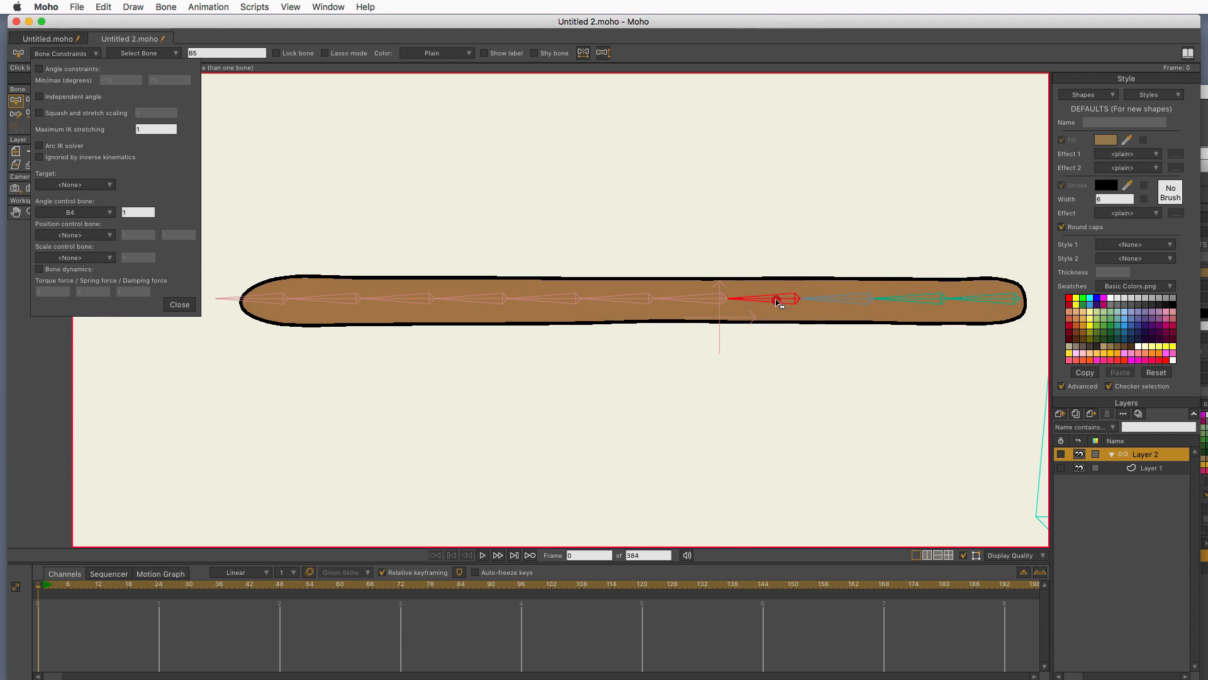
{"action": "left_click", "coordinate": [73, 212]}
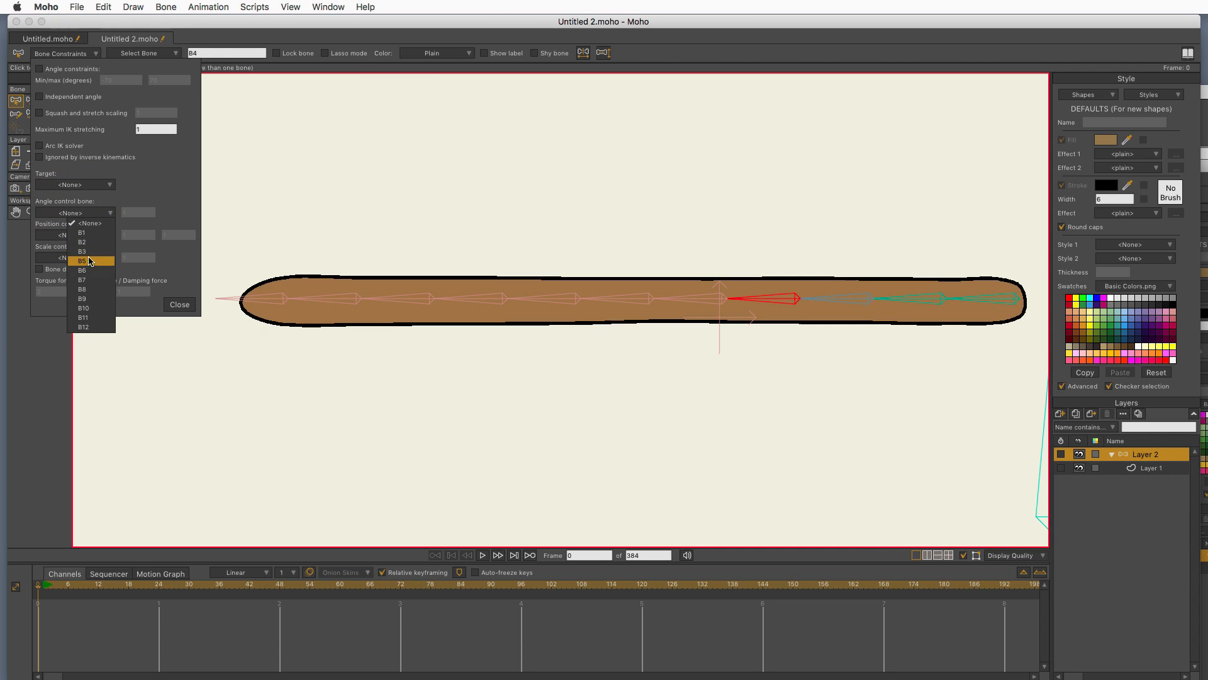
{"action": "left_click", "coordinate": [81, 250]}
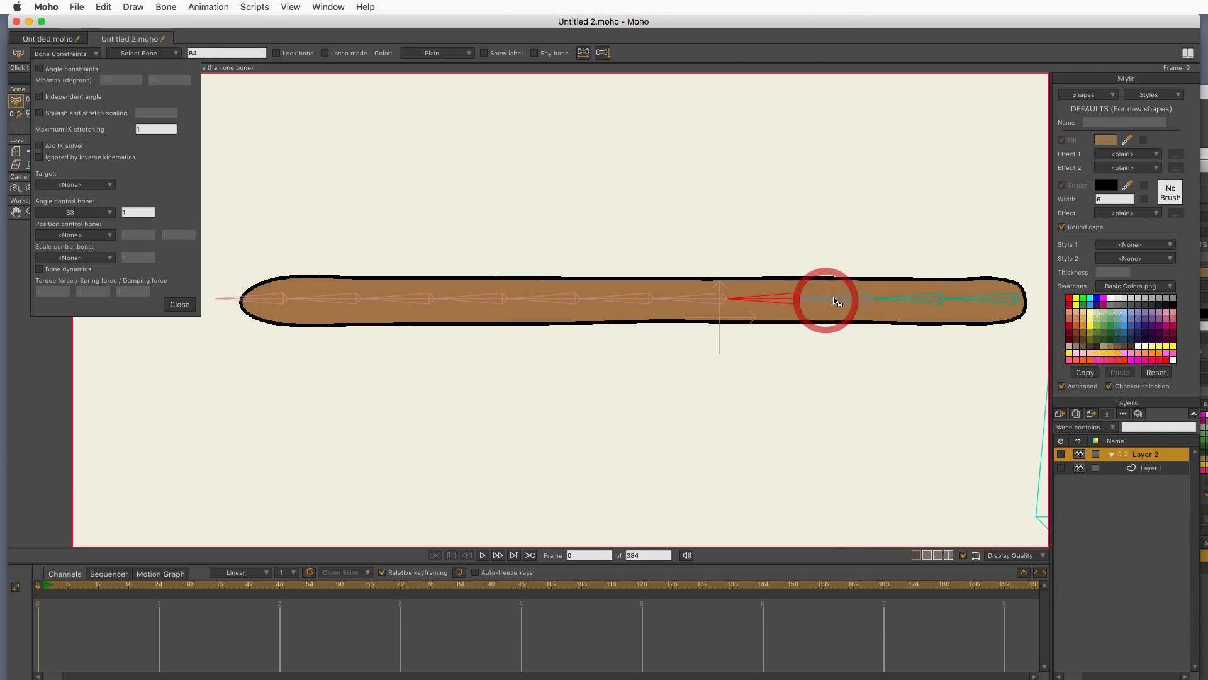
{"action": "left_click", "coordinate": [74, 213]}
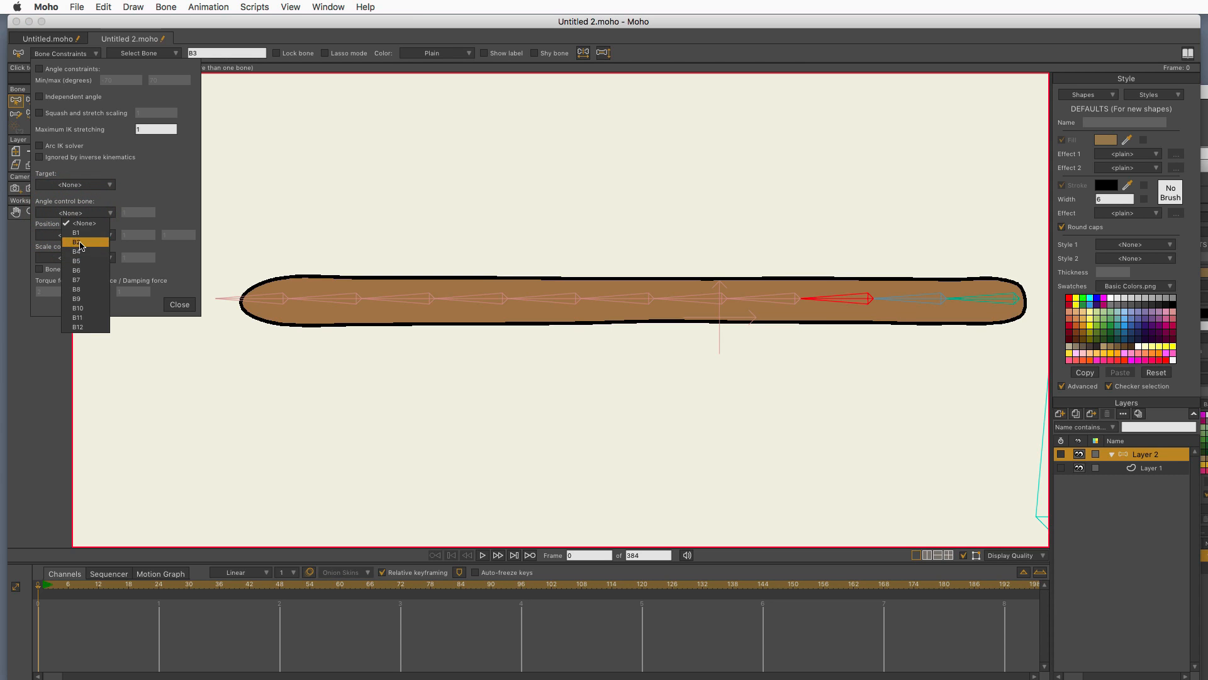
{"action": "left_click", "coordinate": [77, 242]}
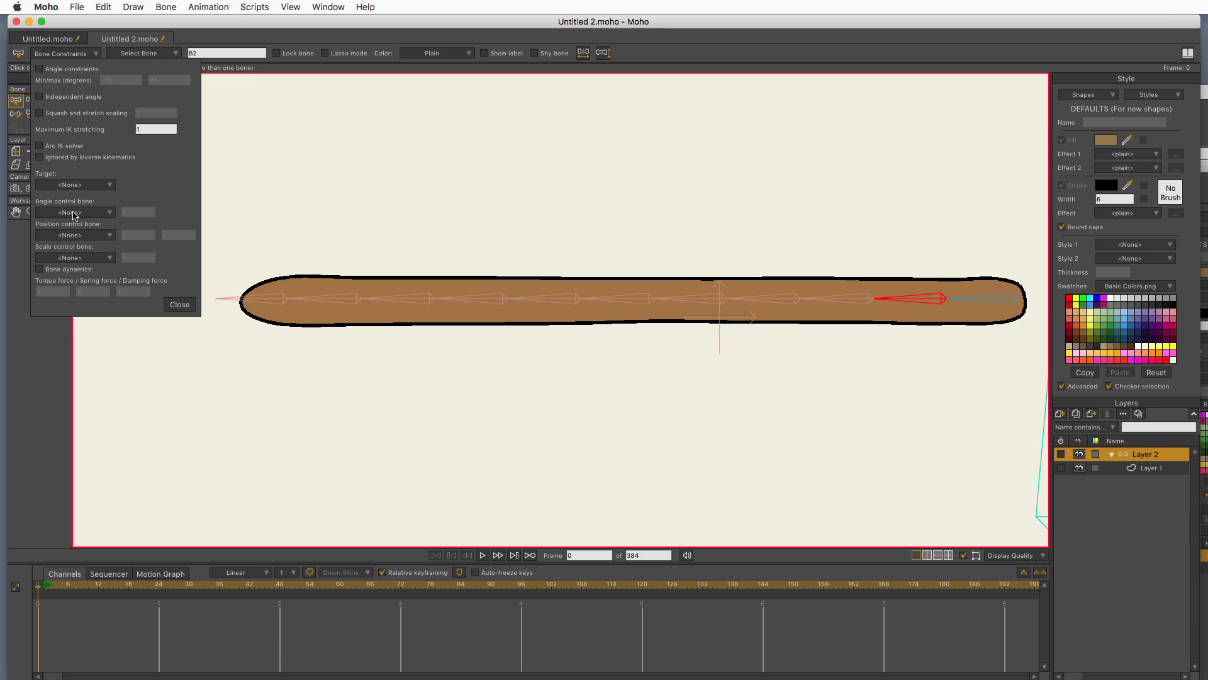
{"action": "left_click", "coordinate": [73, 212]}
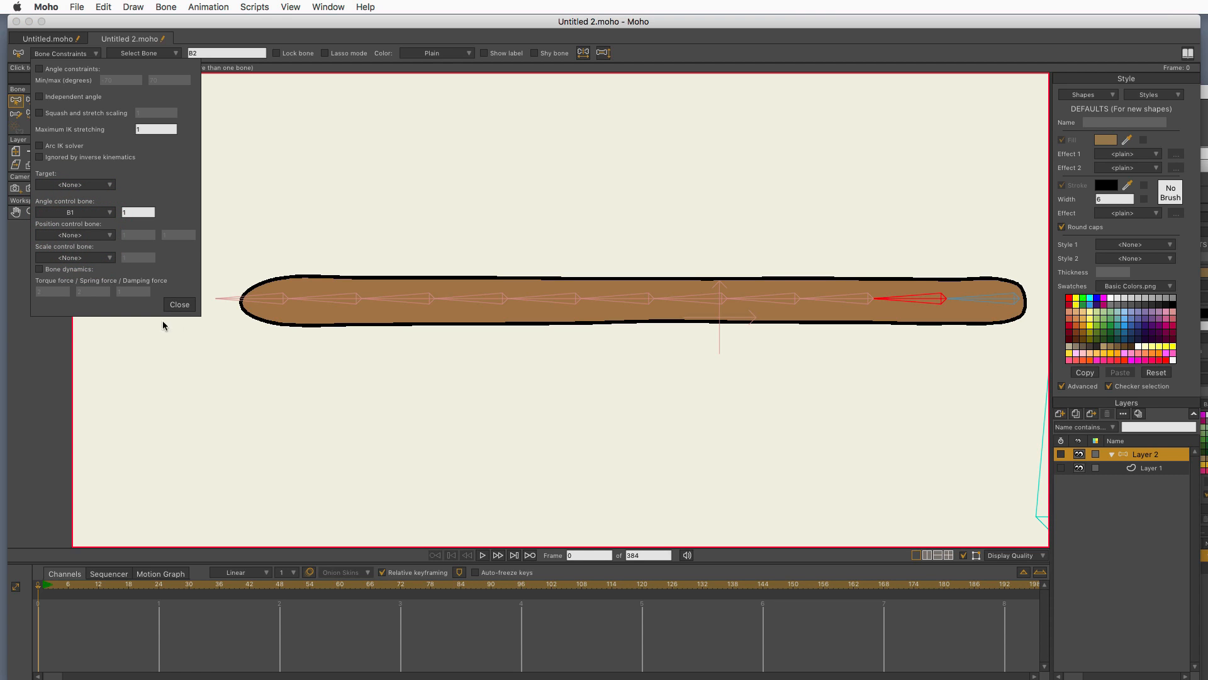
{"action": "left_click", "coordinate": [178, 304]}
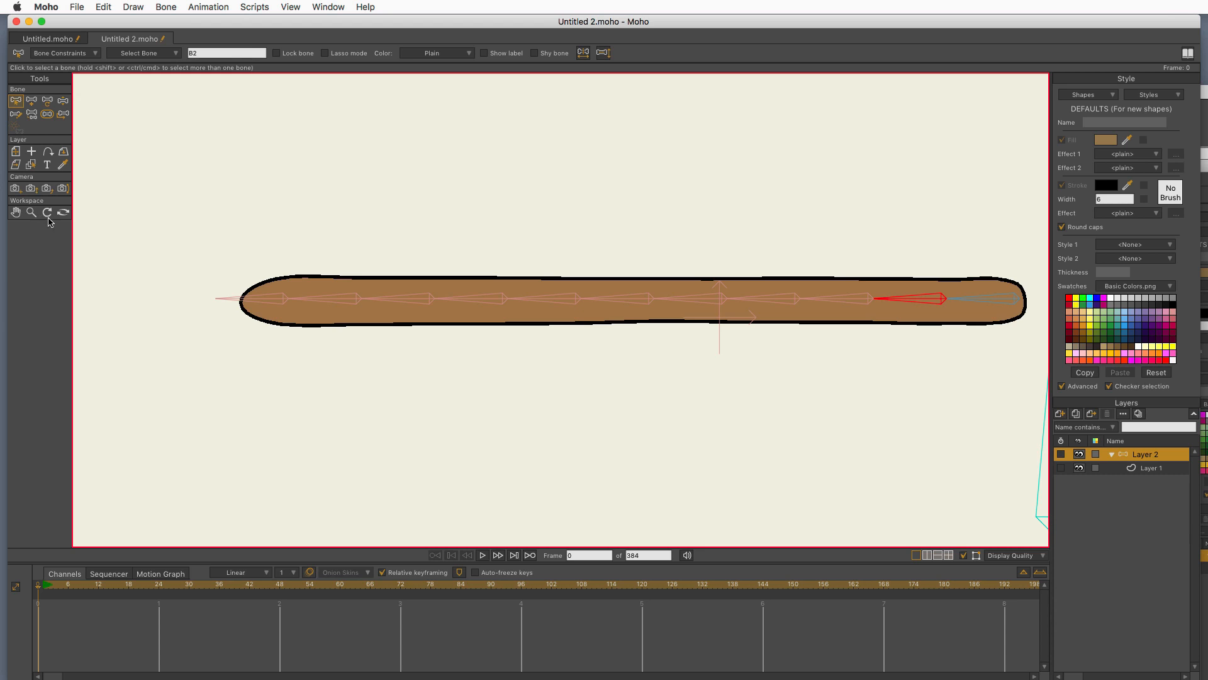
Step: Curl the tail into a full ring to test the constraints, then straighten it
{"action": "left_click", "coordinate": [32, 212]}
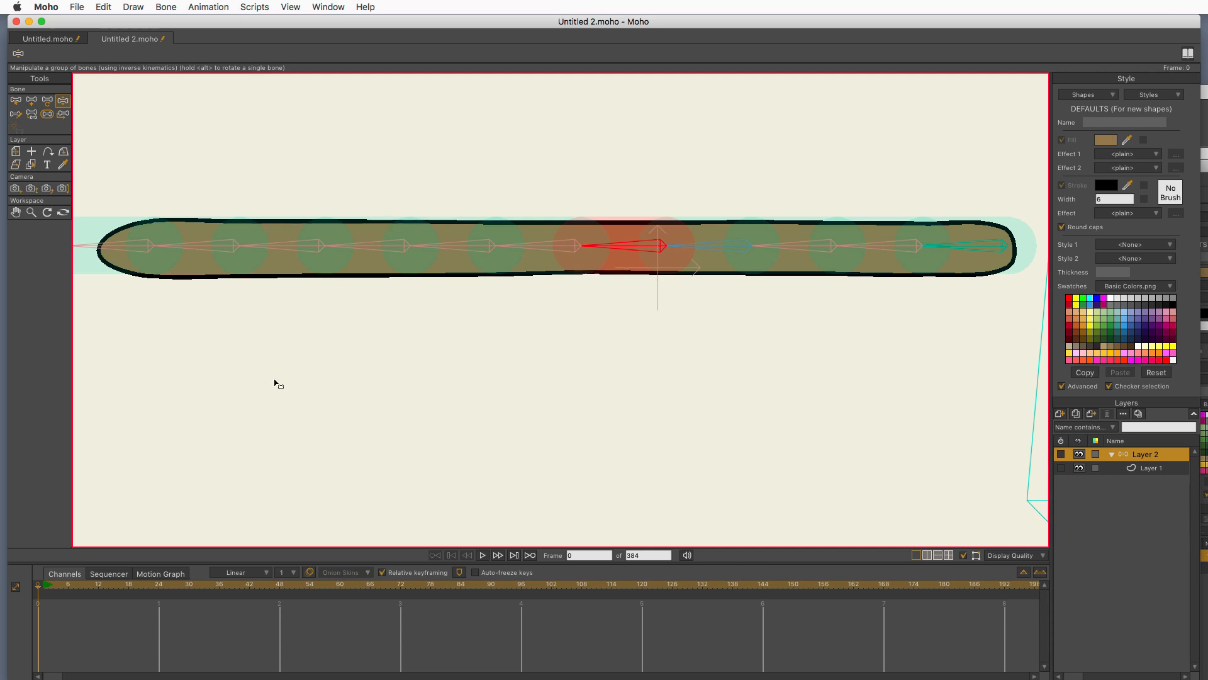
{"action": "left_click", "coordinate": [31, 213]}
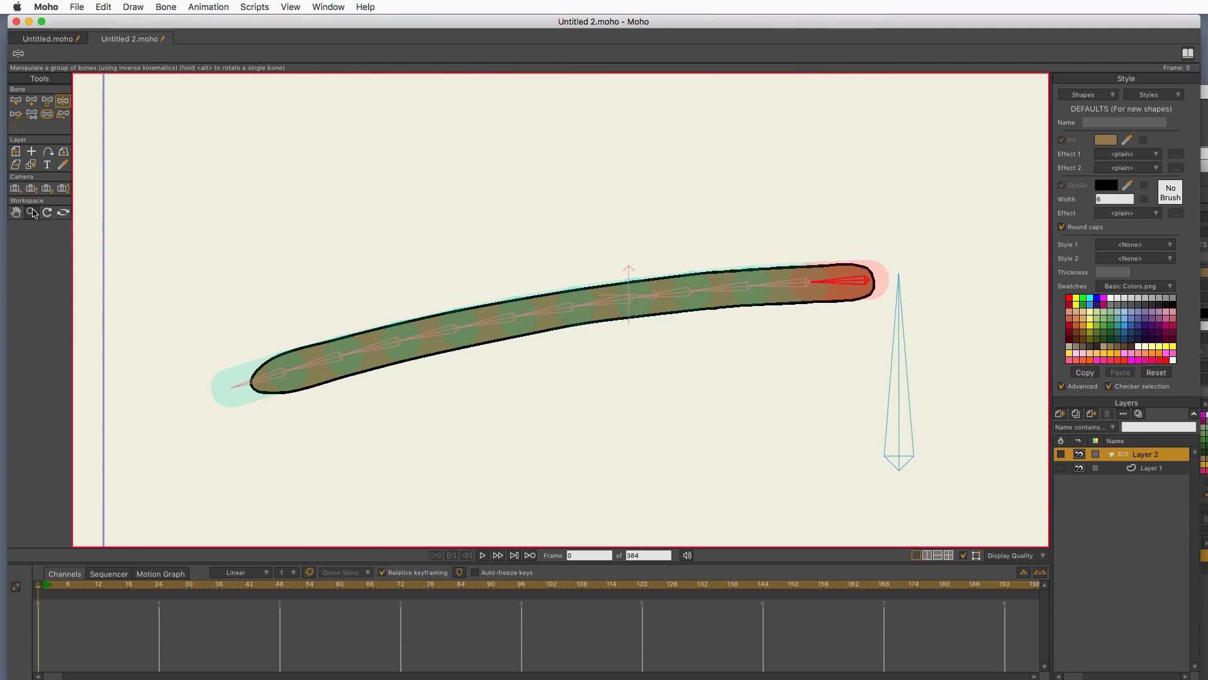
{"action": "left_click", "coordinate": [31, 213]}
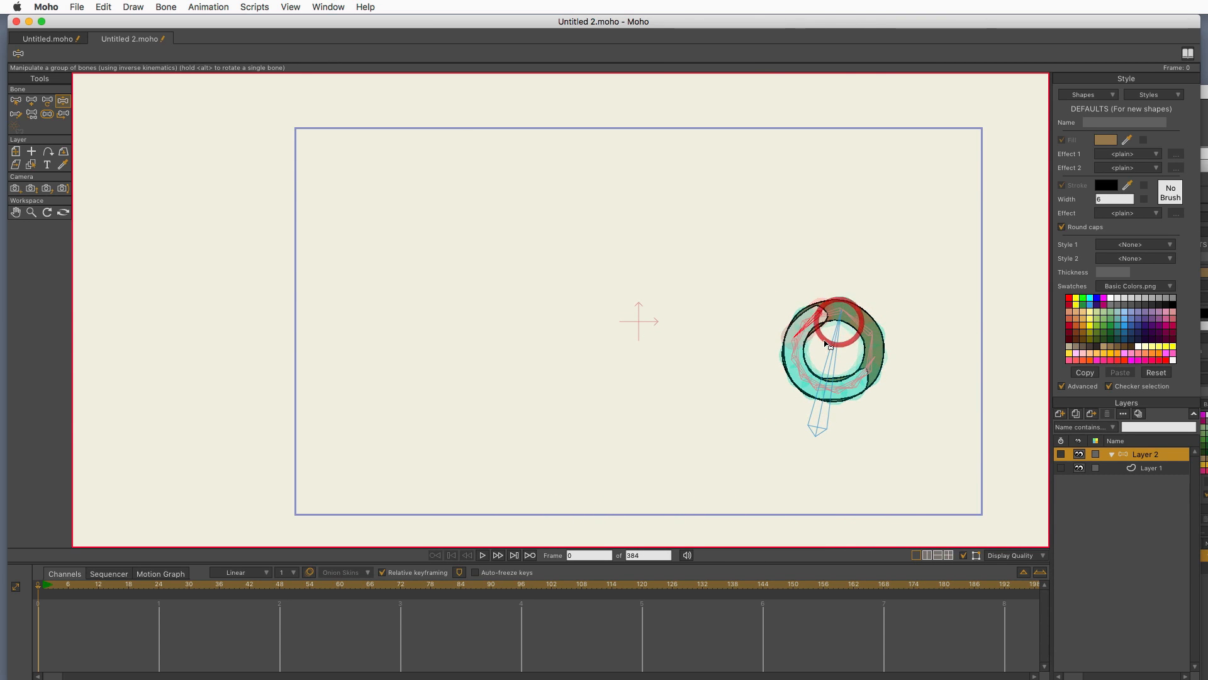
{"action": "left_click", "coordinate": [31, 212]}
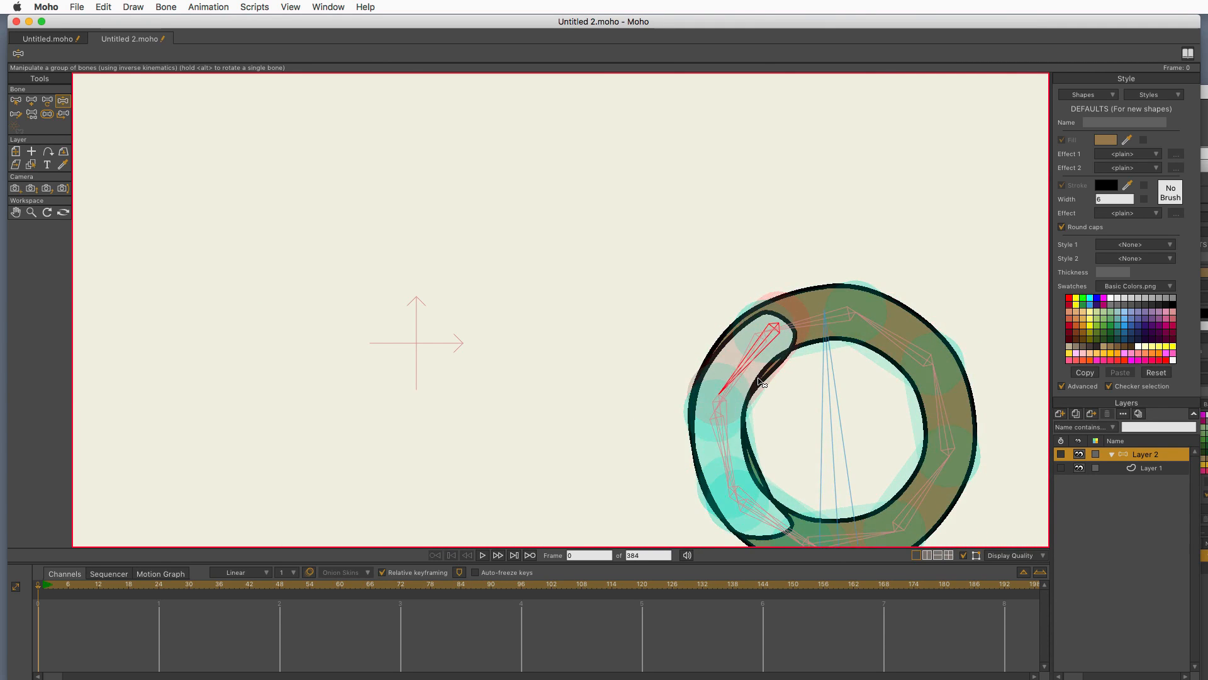
{"action": "left_click", "coordinate": [14, 100]}
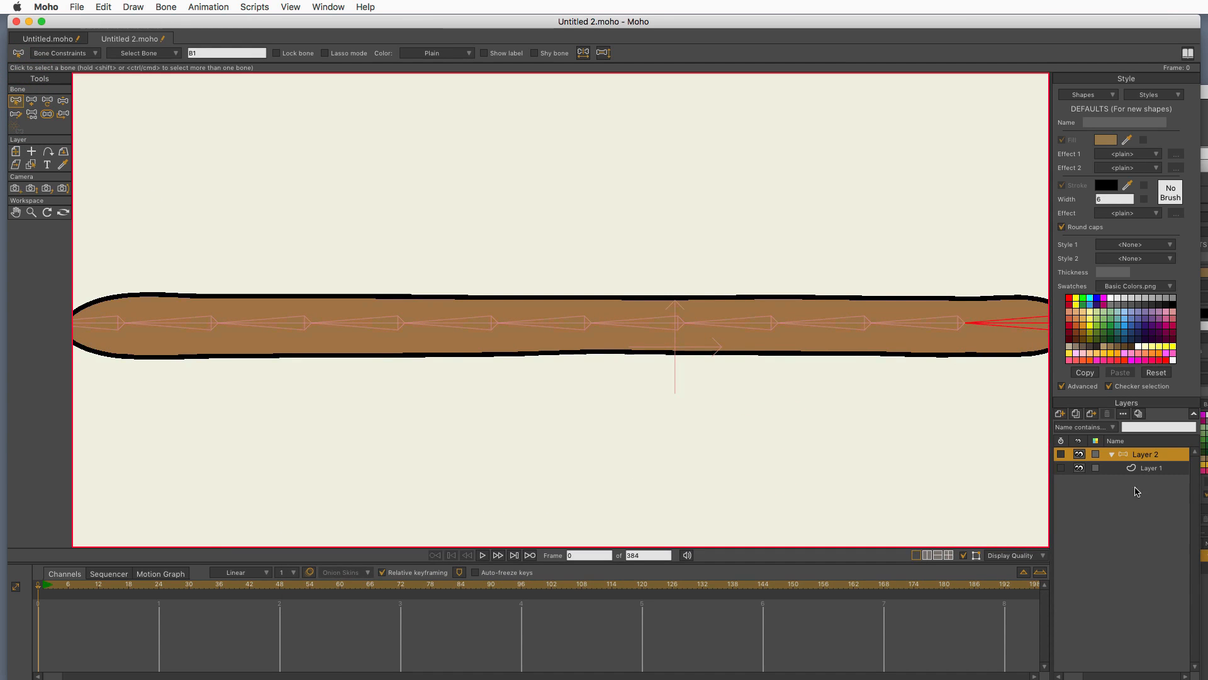
Step: On Layer 1, draw a top-to-bottom edge across the tail's middle with its outline hidden
{"action": "left_click", "coordinate": [1152, 467]}
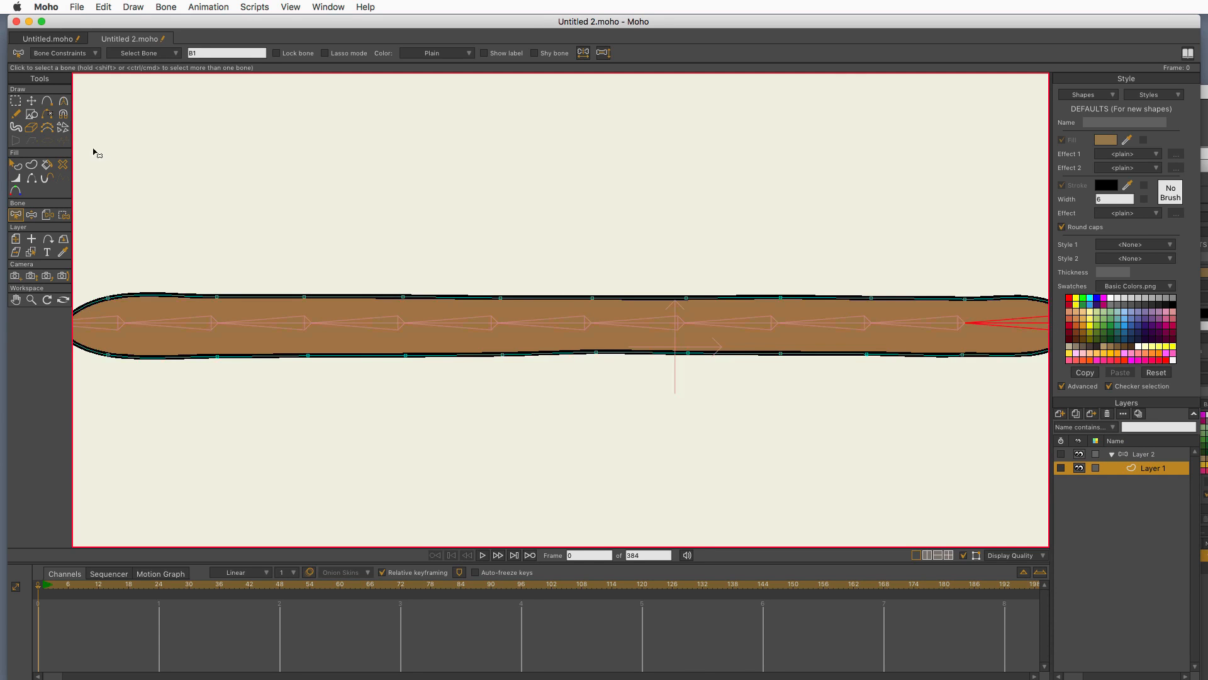
{"action": "left_click", "coordinate": [639, 416]}
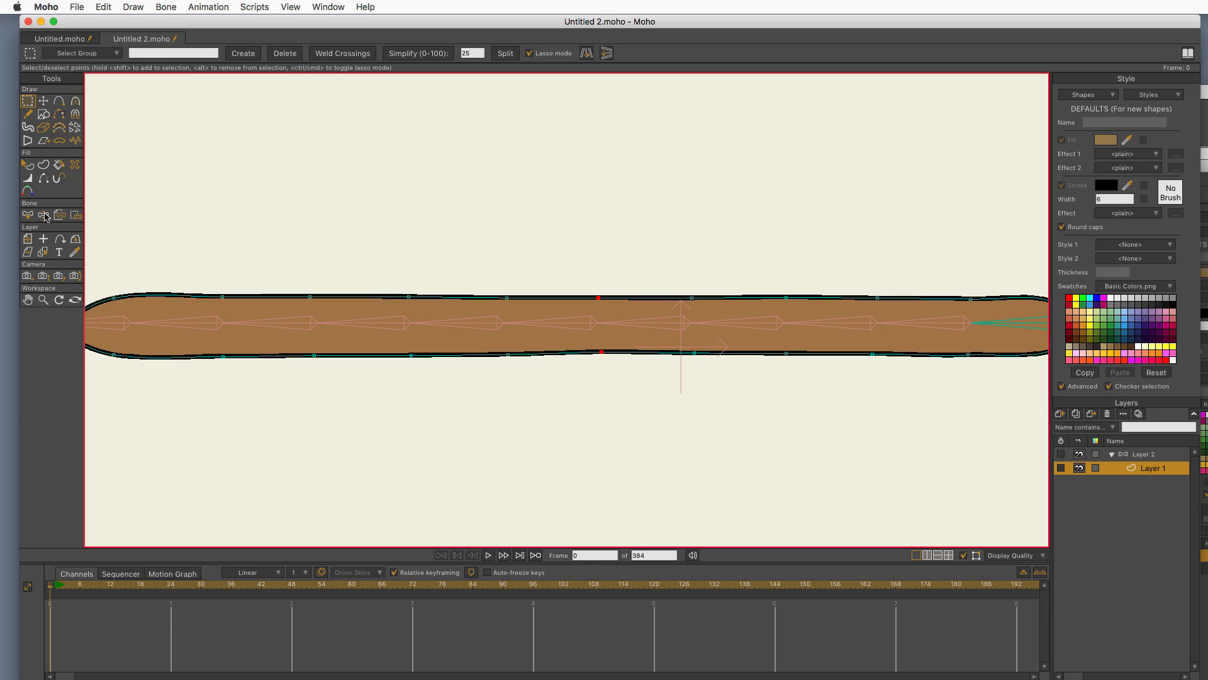
{"action": "left_click", "coordinate": [44, 164]}
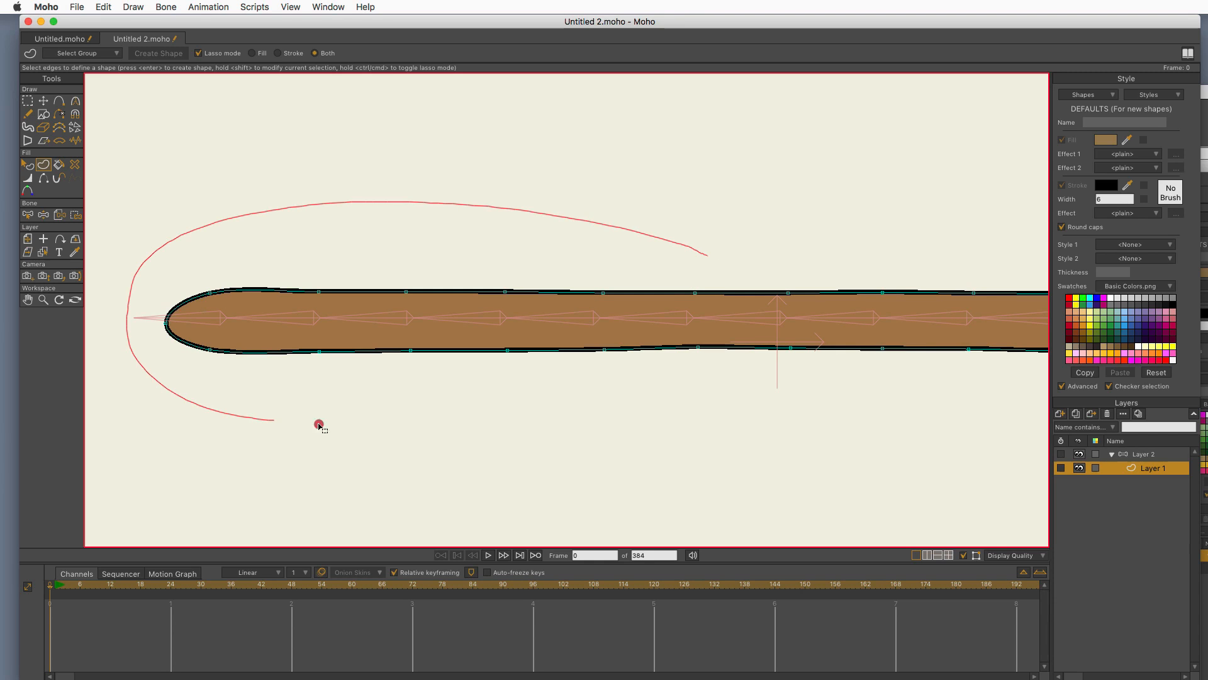
{"action": "left_click", "coordinate": [158, 52]}
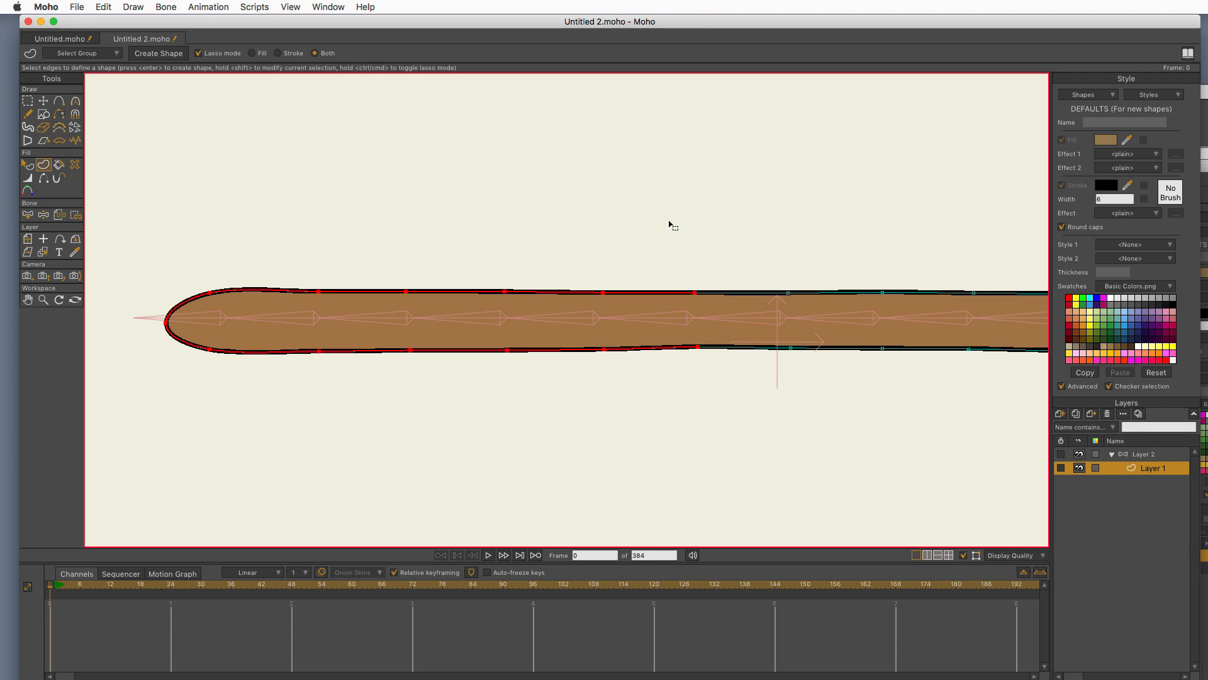
{"action": "left_click", "coordinate": [27, 113]}
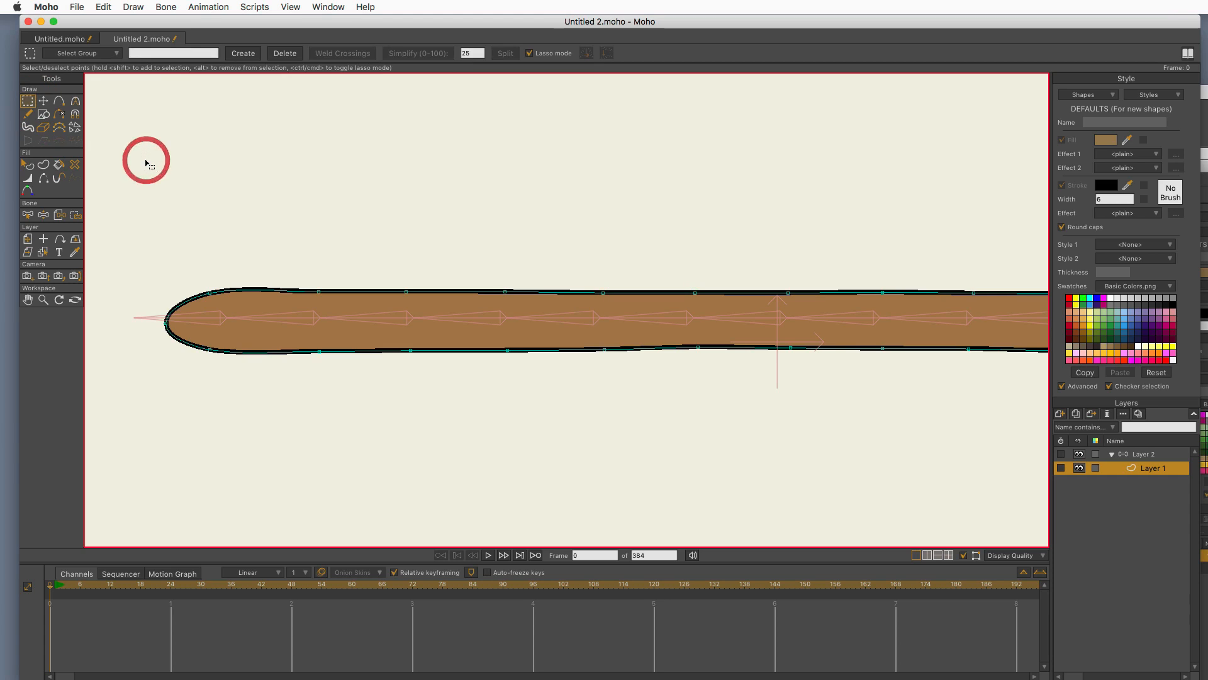
{"action": "left_click", "coordinate": [59, 103]}
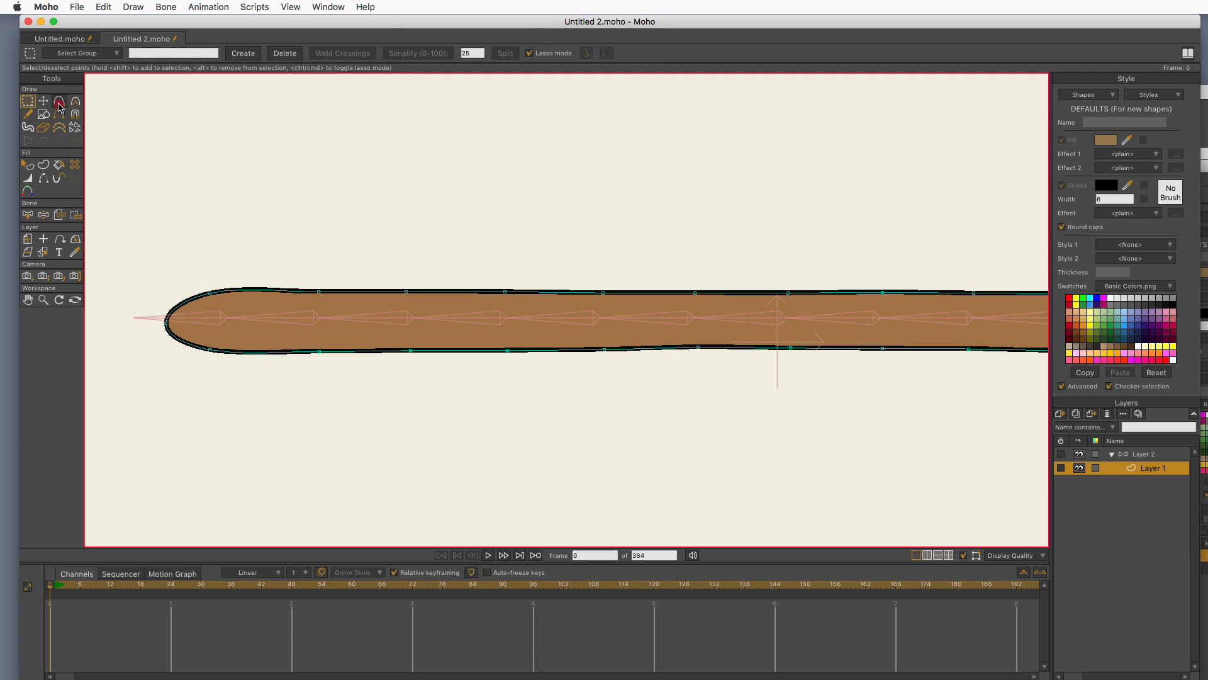
{"action": "left_click", "coordinate": [59, 101]}
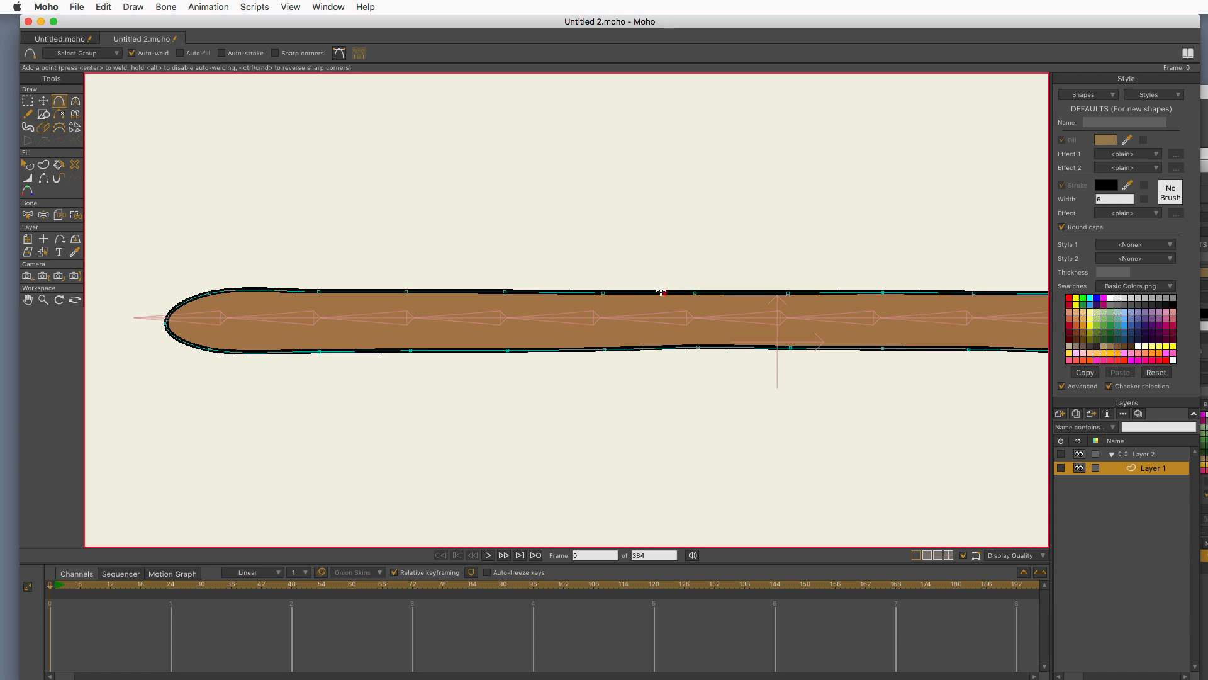
{"action": "mouse_move", "coordinate": [649, 295]}
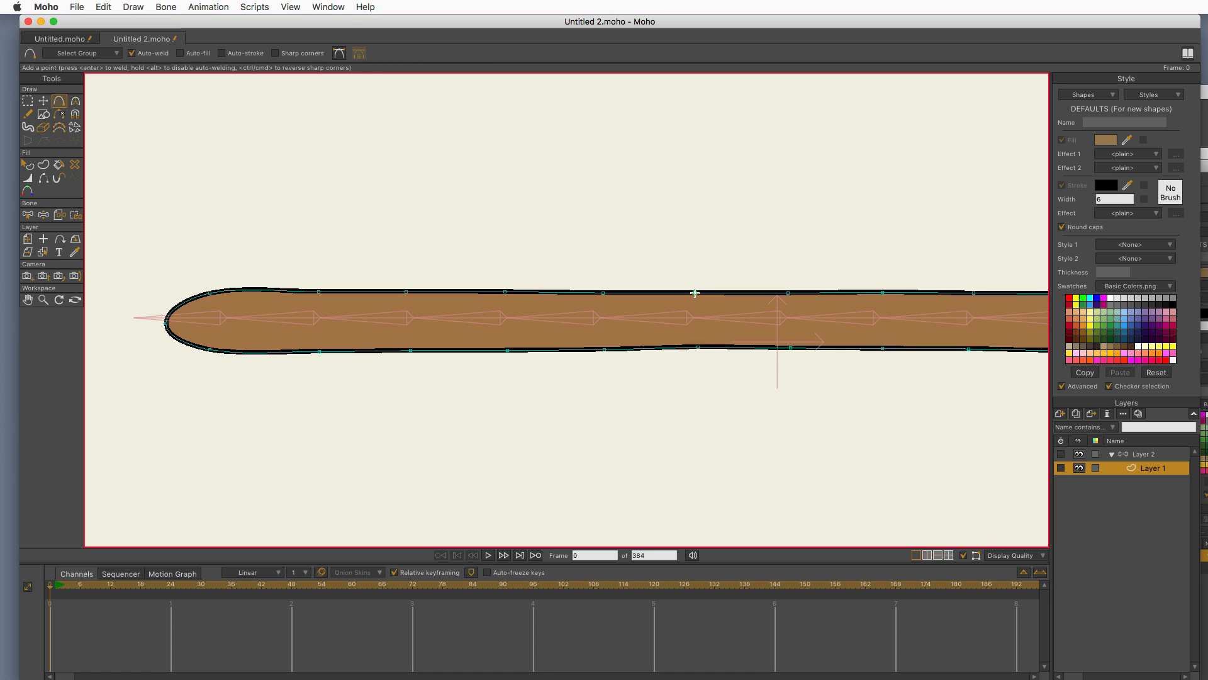
{"action": "mouse_move", "coordinate": [694, 312]}
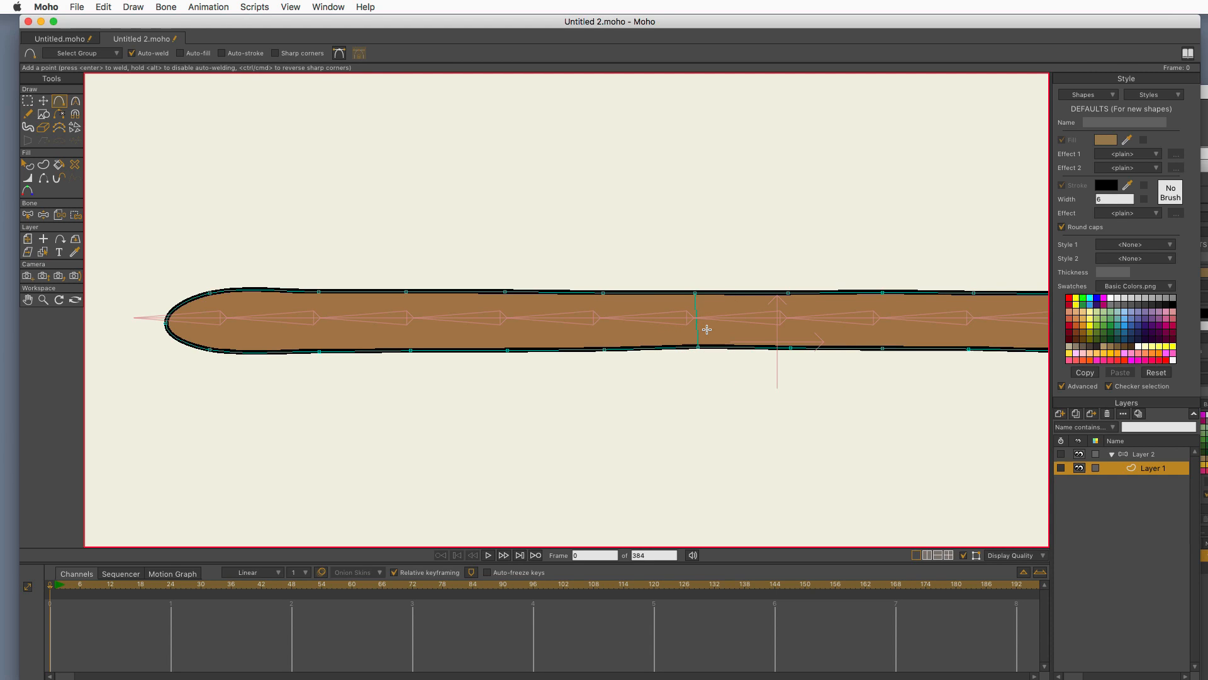
{"action": "left_click", "coordinate": [44, 166]}
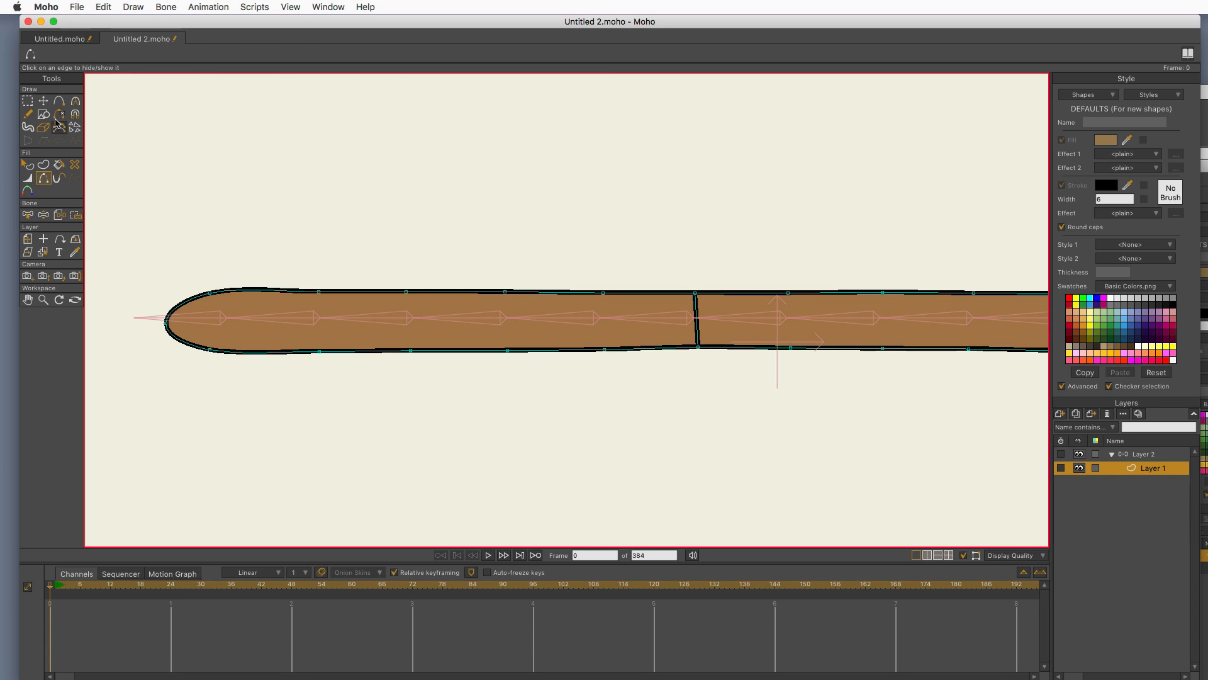
{"action": "mouse_move", "coordinate": [44, 175]}
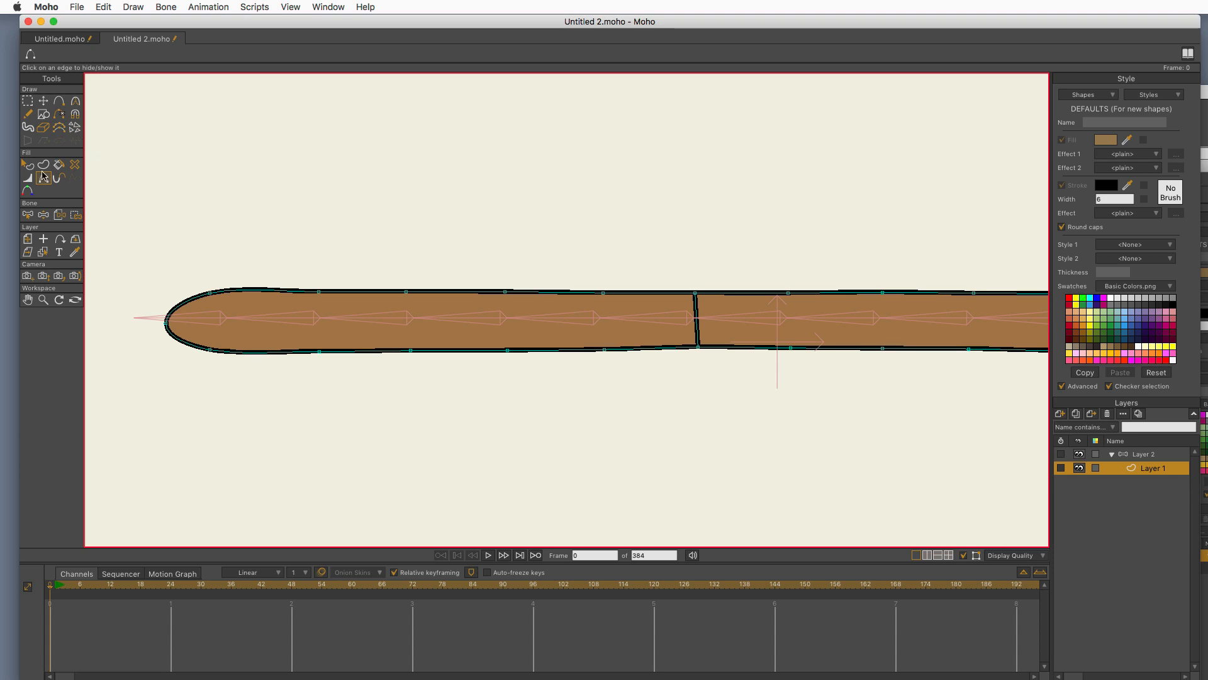
{"action": "mouse_move", "coordinate": [27, 299]}
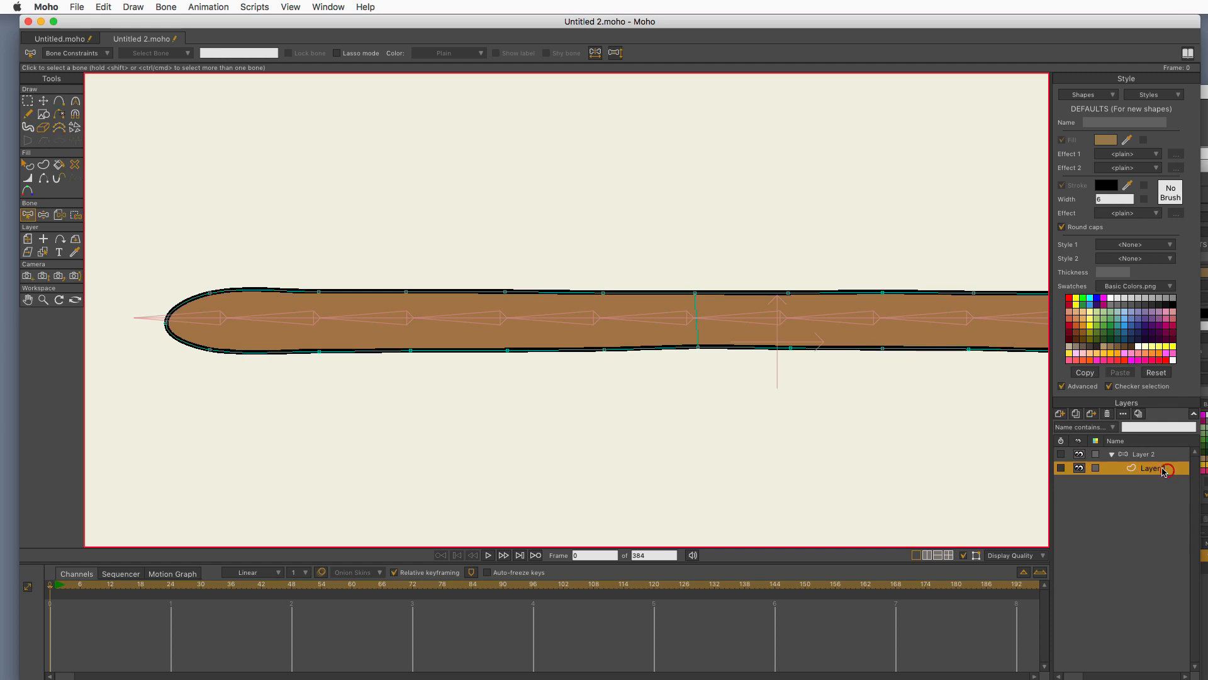
{"action": "left_click", "coordinate": [42, 300]}
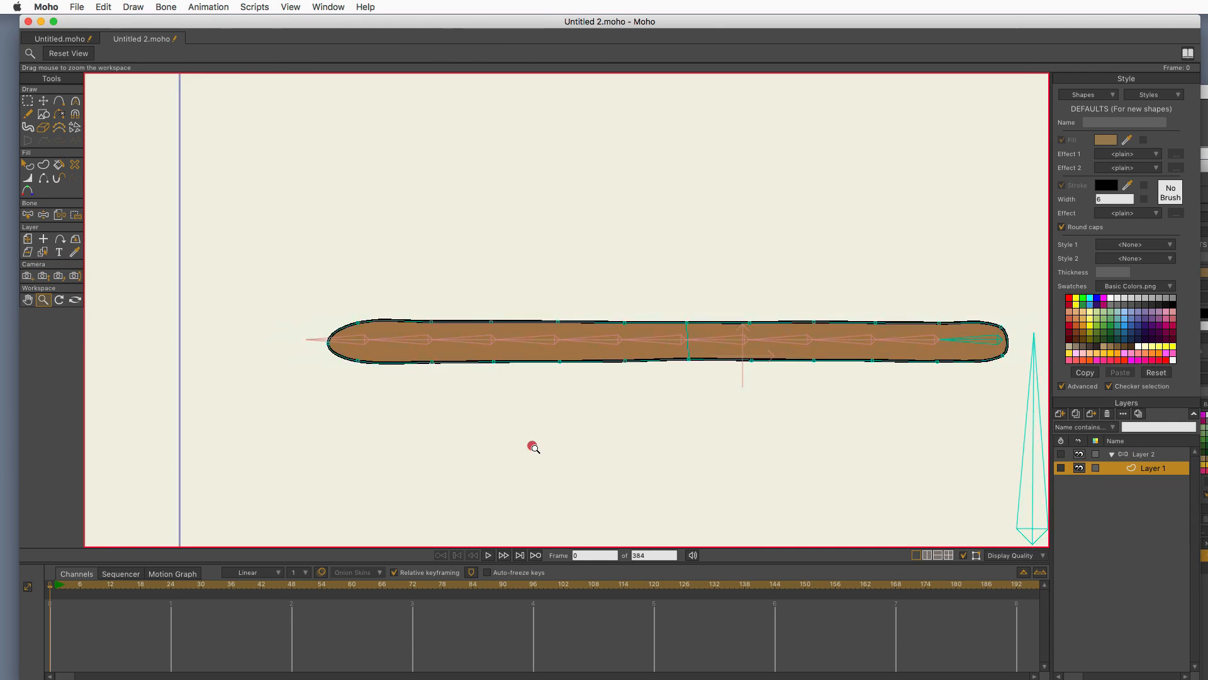
{"action": "left_click", "coordinate": [1145, 453]}
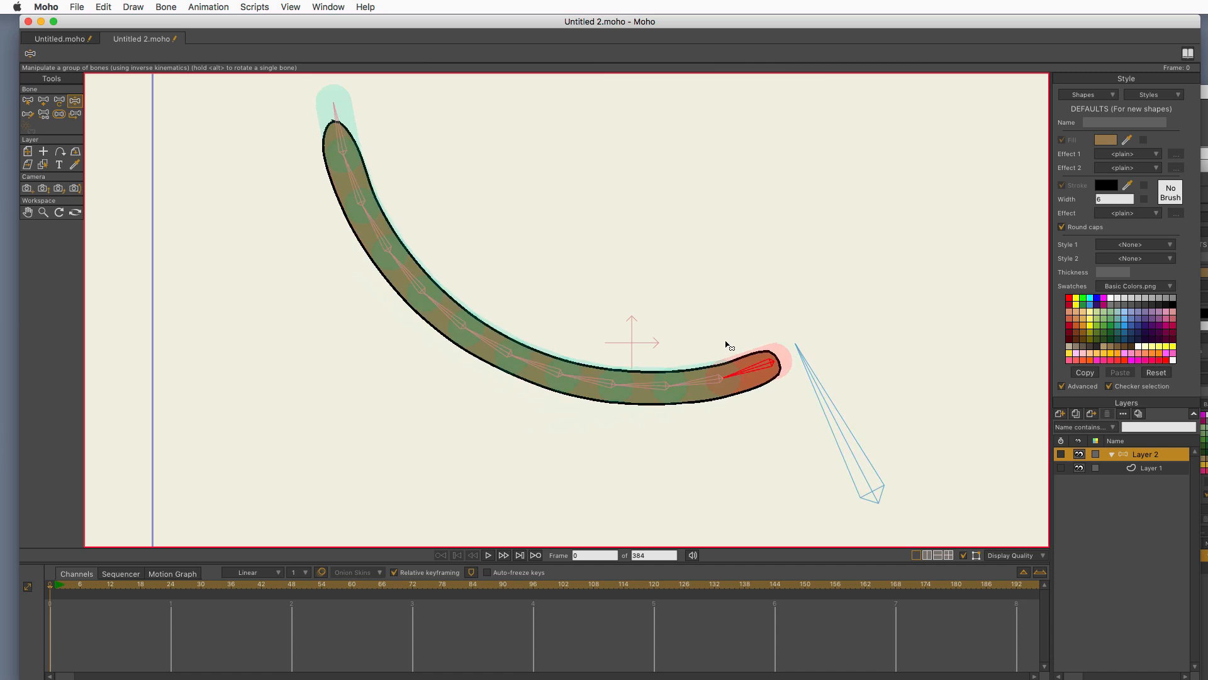
{"action": "left_click", "coordinate": [27, 100]}
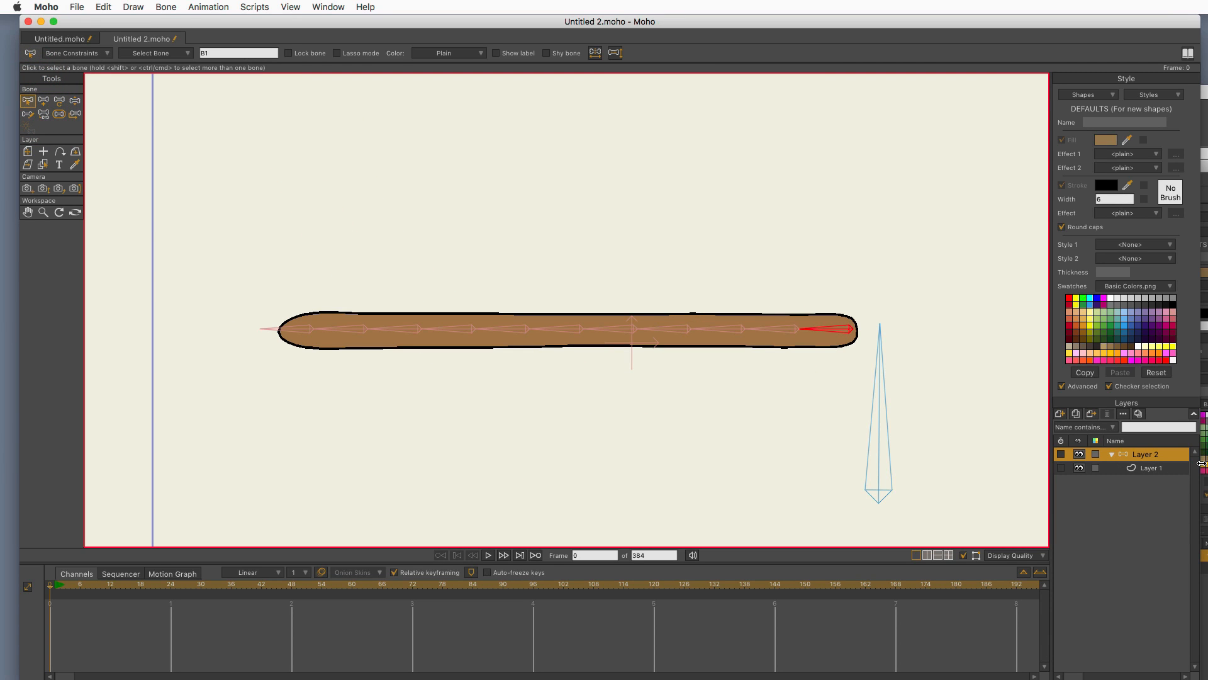
{"action": "left_click", "coordinate": [76, 113]}
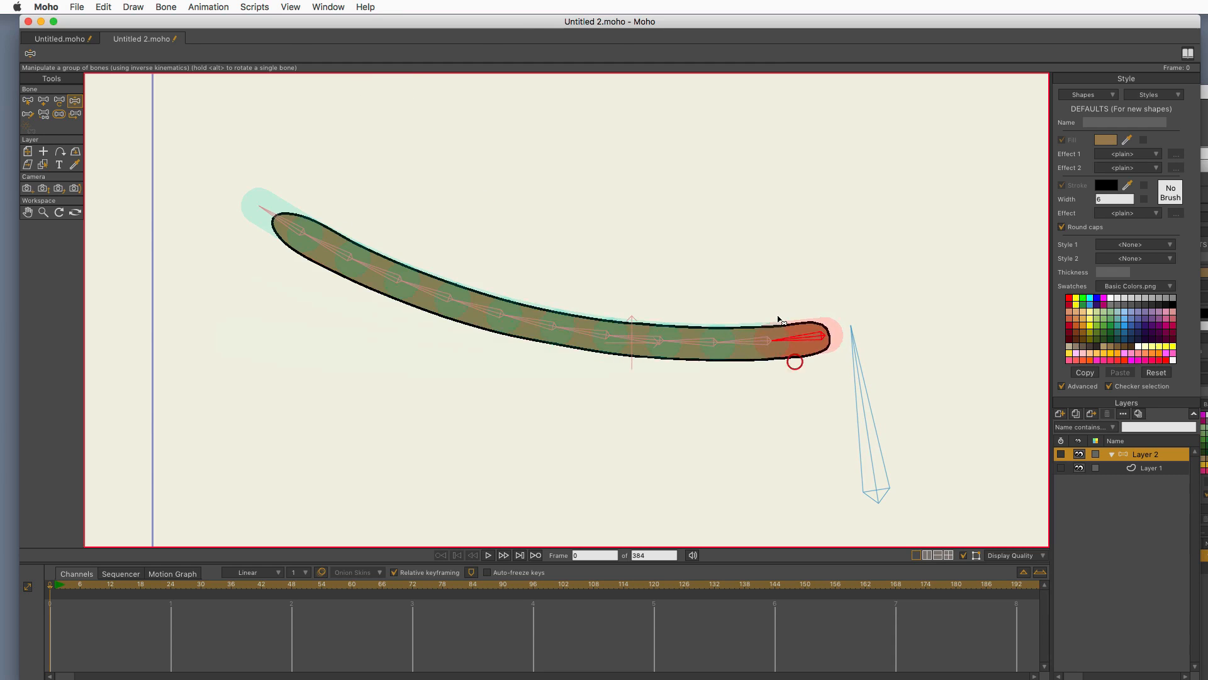
{"action": "left_click", "coordinate": [27, 101]}
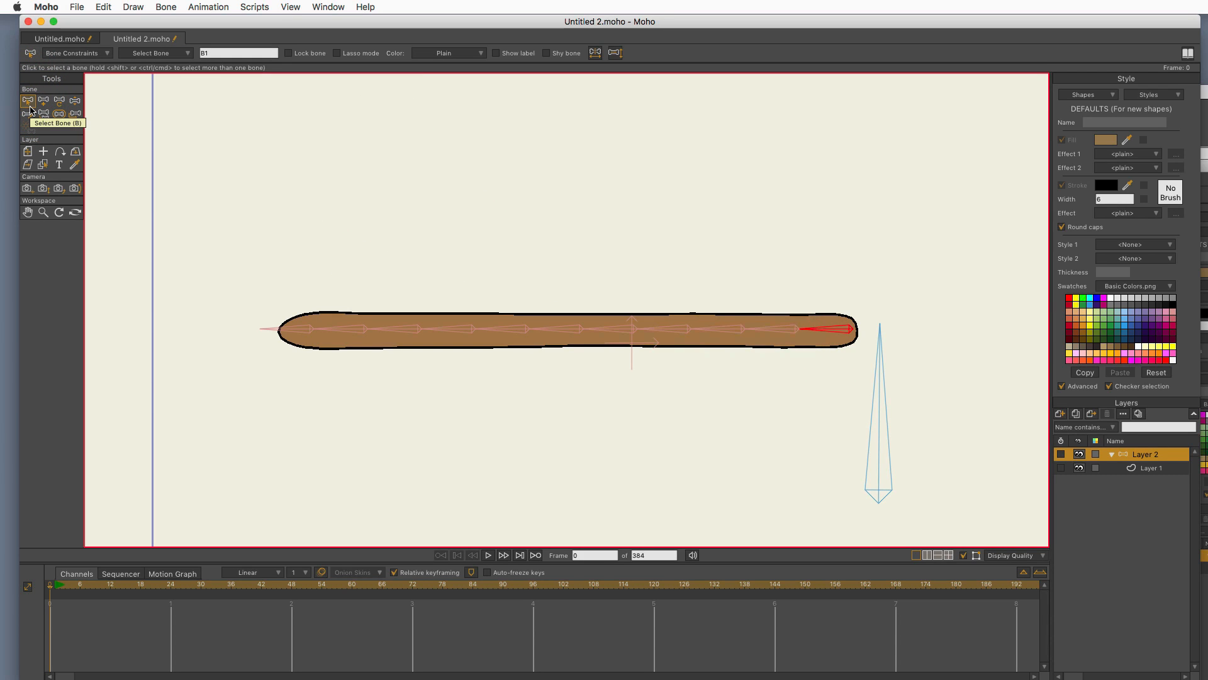
{"action": "mouse_move", "coordinate": [1035, 460]}
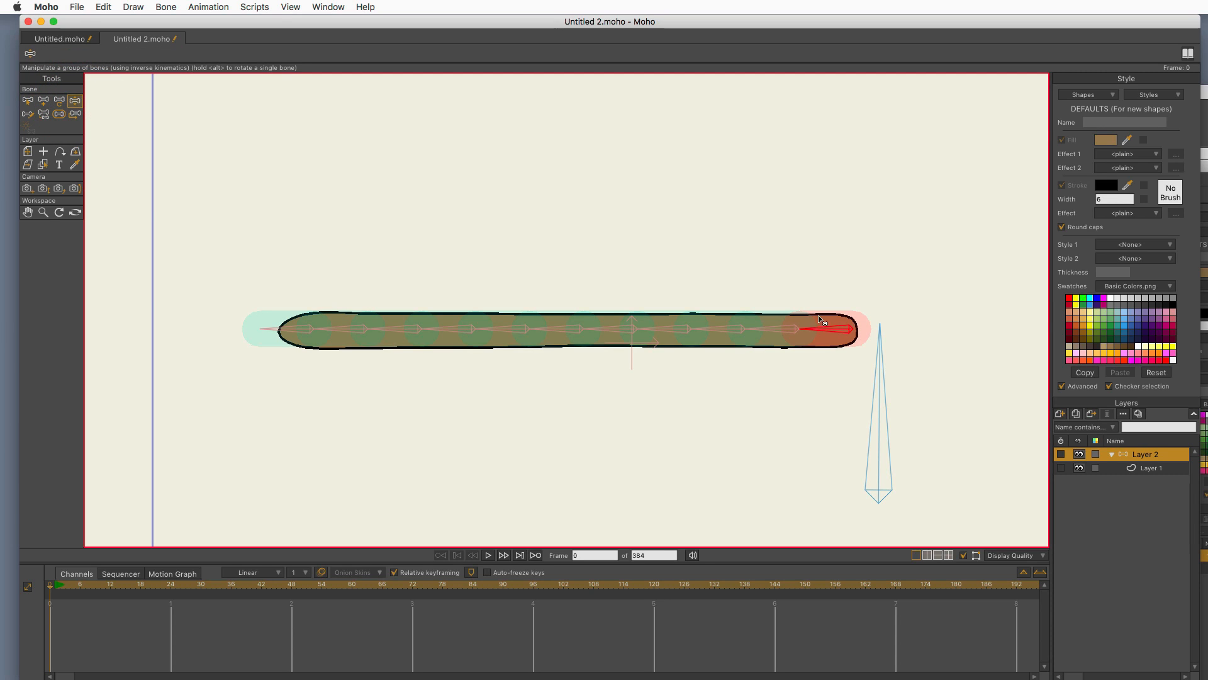
{"action": "mouse_move", "coordinate": [838, 311]}
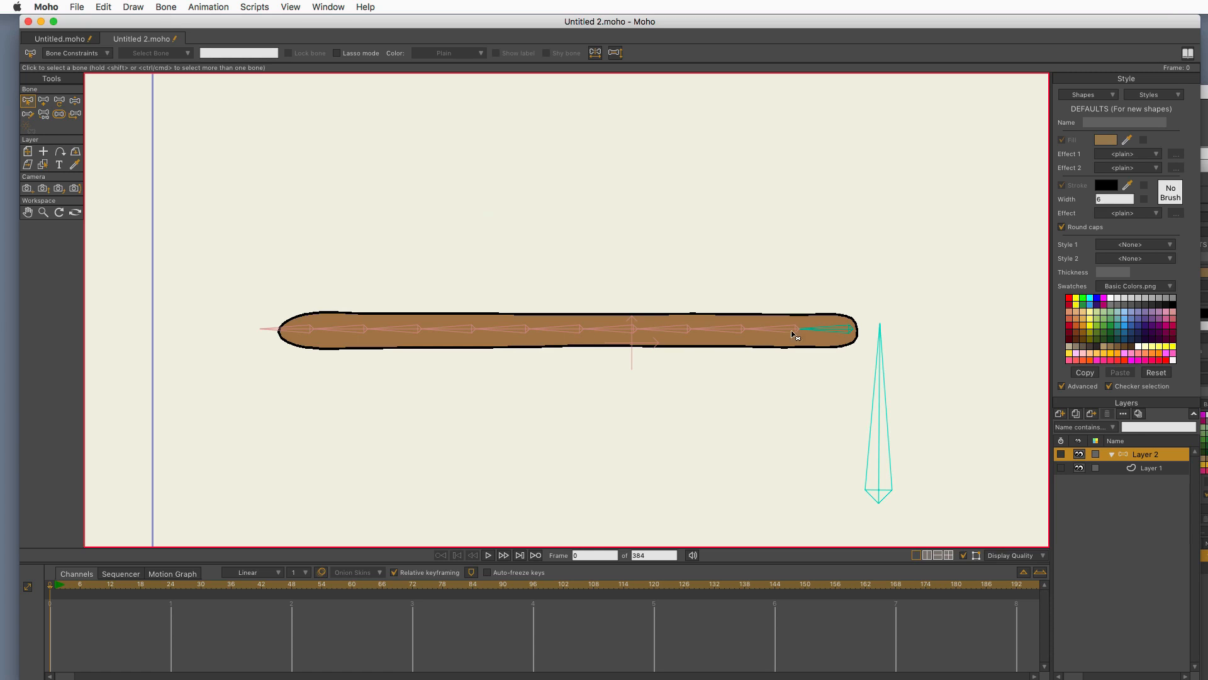
{"action": "mouse_move", "coordinate": [502, 332]}
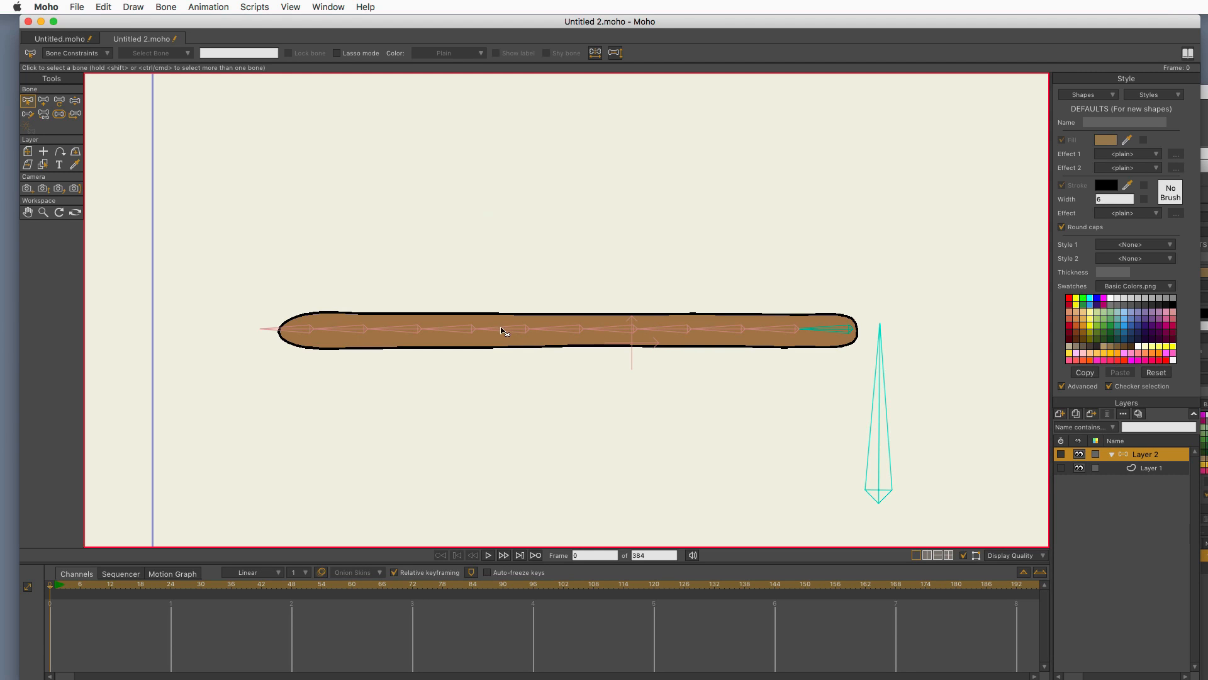
{"action": "mouse_move", "coordinate": [582, 337]}
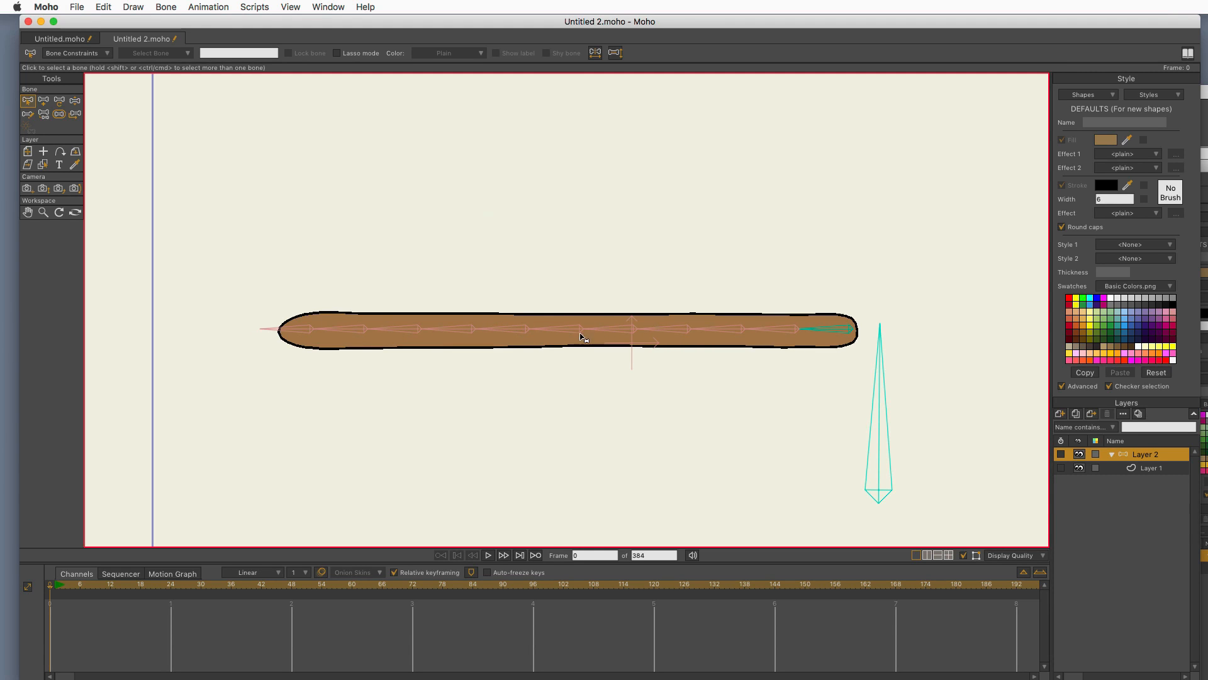
Step: Set bone B6's Angle control bone to <None> in Bone Constraints
{"action": "left_click", "coordinate": [574, 330]}
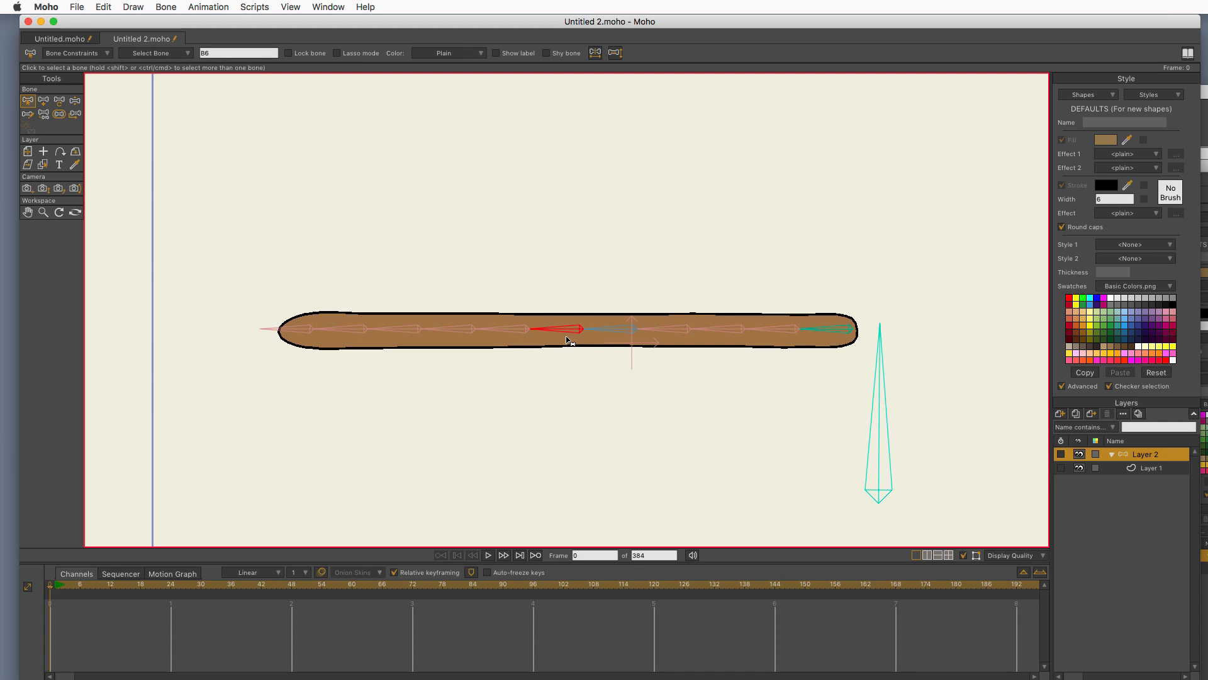
{"action": "mouse_move", "coordinate": [433, 552]}
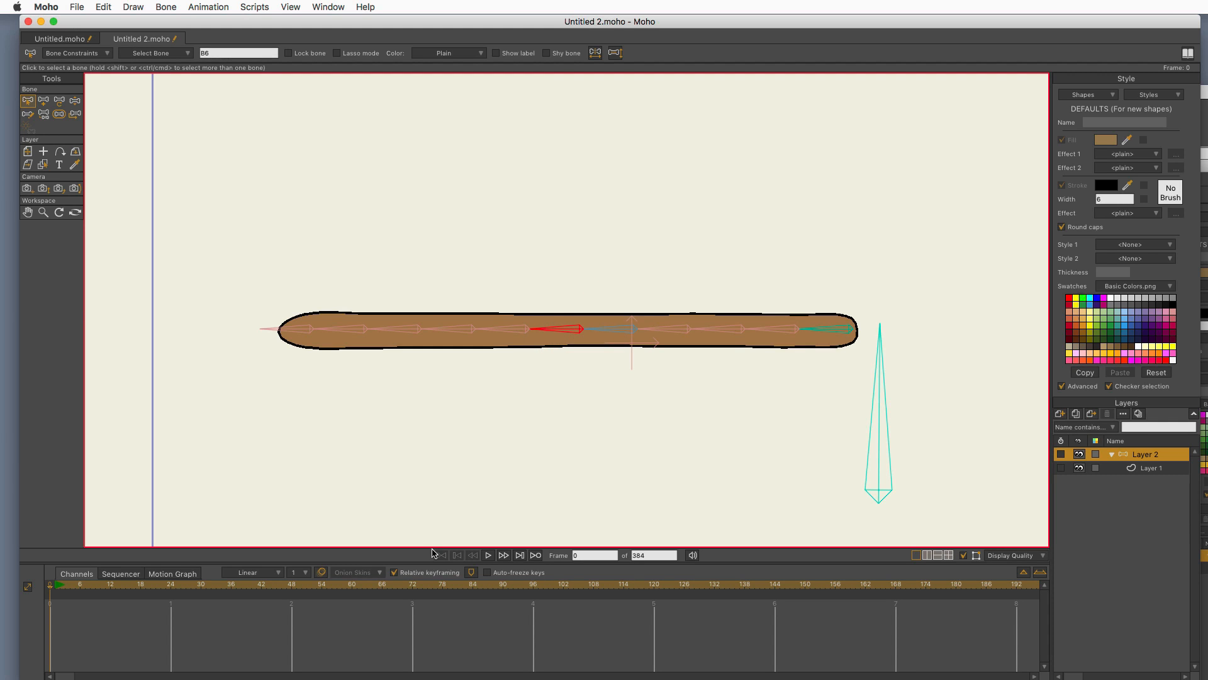
{"action": "left_click", "coordinate": [72, 52]}
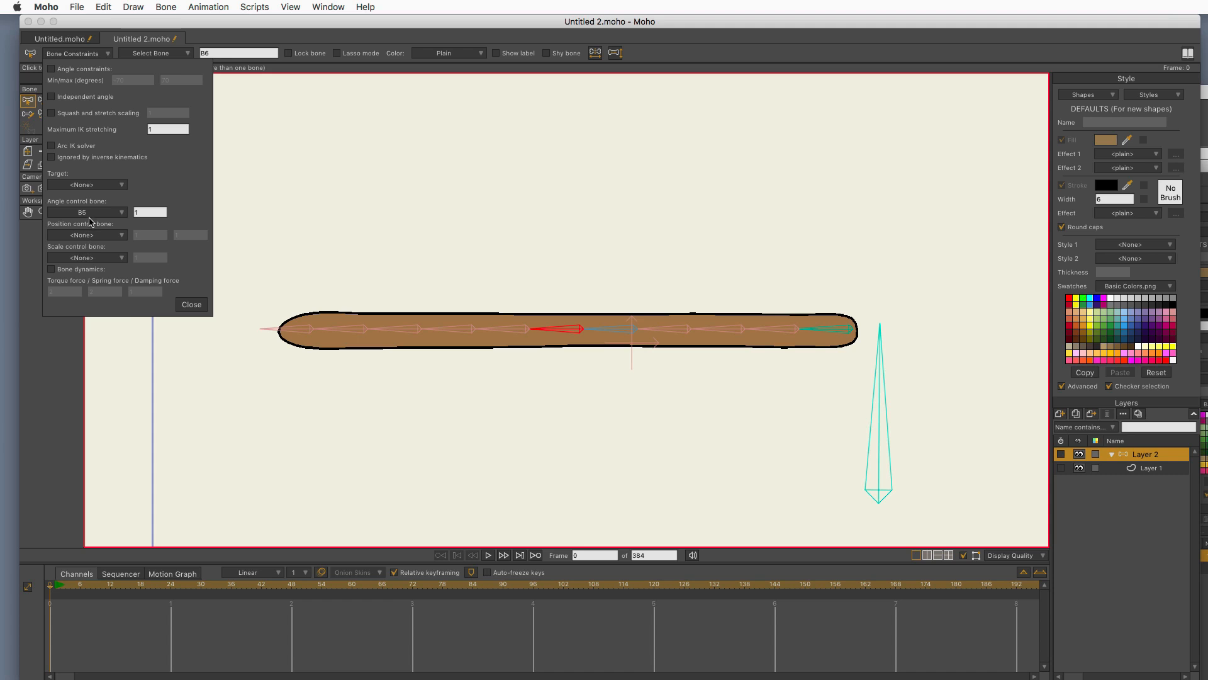
{"action": "left_click", "coordinate": [87, 234]}
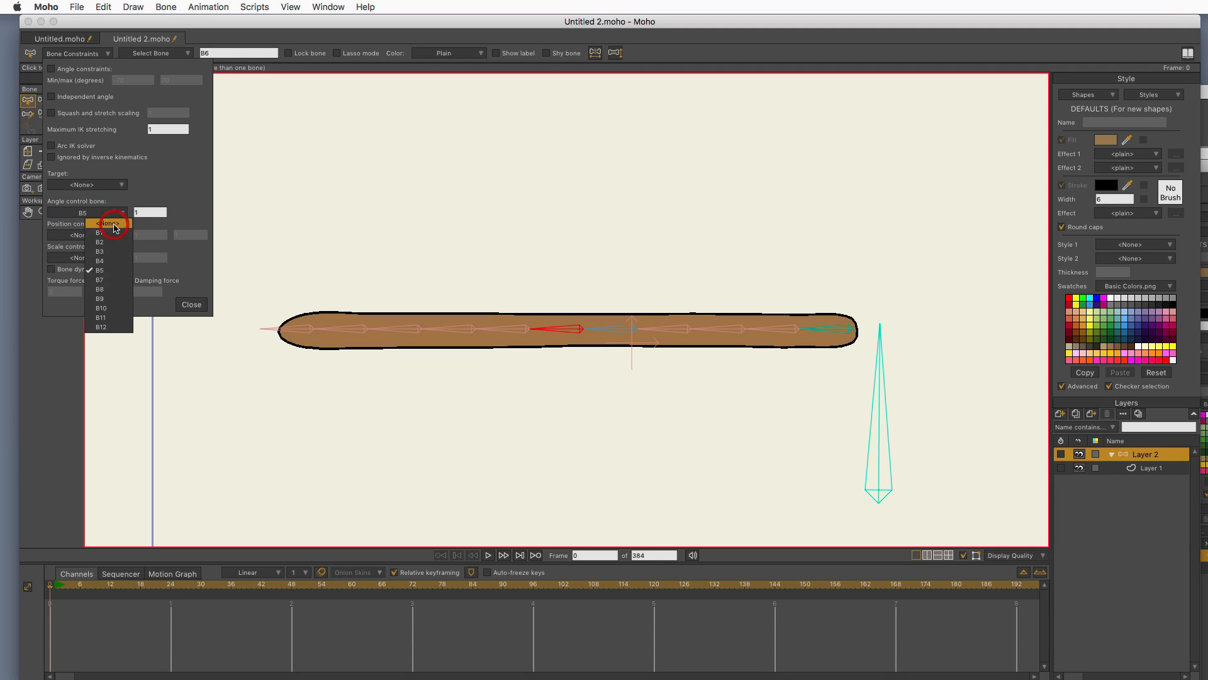
{"action": "left_click", "coordinate": [108, 223]}
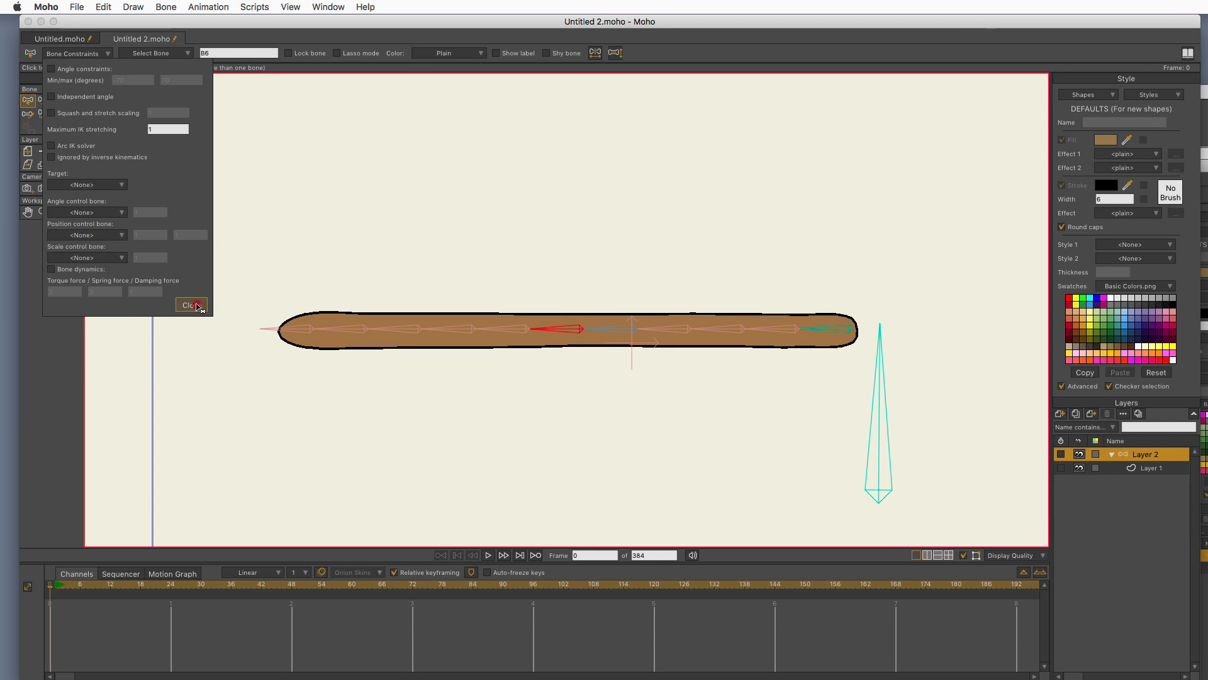
{"action": "left_click", "coordinate": [189, 305]}
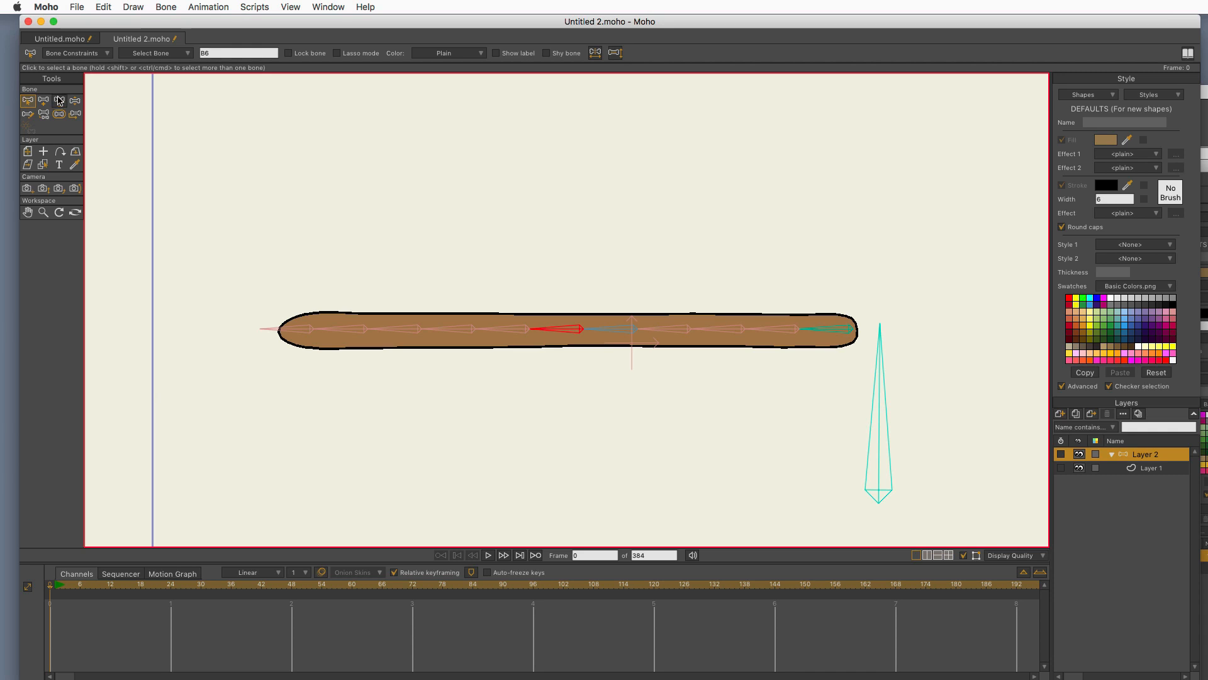
Step: Test the tail with Manipulate Bones, then deselect all bones
{"action": "left_click", "coordinate": [75, 102]}
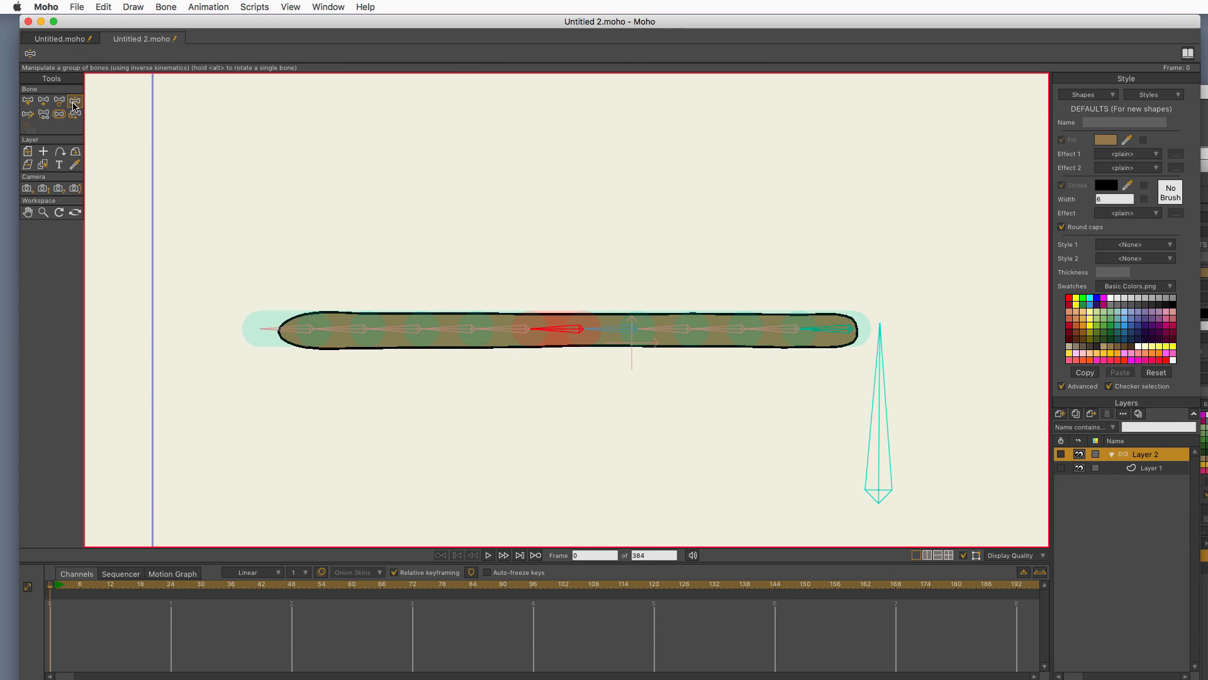
{"action": "left_click", "coordinate": [75, 112]}
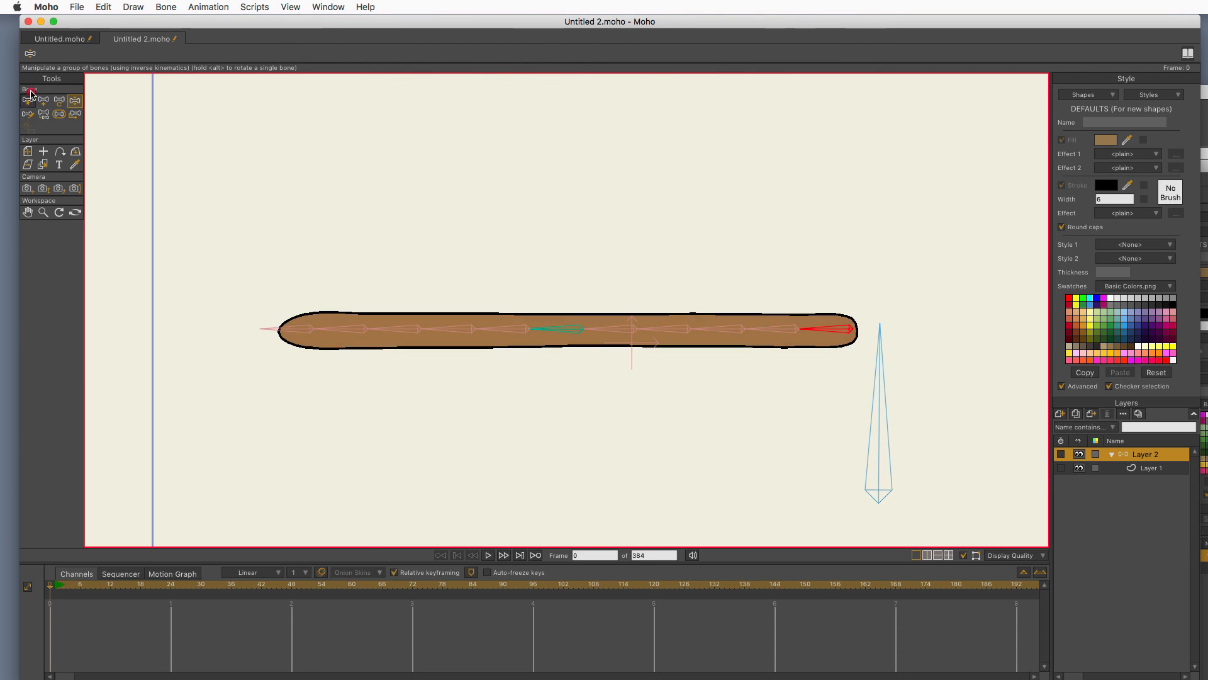
{"action": "left_click", "coordinate": [27, 115]}
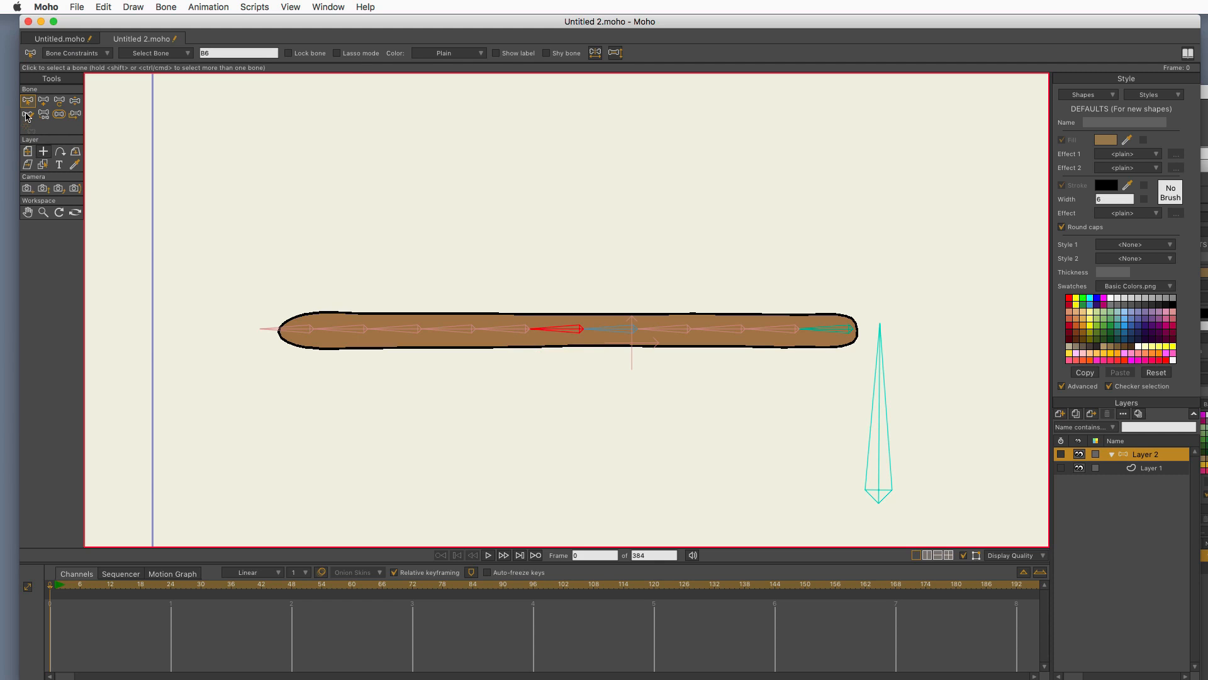
{"action": "mouse_move", "coordinate": [3, 275]}
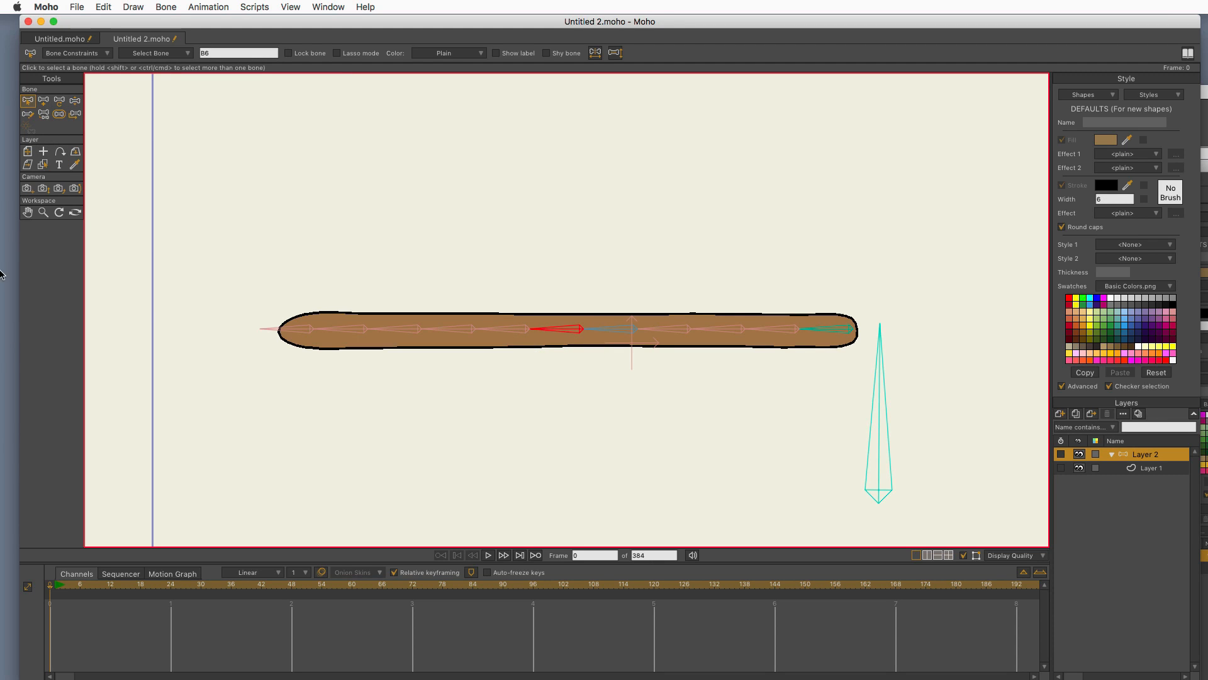
{"action": "left_click", "coordinate": [75, 100]}
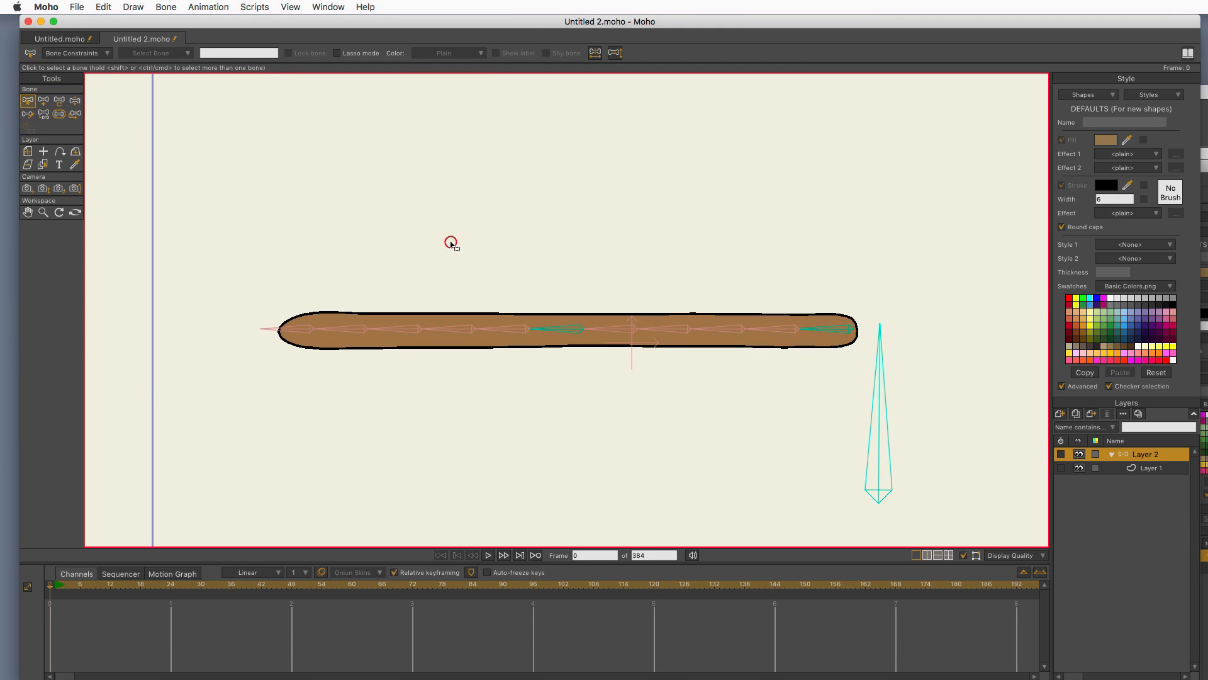
{"action": "mouse_move", "coordinate": [495, 340]}
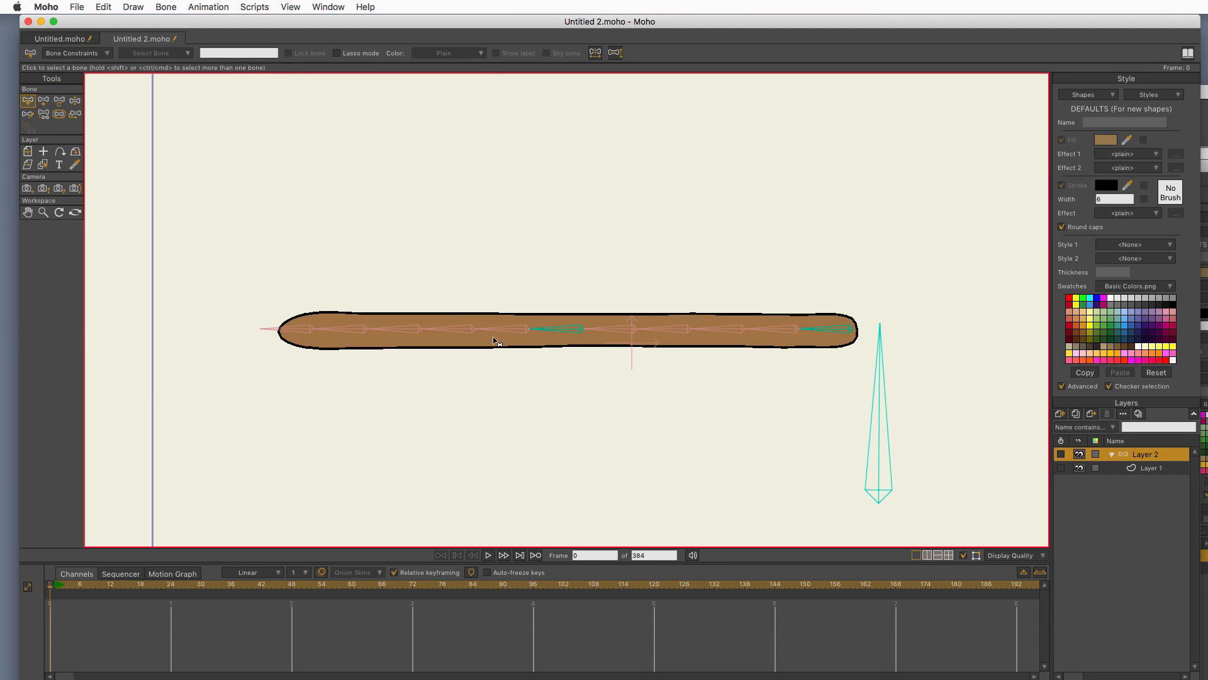
Step: Give bone B10 a 0.7 angle multiplier from B9 and edit B11's multiplier
{"action": "left_click", "coordinate": [508, 329]}
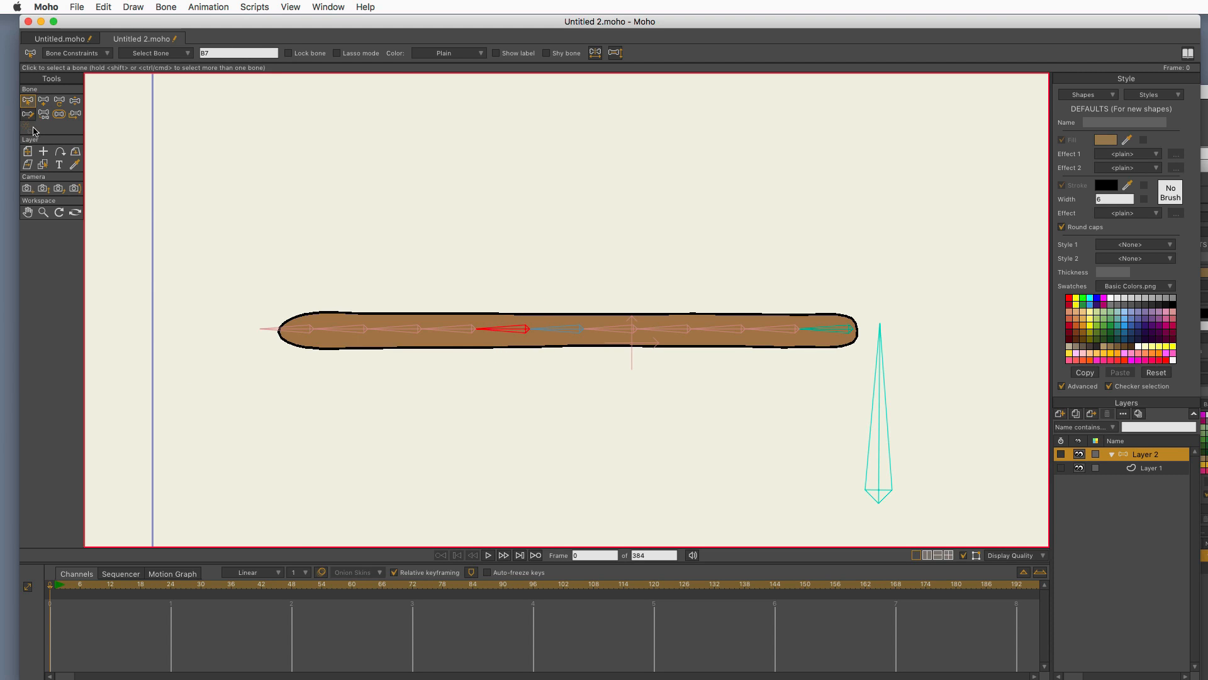
{"action": "left_click", "coordinate": [73, 52]}
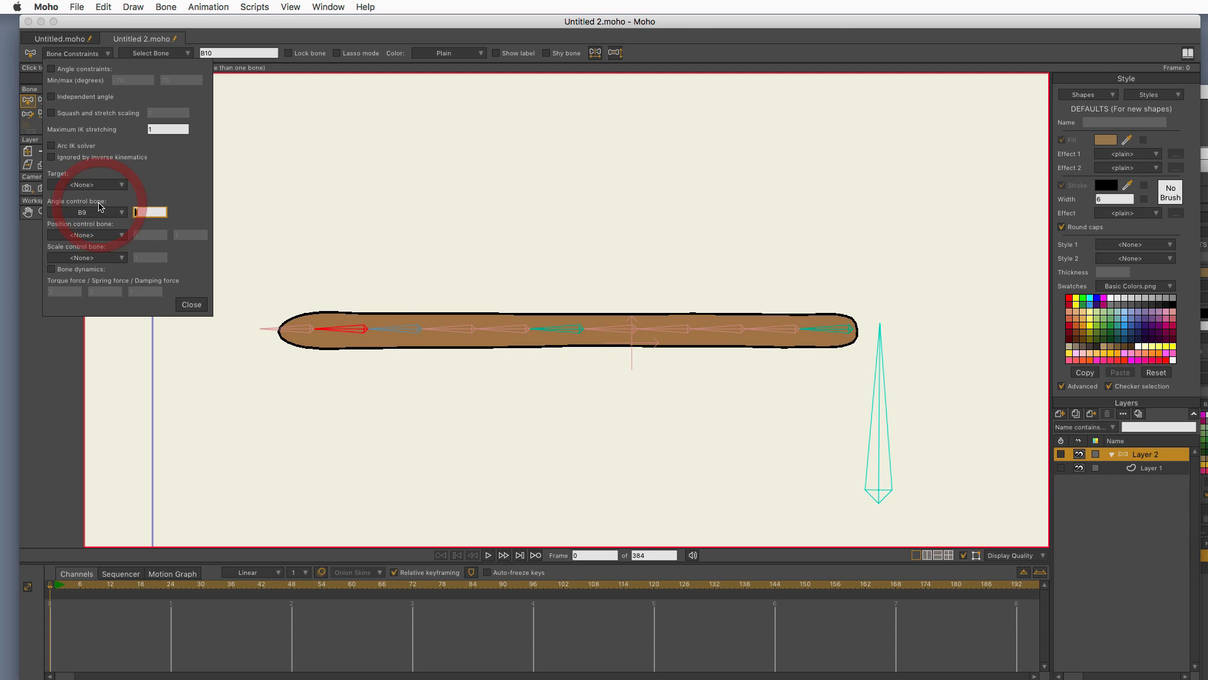
{"action": "type", "text": "7"}
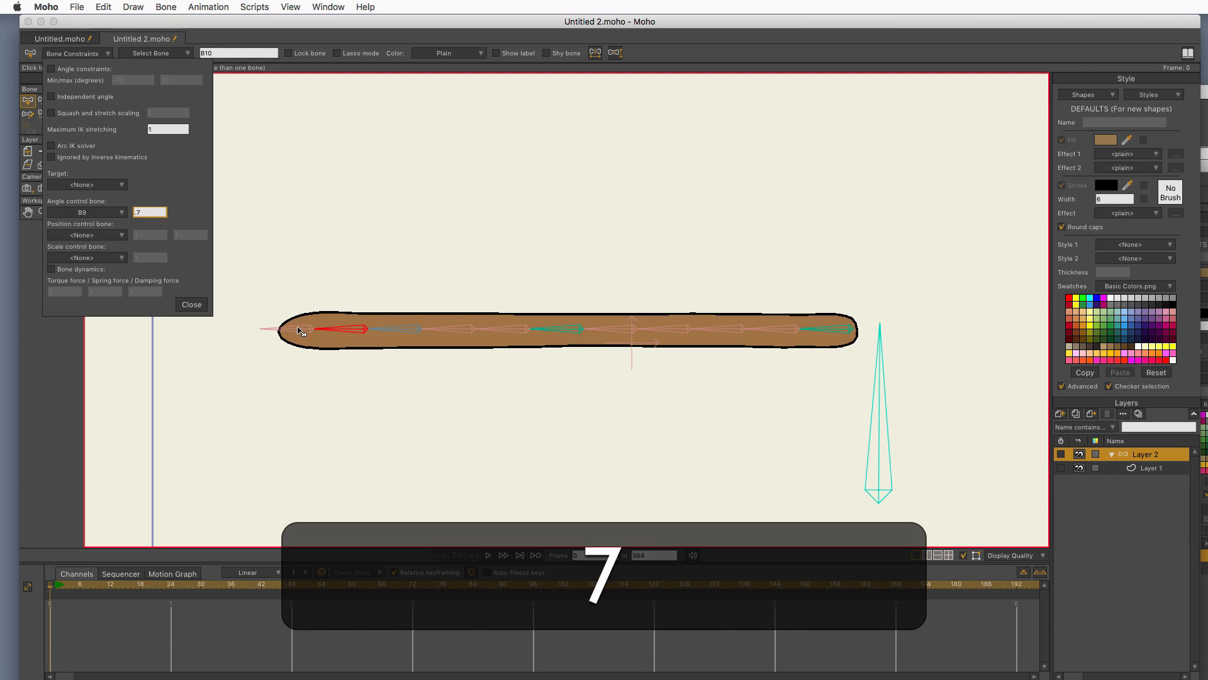
{"action": "left_click", "coordinate": [85, 213]}
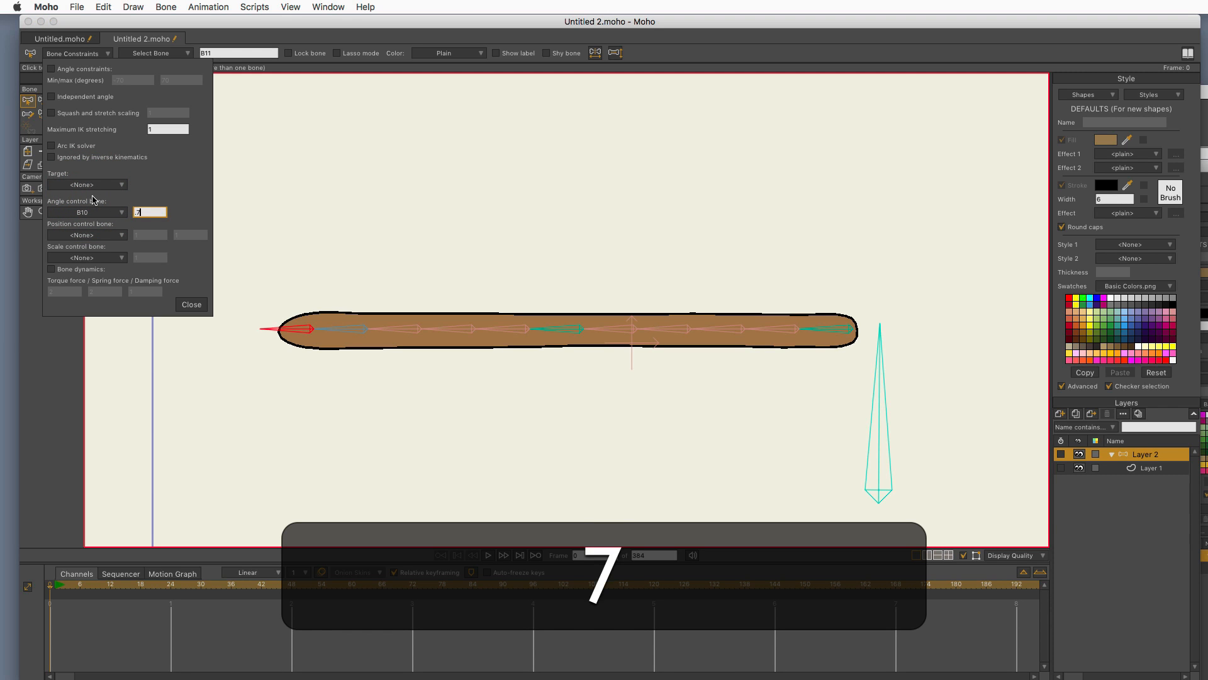
{"action": "left_click", "coordinate": [190, 303]}
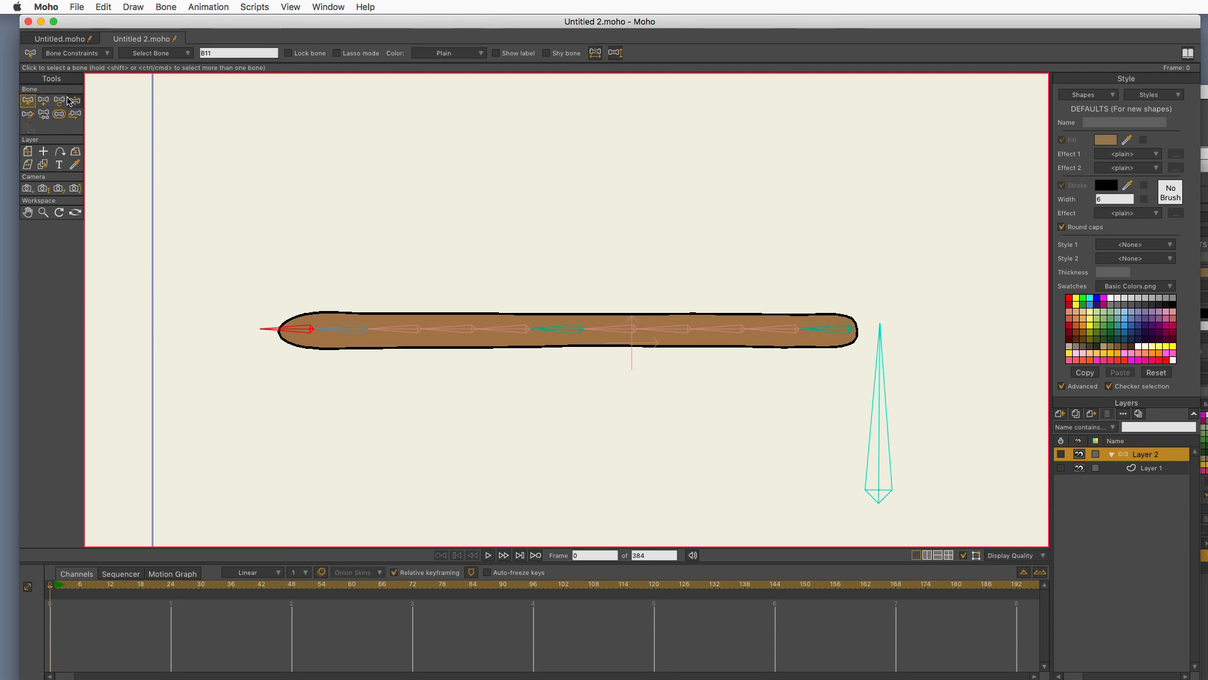
{"action": "left_click", "coordinate": [60, 101]}
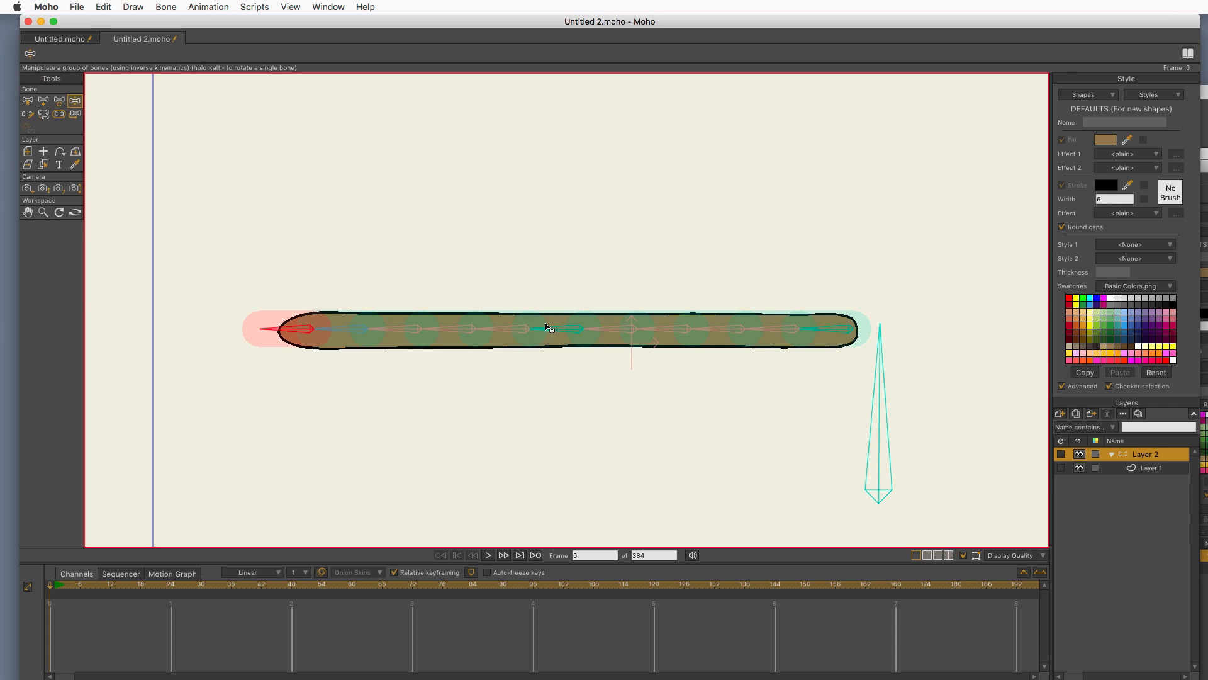